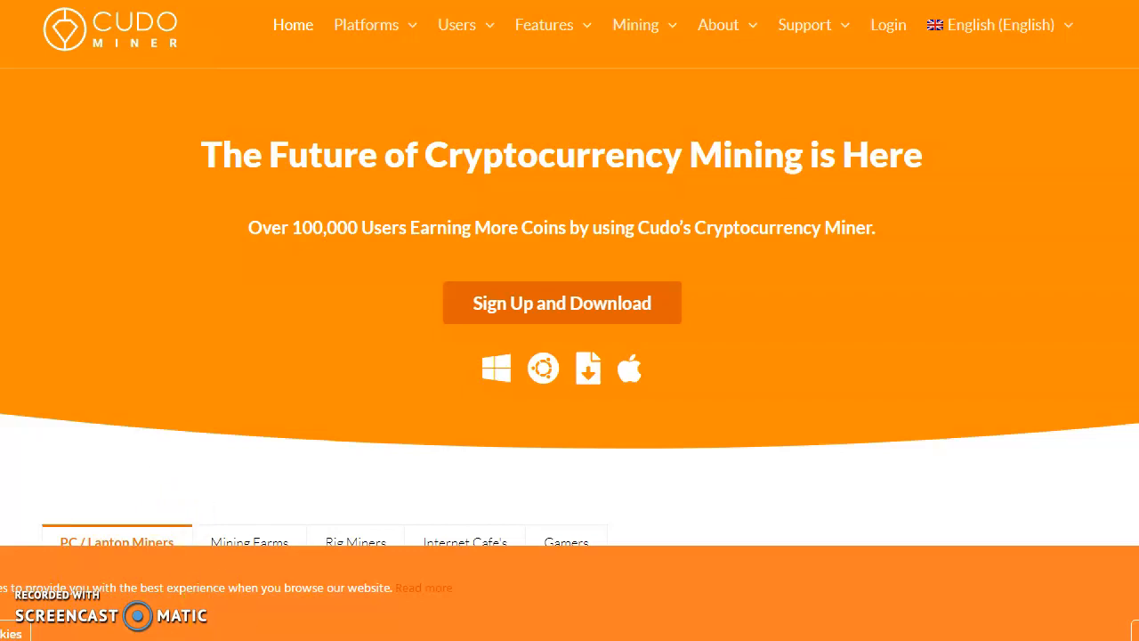
pyautogui.moveTo(356, 542)
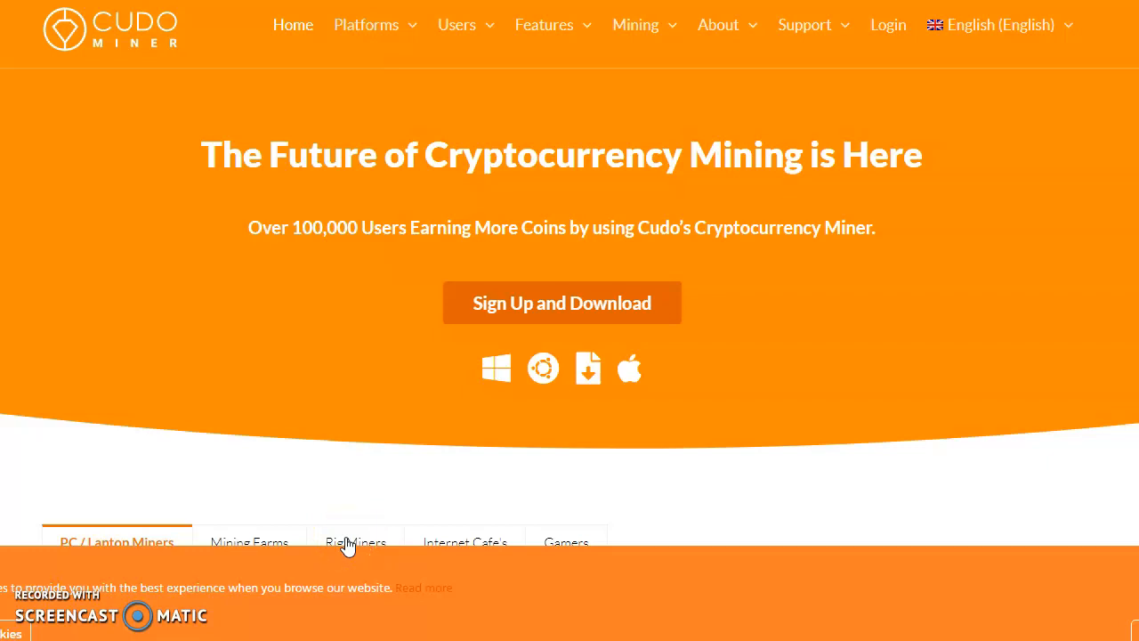
pyautogui.moveTo(348, 541)
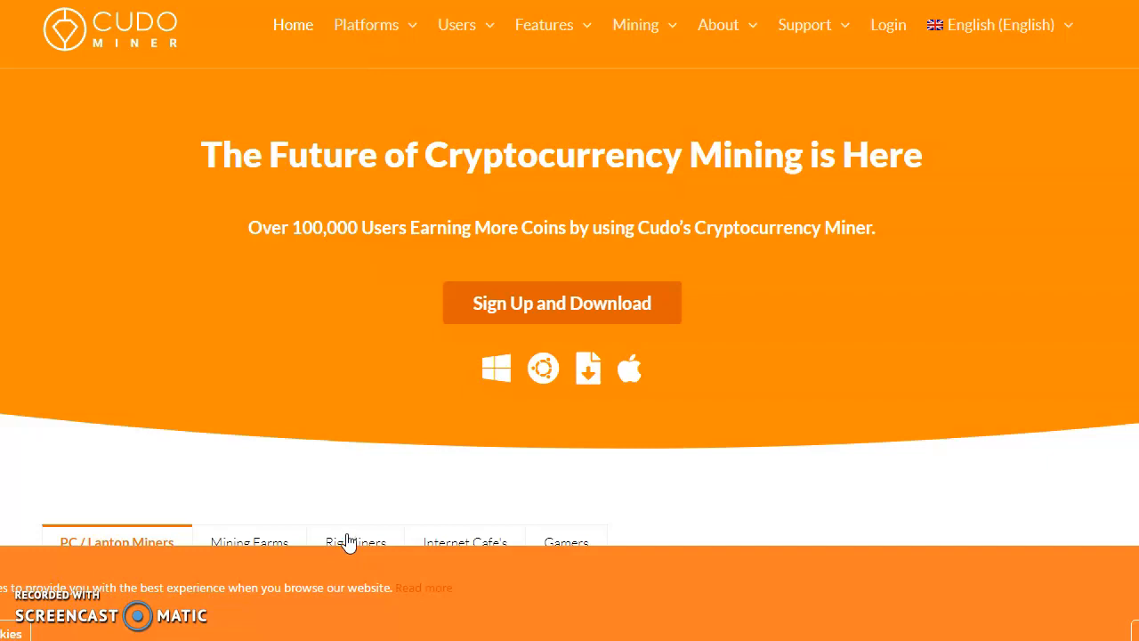
# Scroll the Cudo Miner homepage down past the PC/Laptop Miners tabs to Advanced Settings and Controls
pyautogui.click(349, 542)
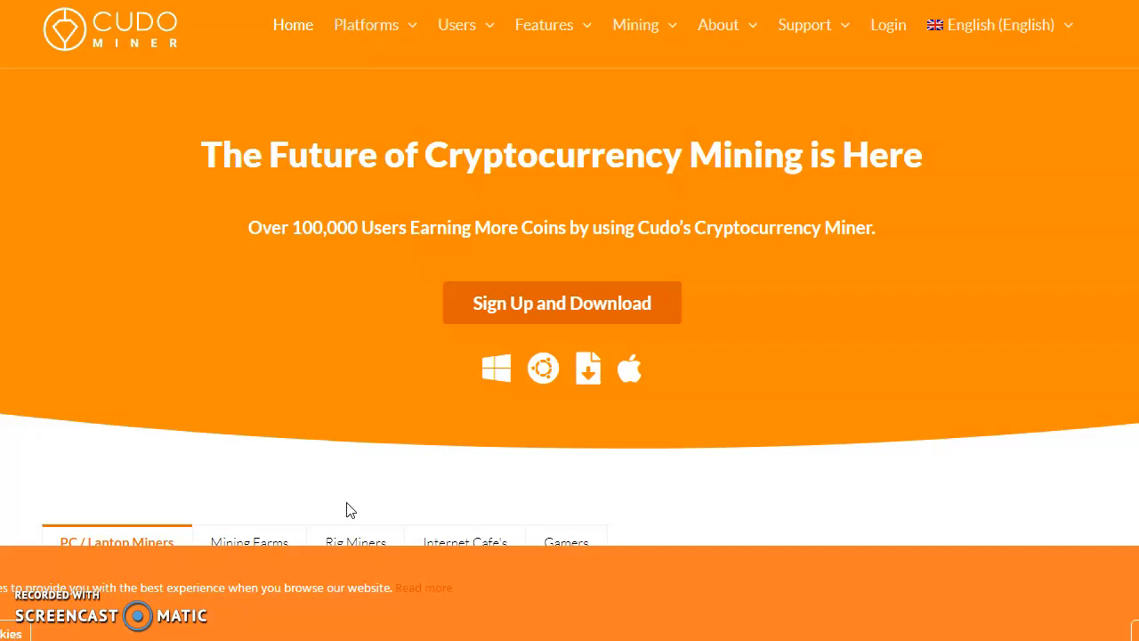
pyautogui.moveTo(697, 260)
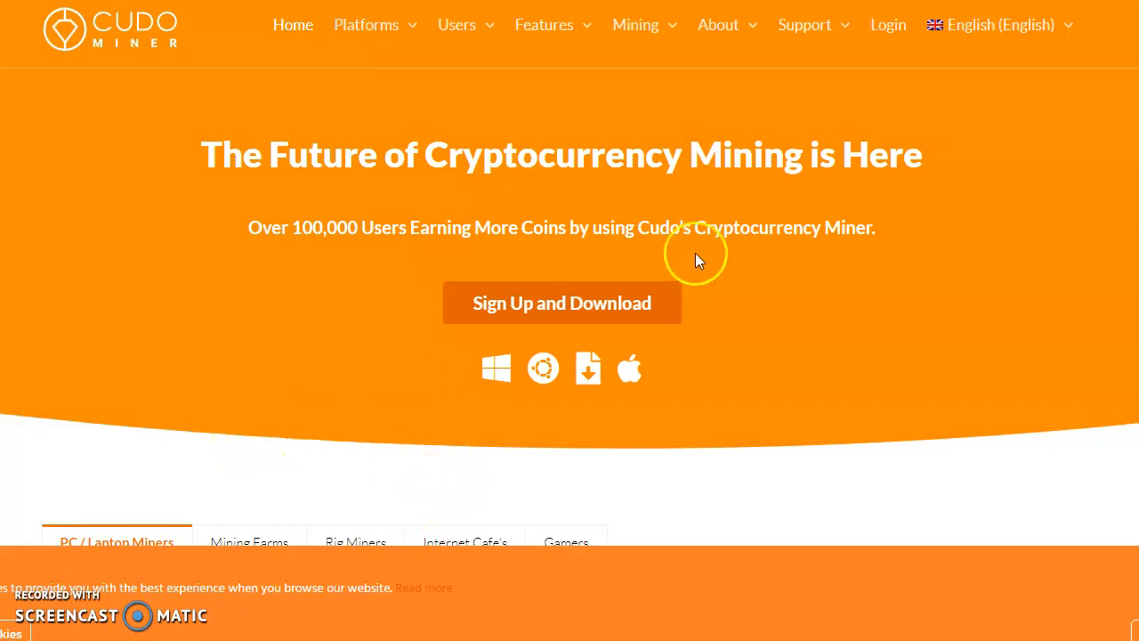
pyautogui.moveTo(413, 258)
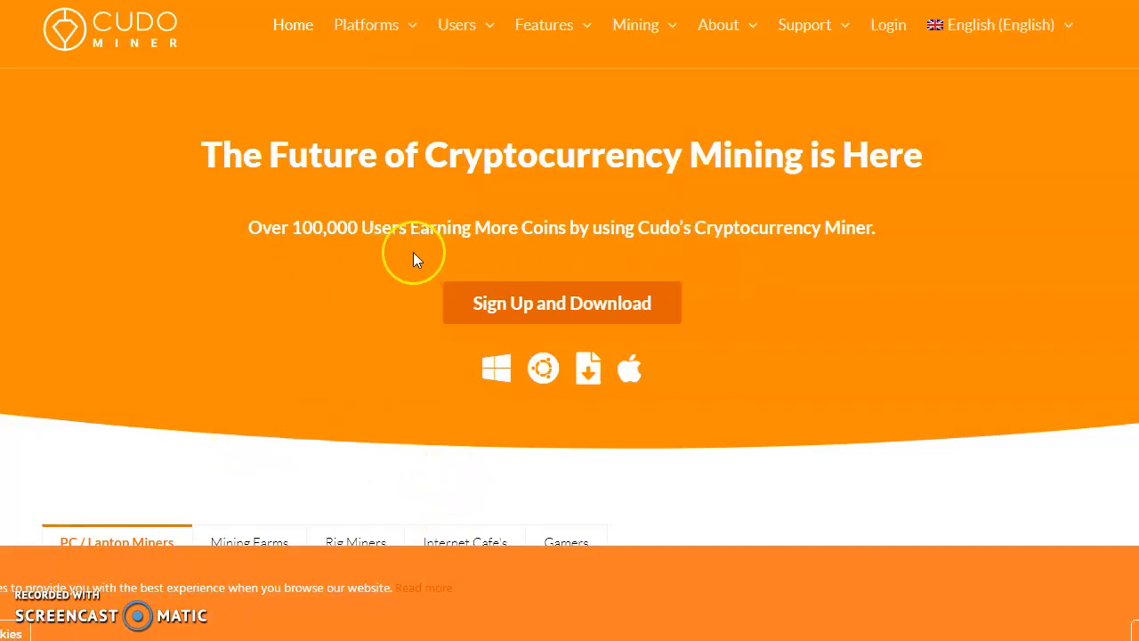
pyautogui.moveTo(605, 257)
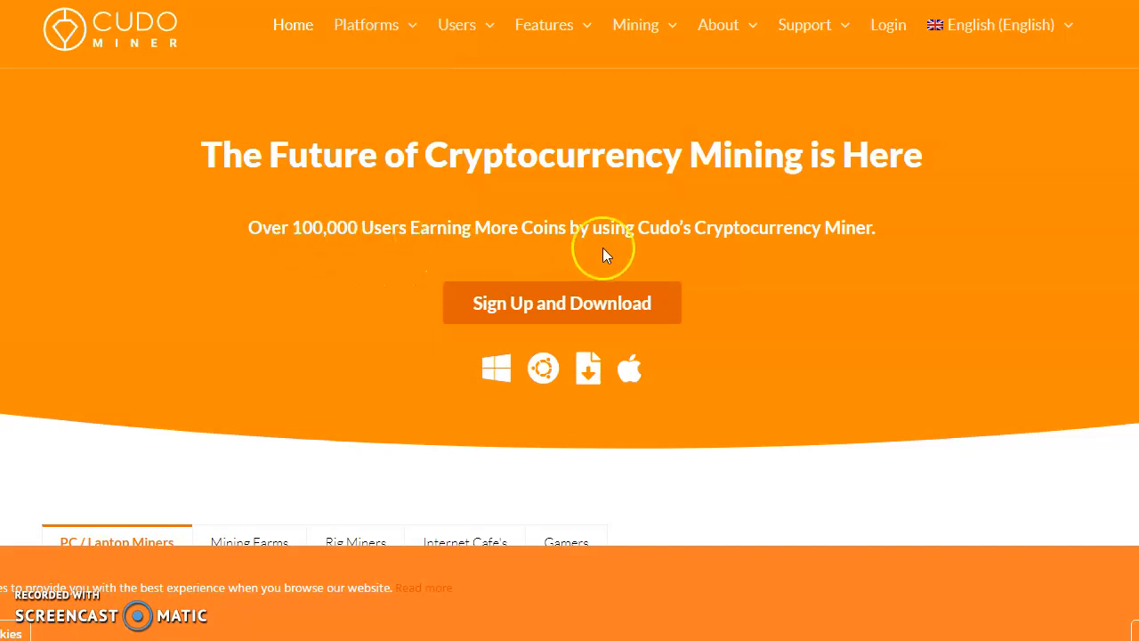
pyautogui.moveTo(762, 228)
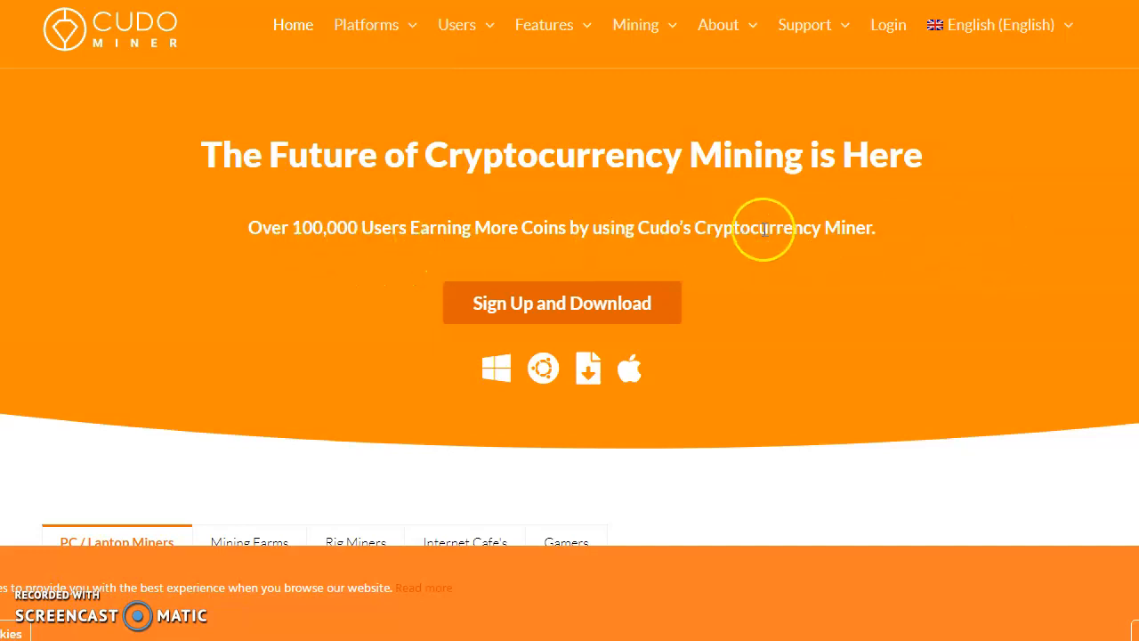
pyautogui.scroll(-3)
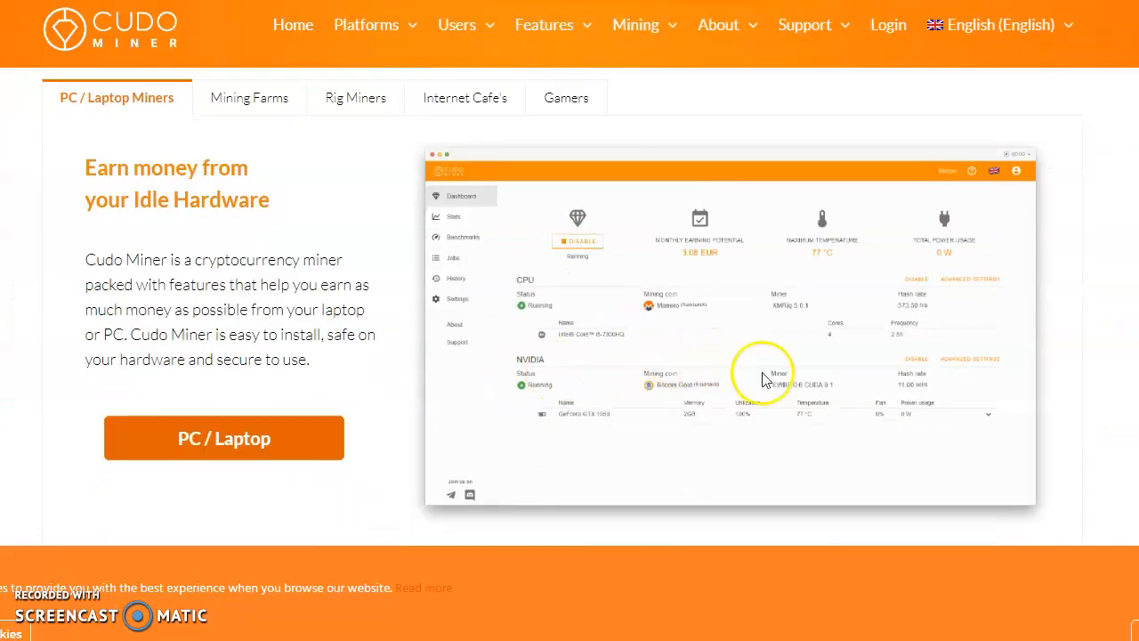
pyautogui.moveTo(726, 418)
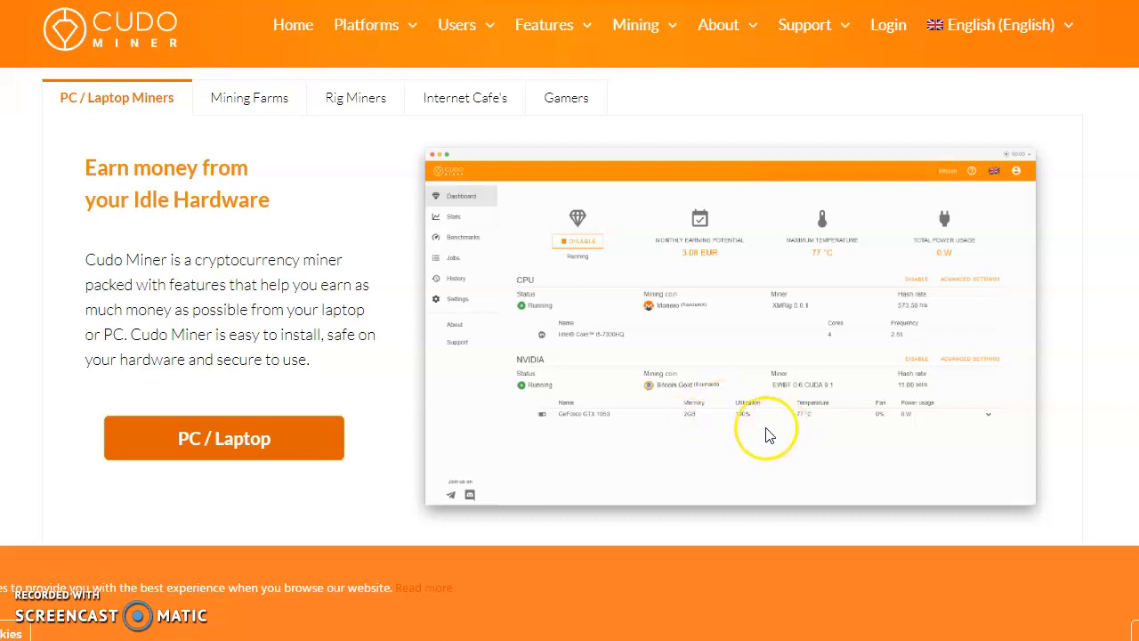
pyautogui.moveTo(686, 448)
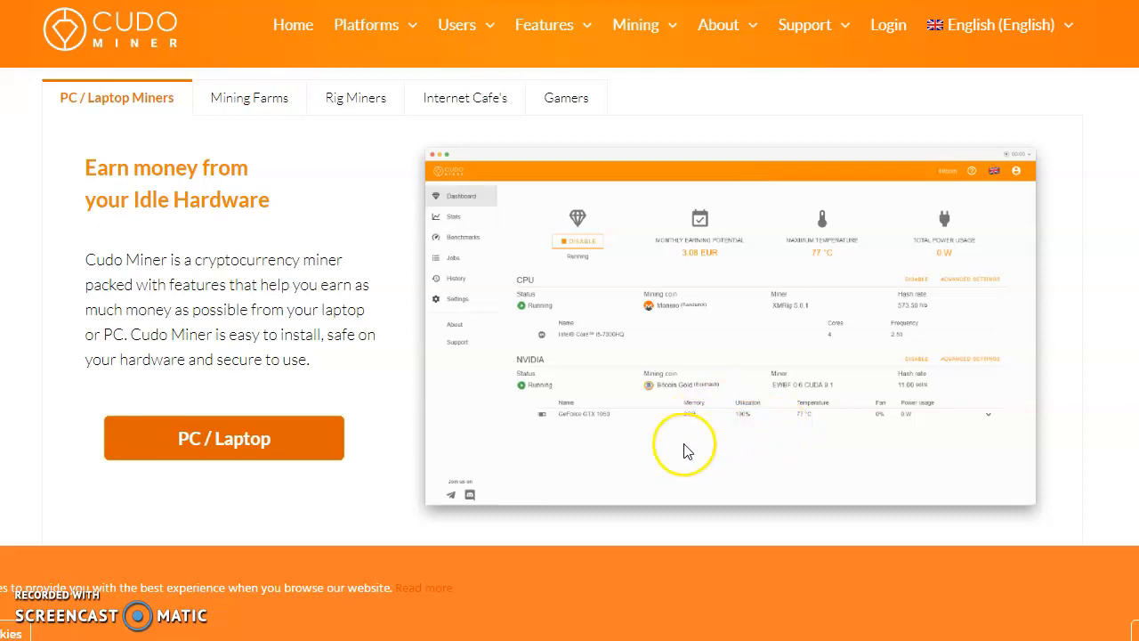
pyautogui.scroll(-3)
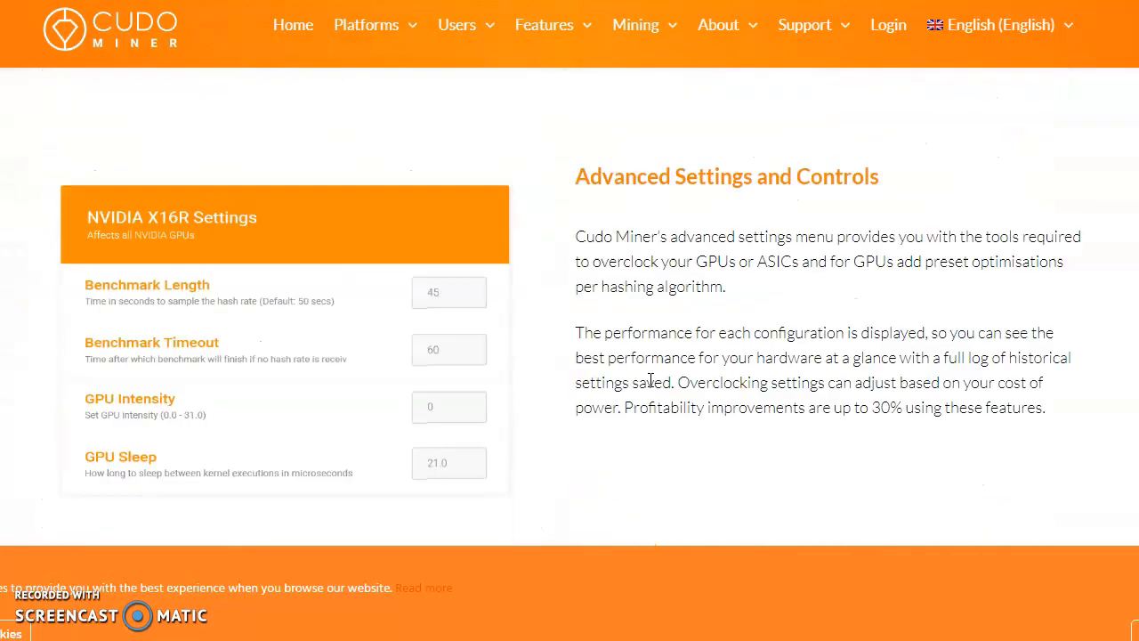
pyautogui.scroll(-3)
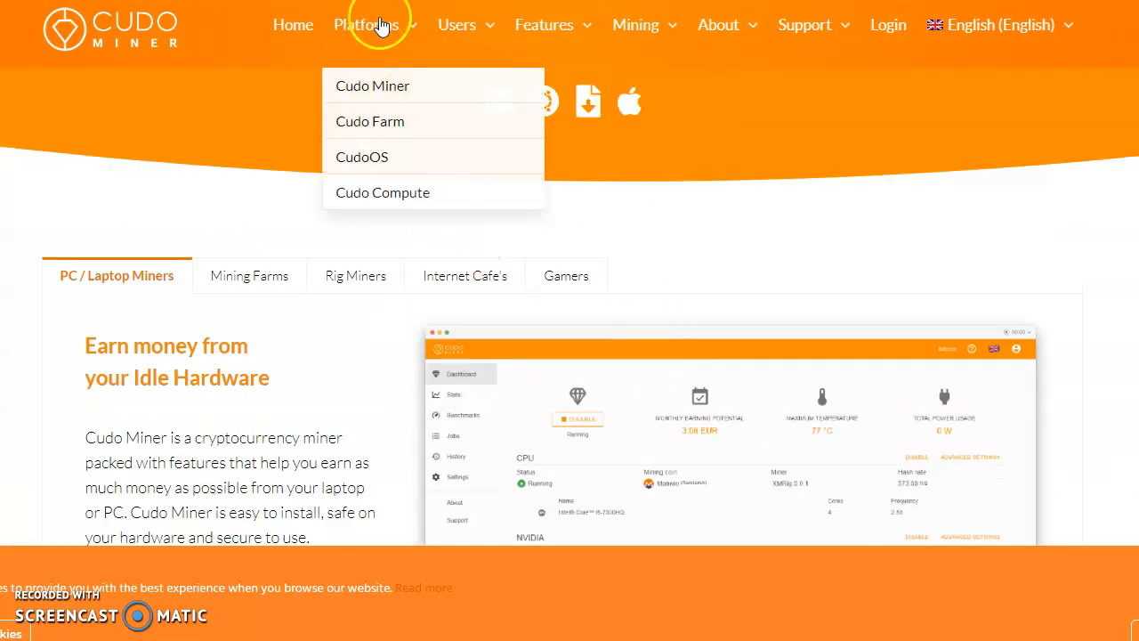
pyautogui.moveTo(448, 121)
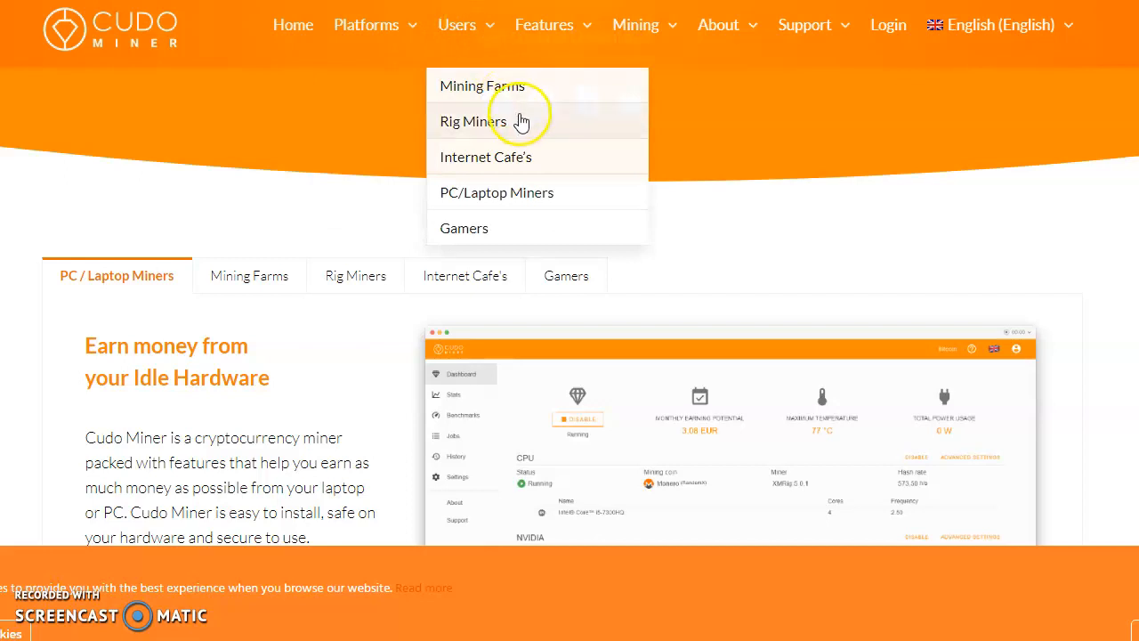
pyautogui.moveTo(484, 217)
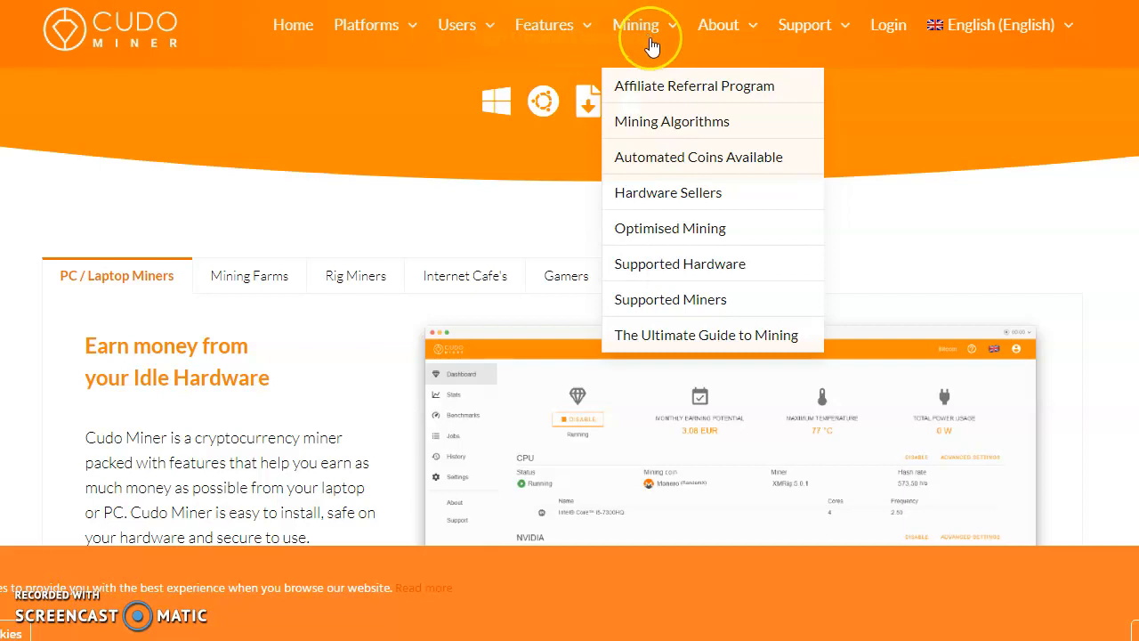
pyautogui.moveTo(650, 42)
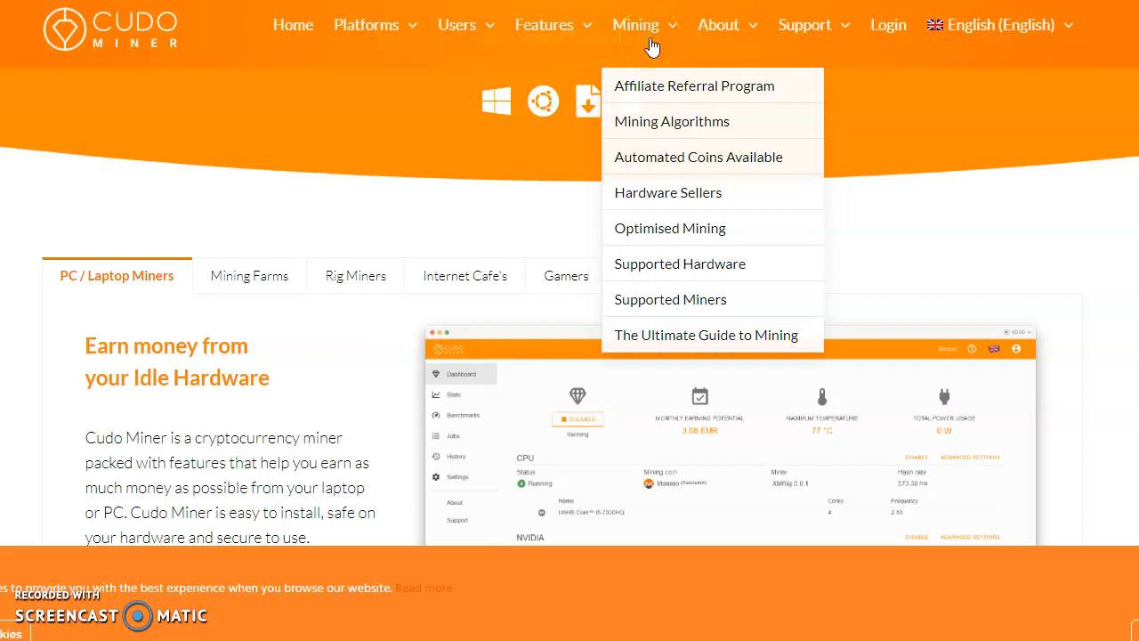
pyautogui.moveTo(1004, 20)
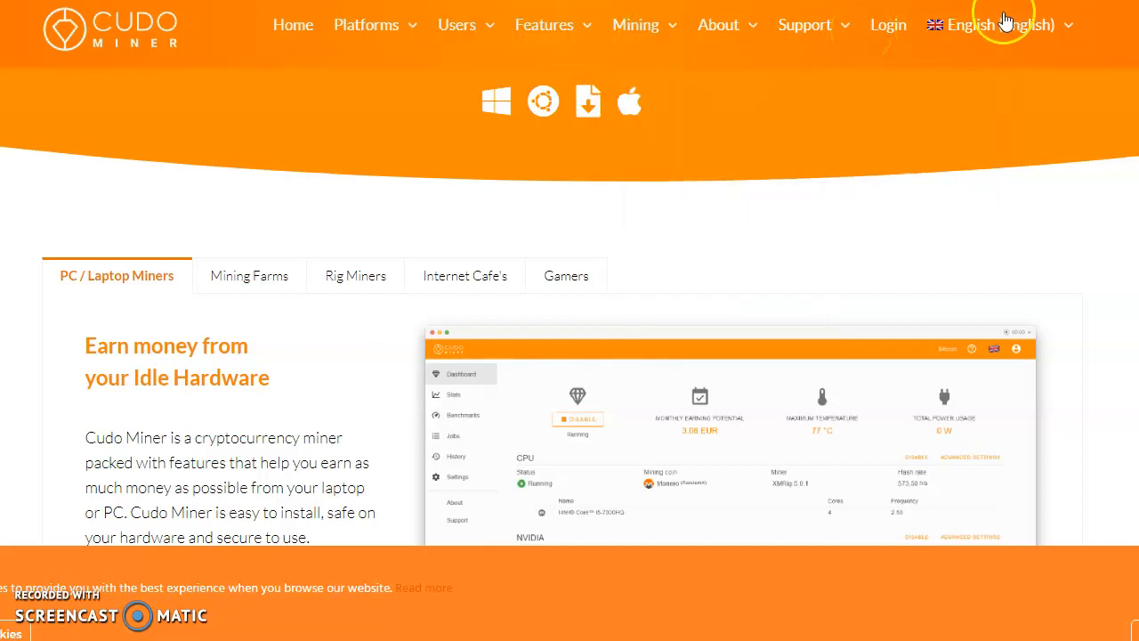
# Show the site's language list with Russian, Spanish and Chinese
pyautogui.click(997, 25)
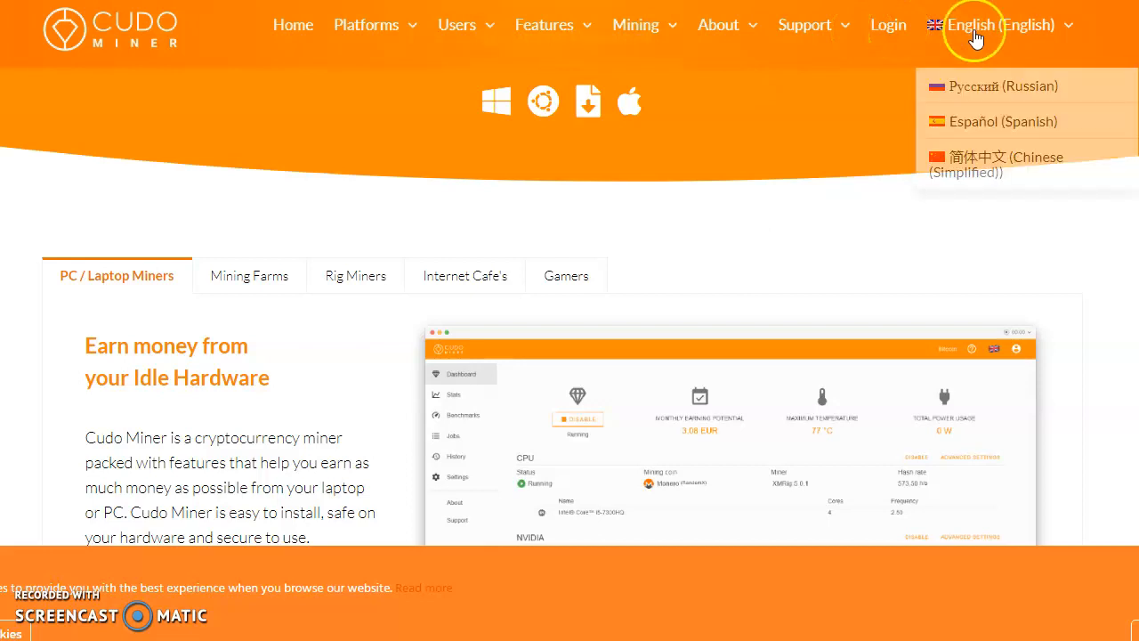
pyautogui.moveTo(996, 128)
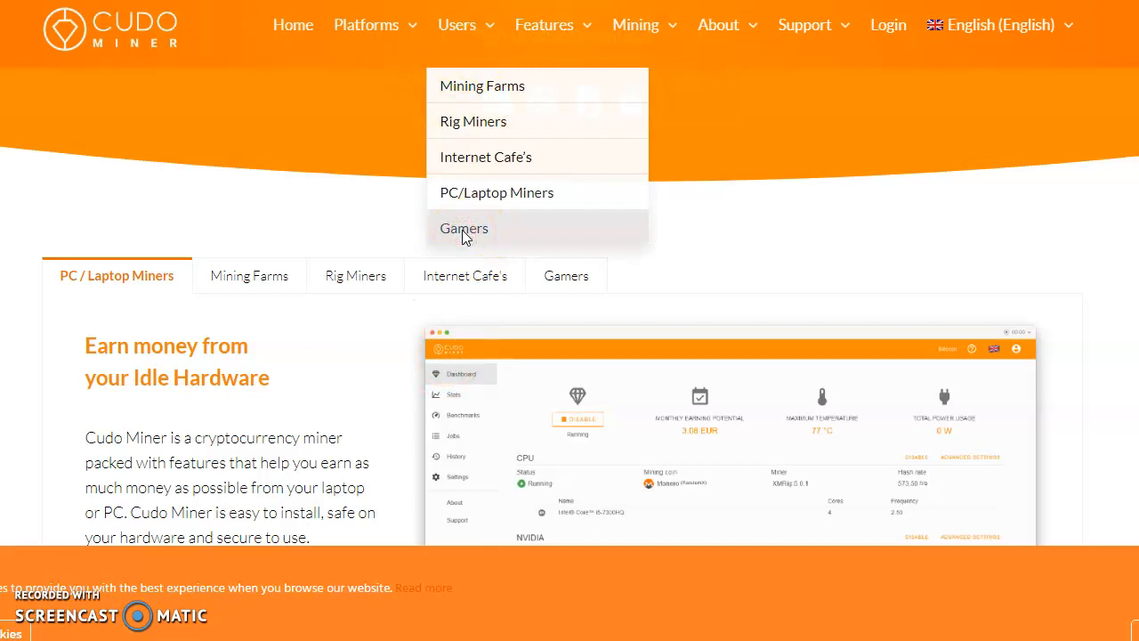
# From the Gamers page, start Sign Up and Download, reaching the Cudo Miner login page
pyautogui.rightClick(463, 228)
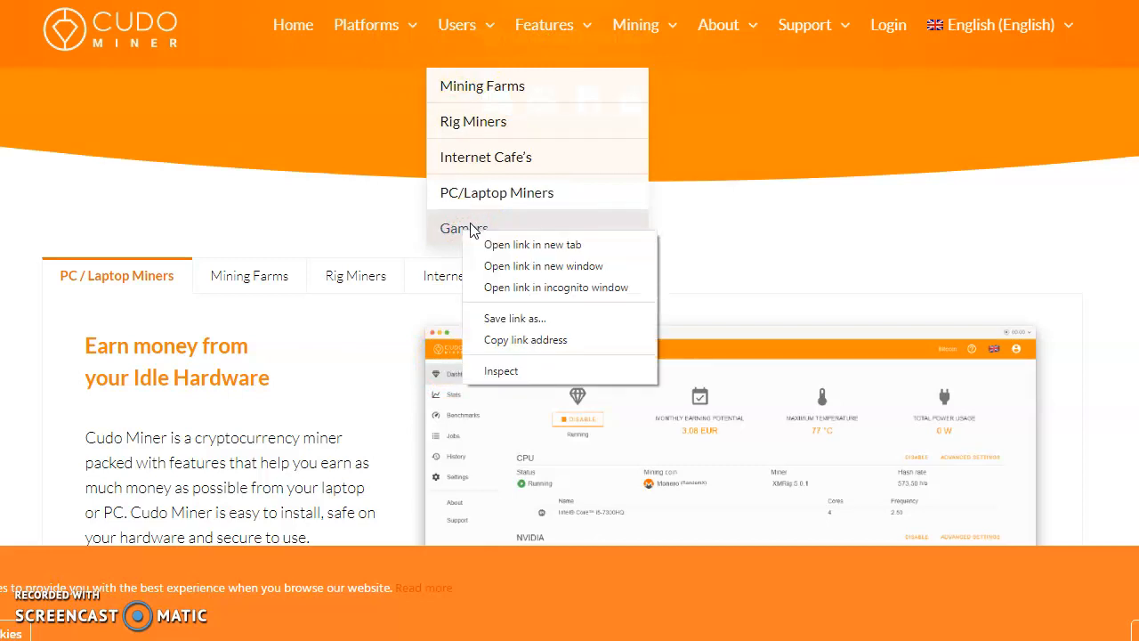
pyautogui.moveTo(670, 221)
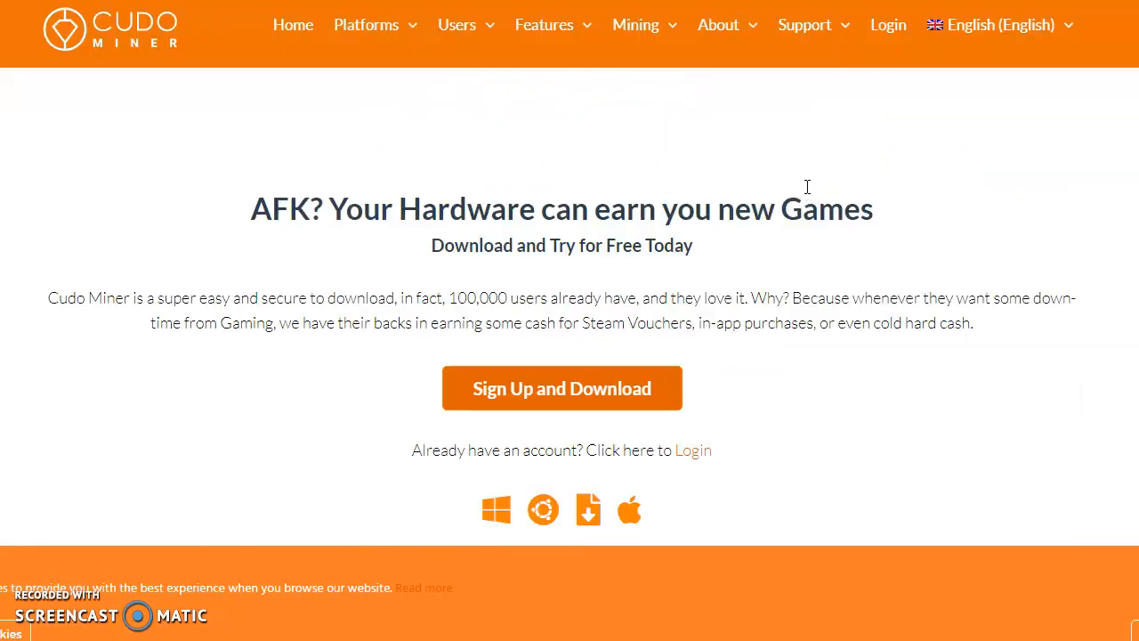
pyautogui.scroll(-3)
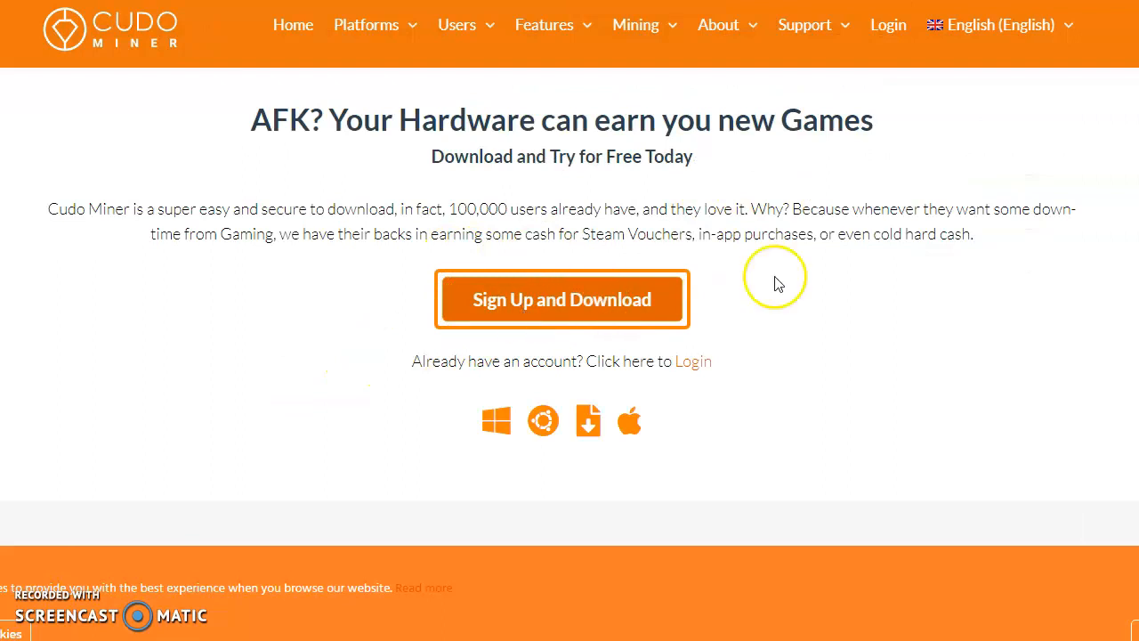
pyautogui.moveTo(872, 260)
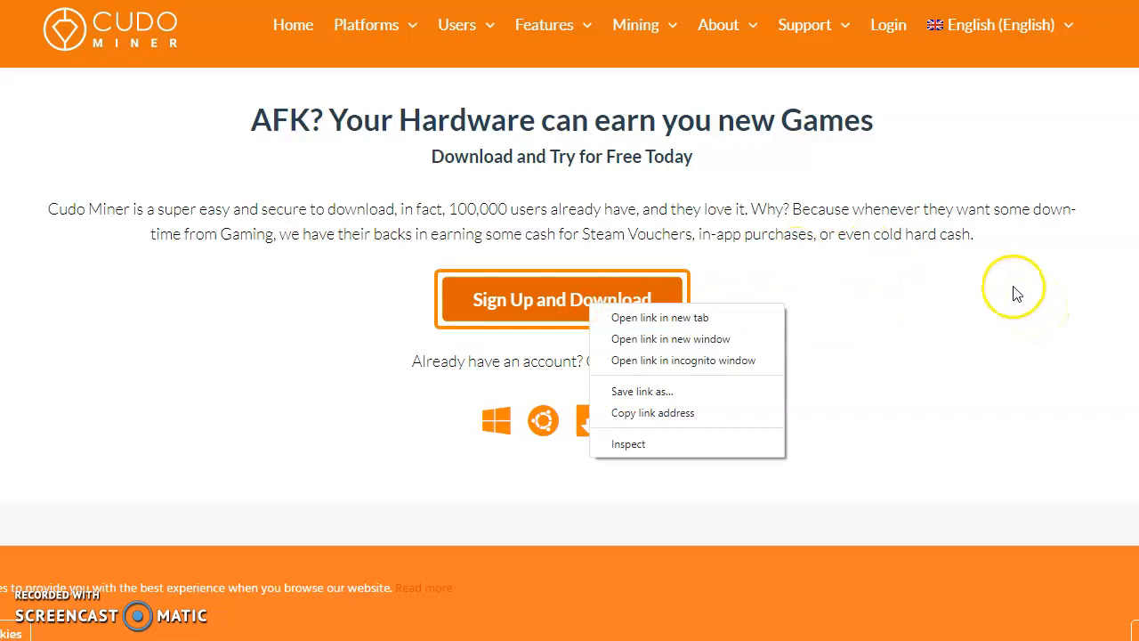
pyautogui.click(563, 299)
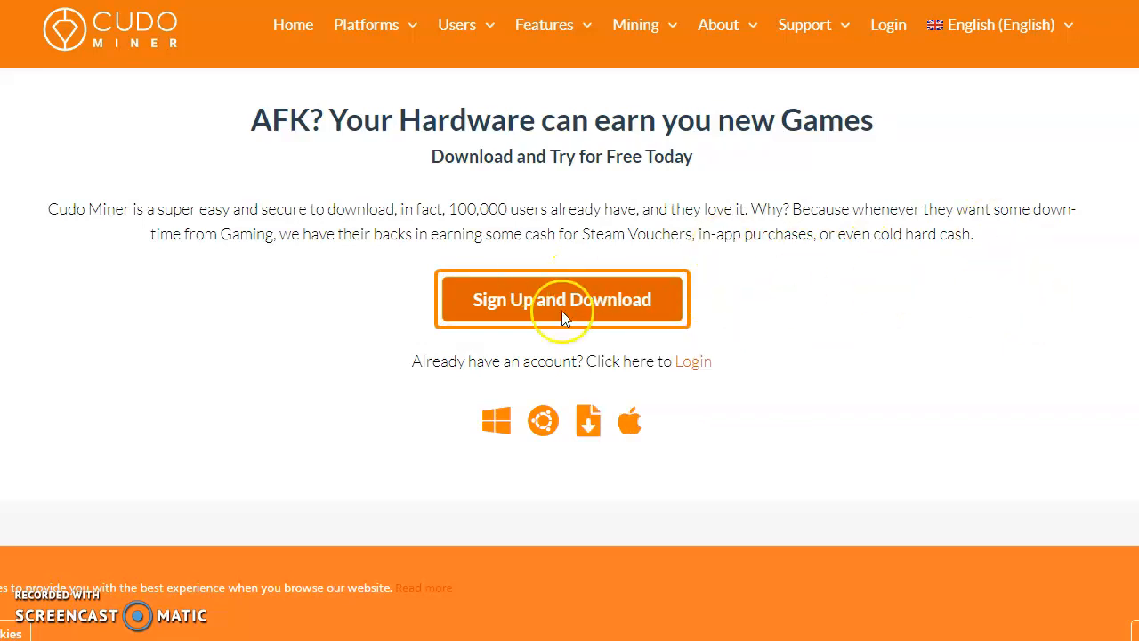
pyautogui.click(562, 299)
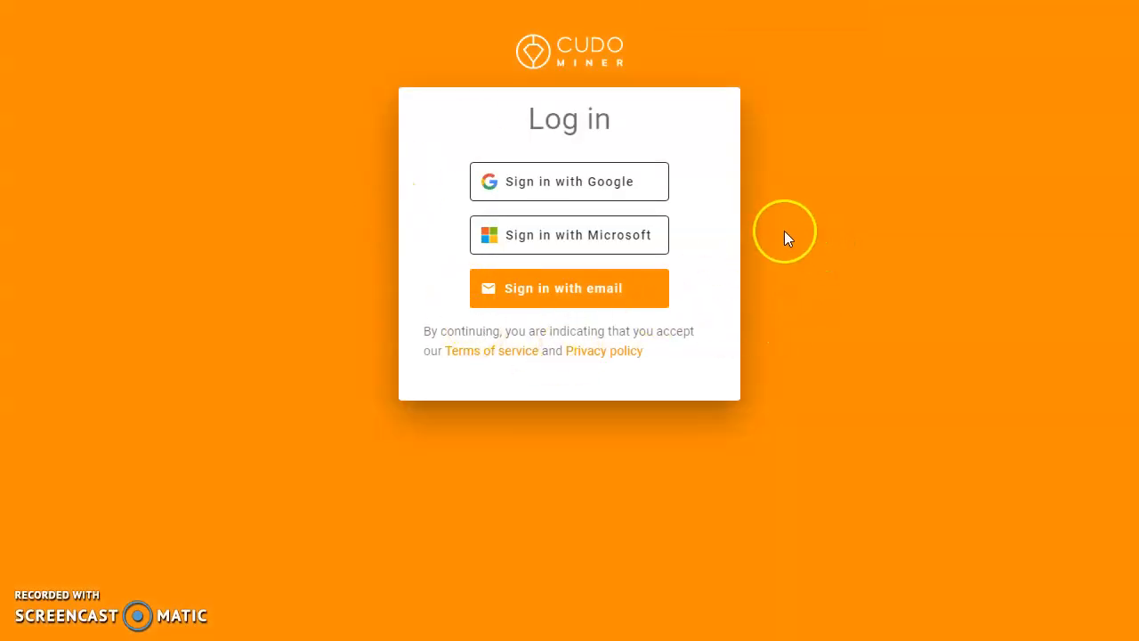
pyautogui.moveTo(551, 192)
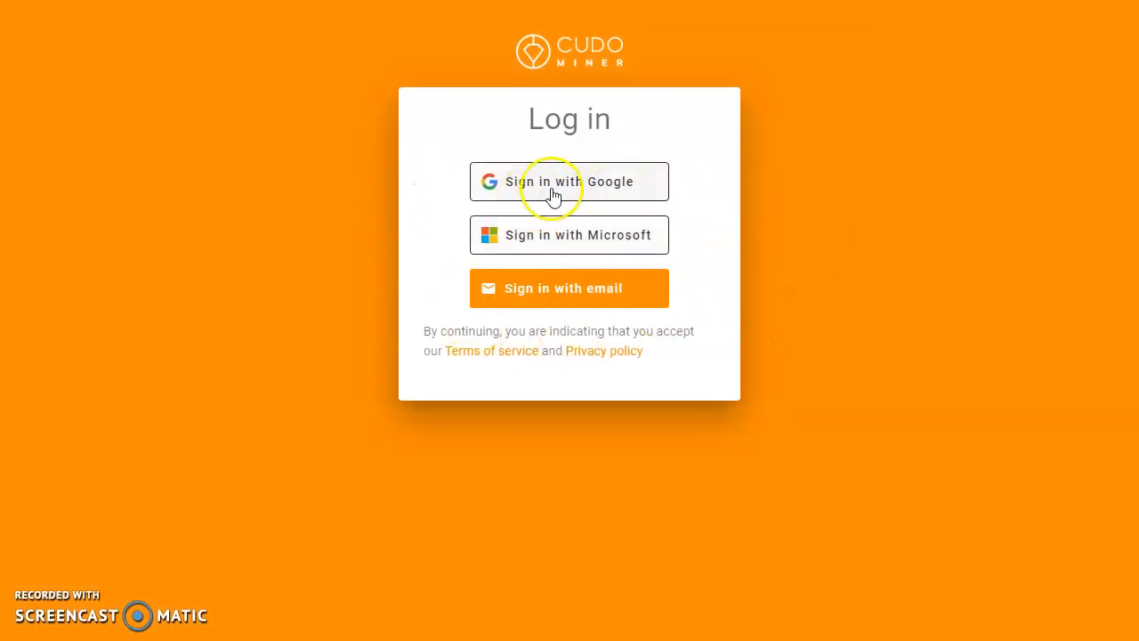
pyautogui.moveTo(559, 287)
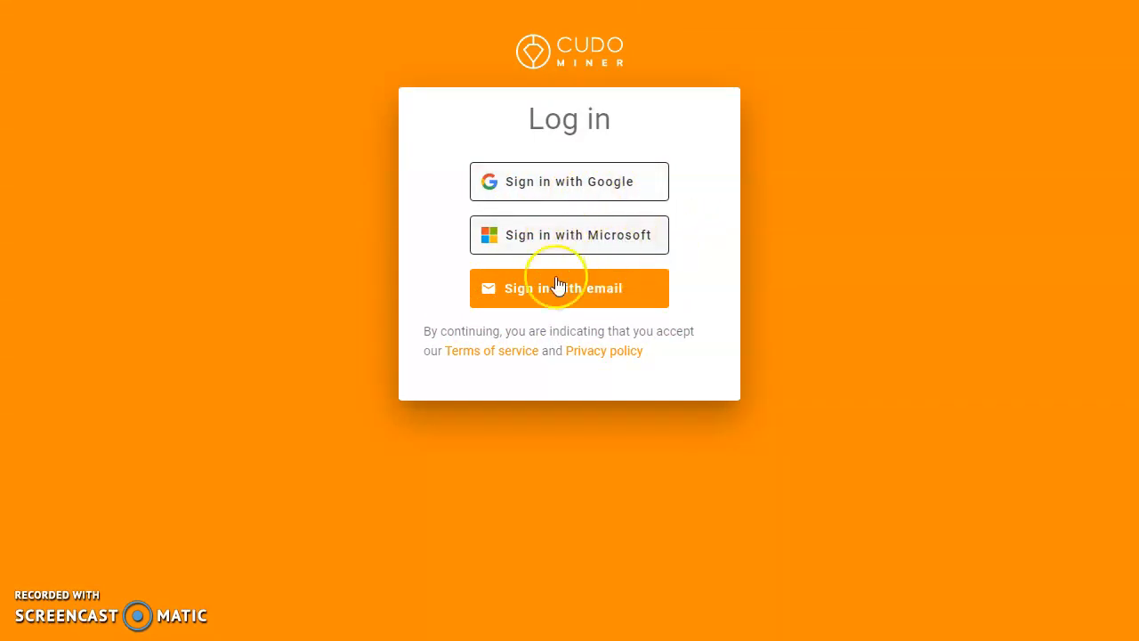
pyautogui.moveTo(703, 246)
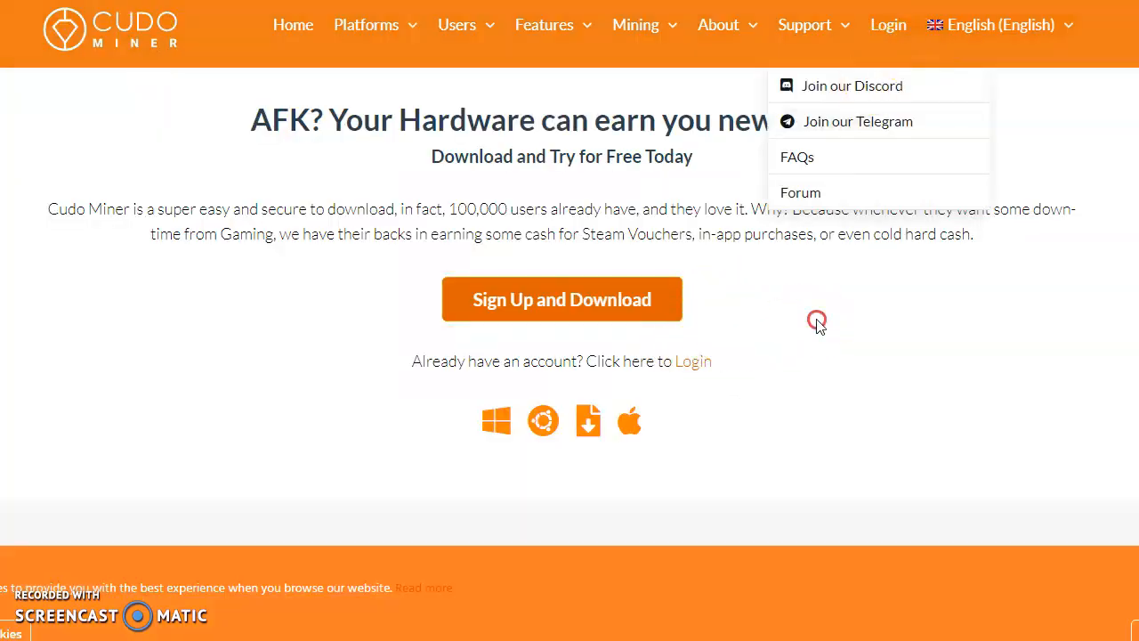
pyautogui.scroll(-3)
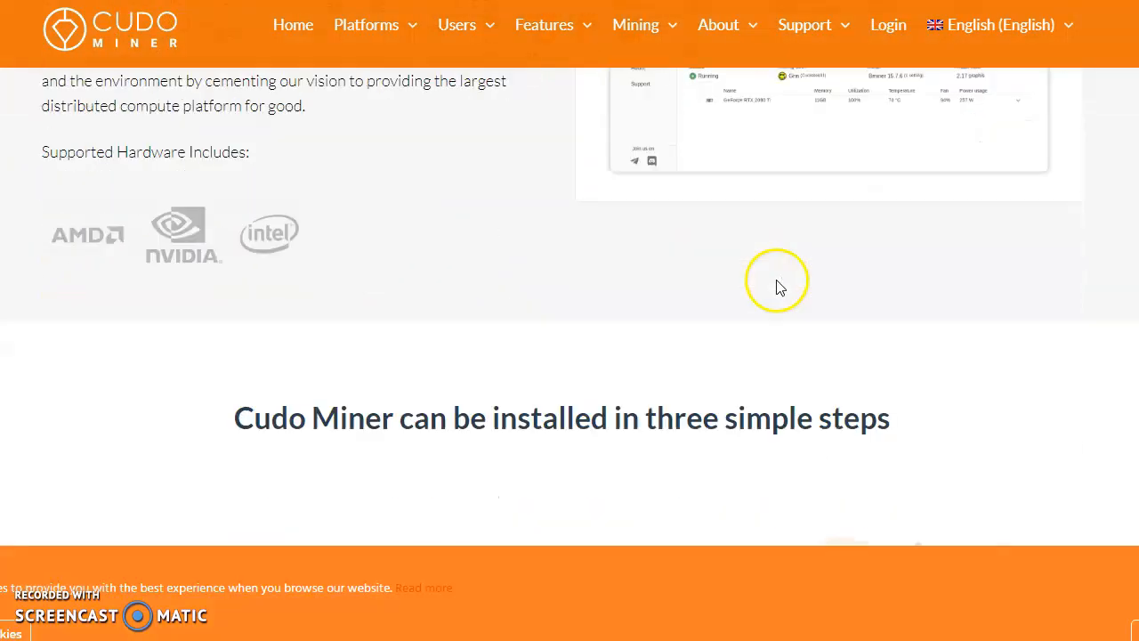
pyautogui.scroll(-3)
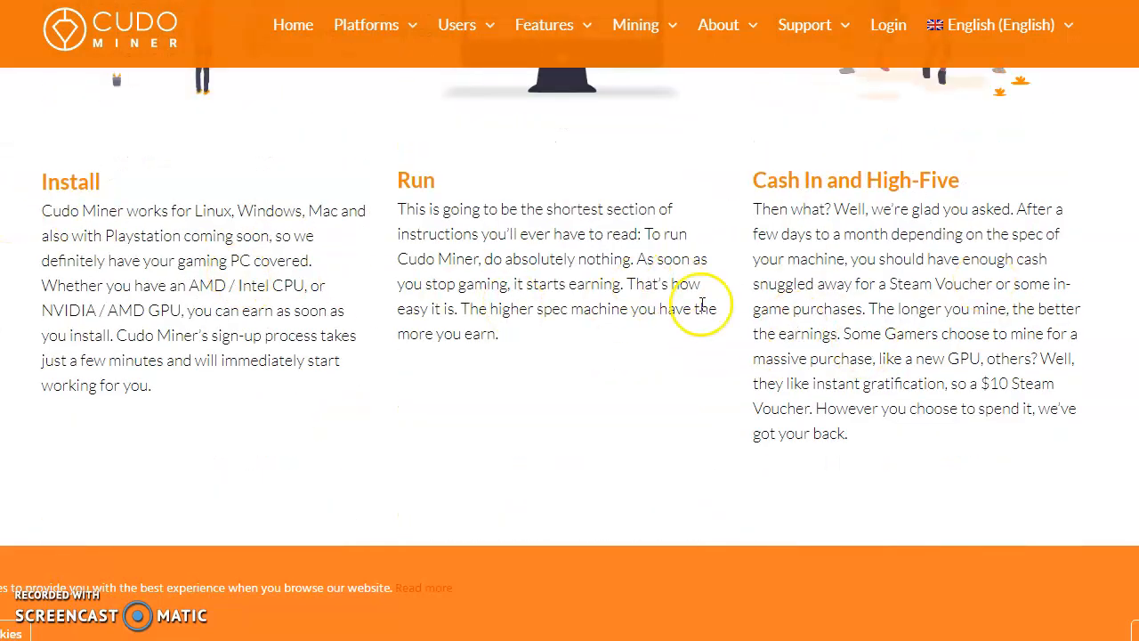
pyautogui.scroll(-3)
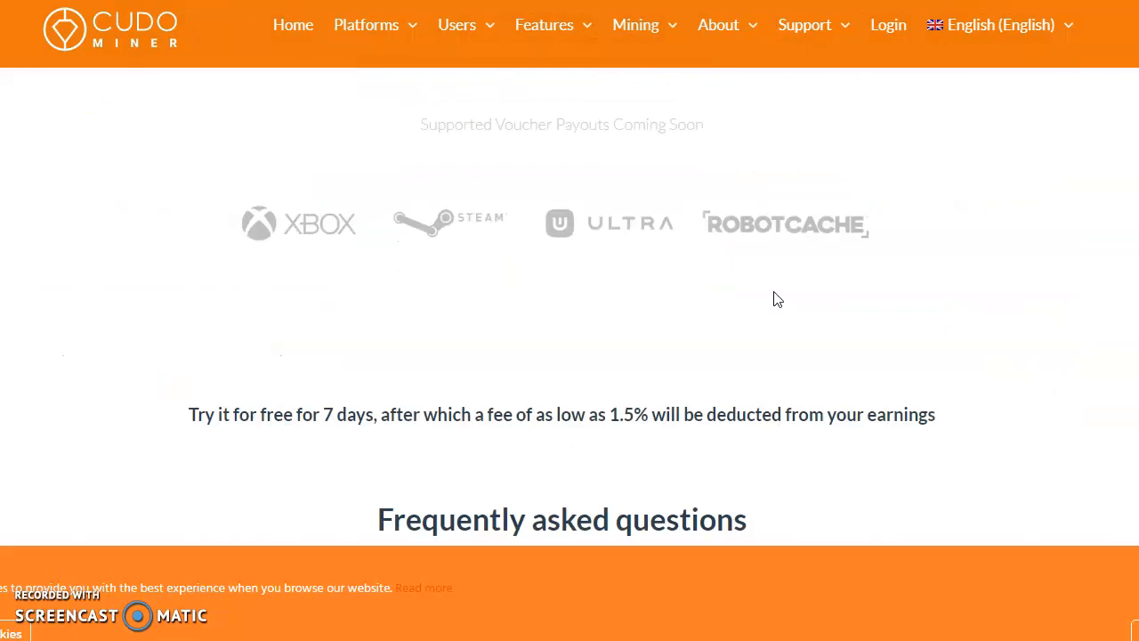
pyautogui.scroll(-3)
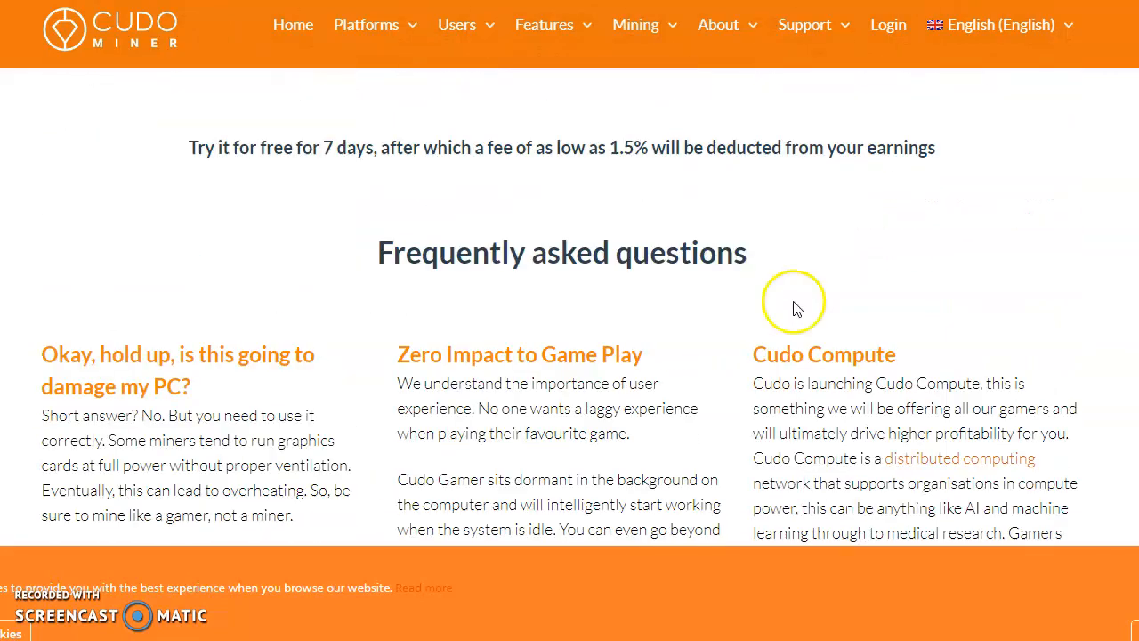
pyautogui.scroll(3)
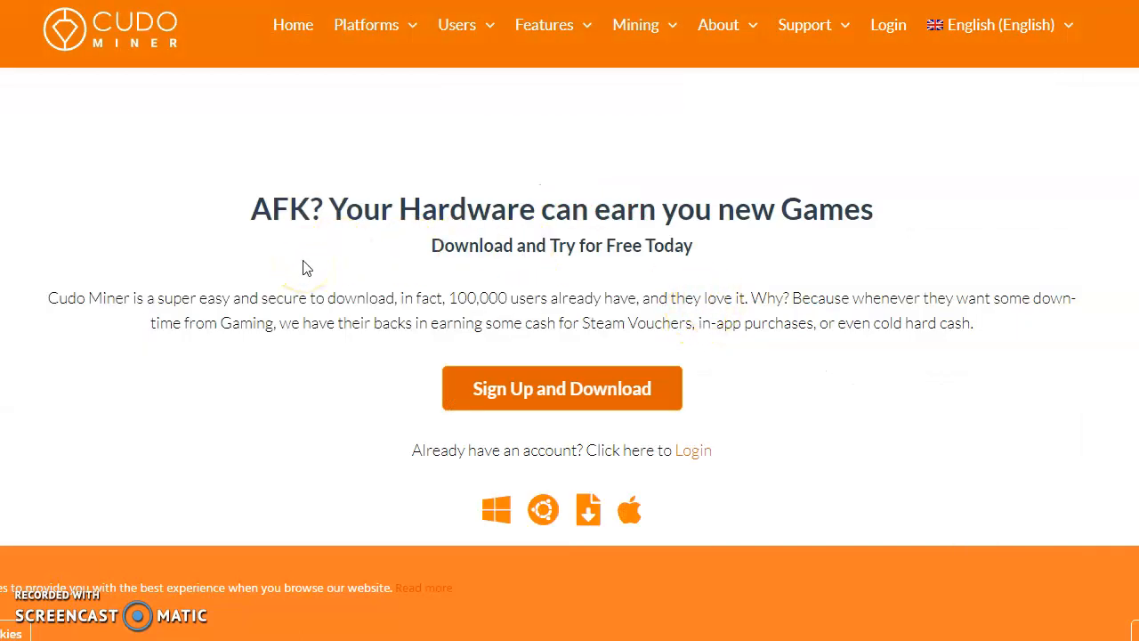
pyautogui.moveTo(449, 116)
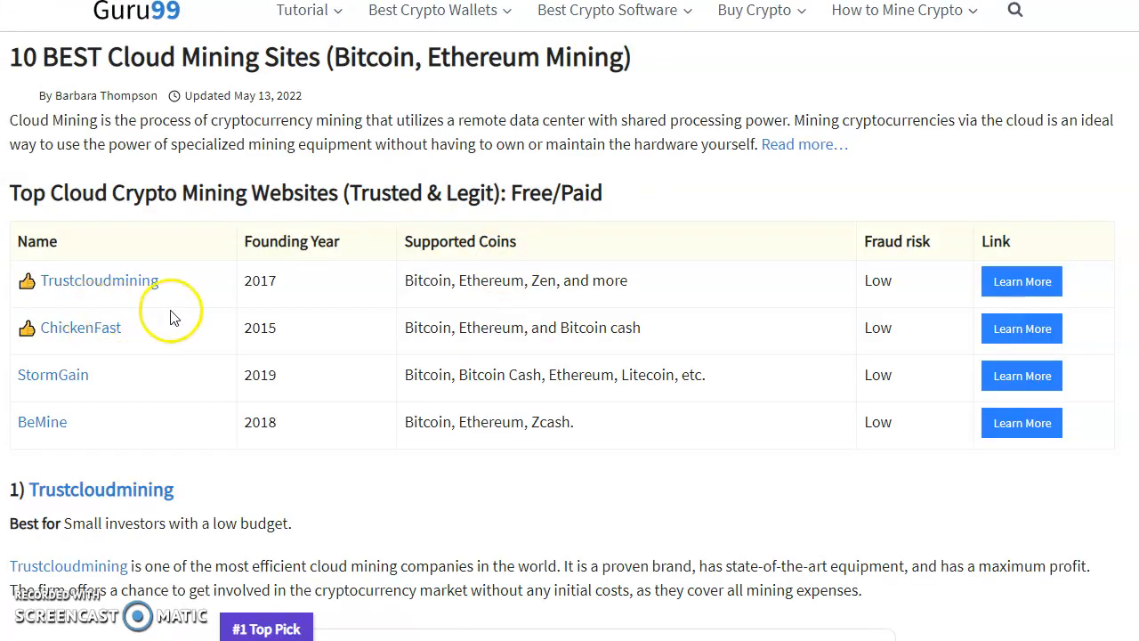
pyautogui.moveTo(569, 346)
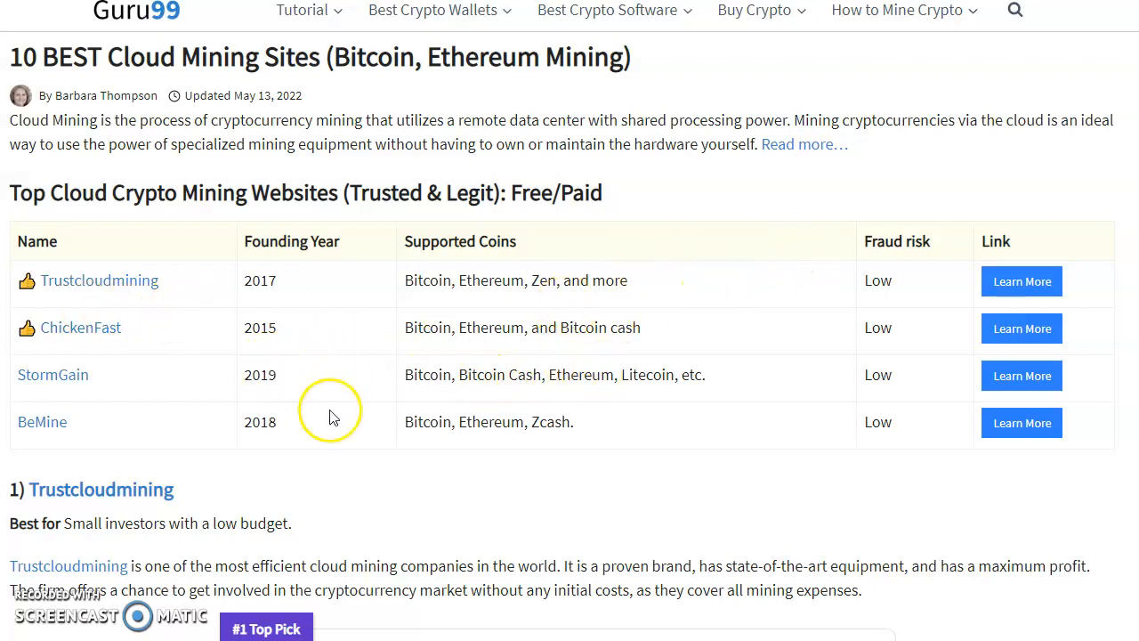
pyautogui.moveTo(425, 306)
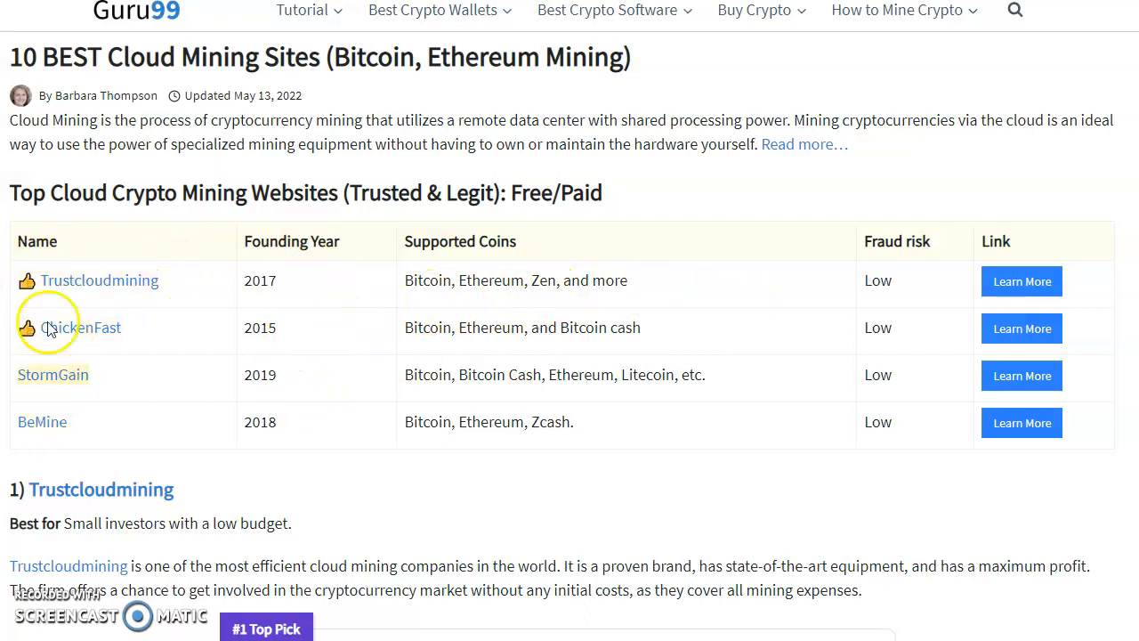
pyautogui.moveTo(383, 89)
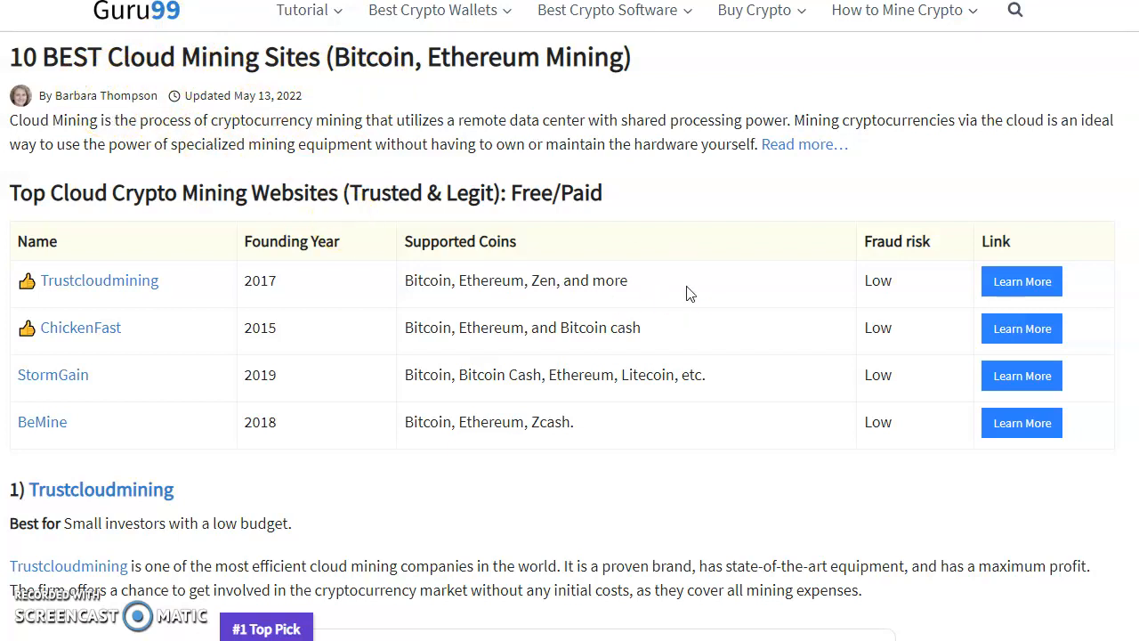
# Bring the comparison table of Trustcloudmining, ChickenFast, StormGain and BeMine into view
pyautogui.scroll(-3)
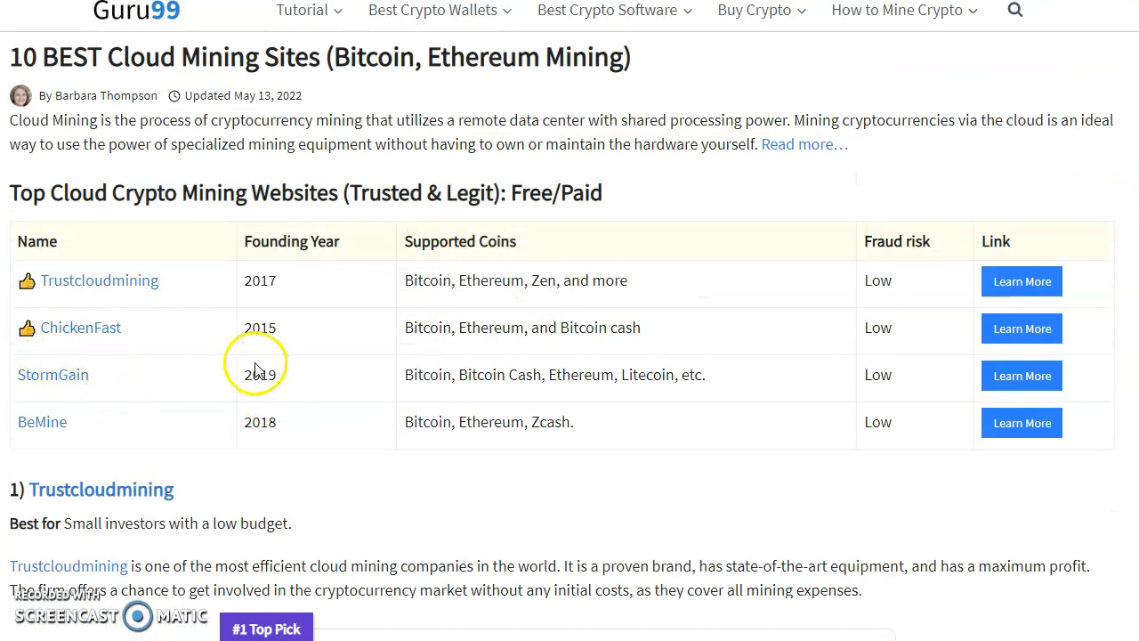
# Scroll through the Trustcloudmining and ChickenFast reviews down to the StormGain entry
pyautogui.scroll(-3)
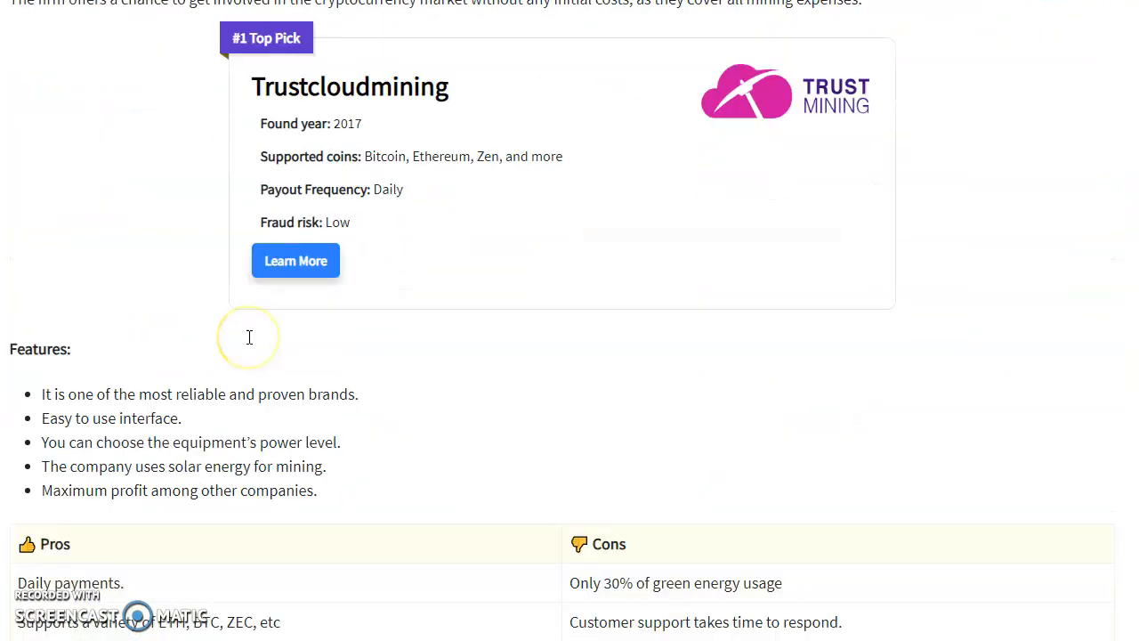
pyautogui.scroll(-3)
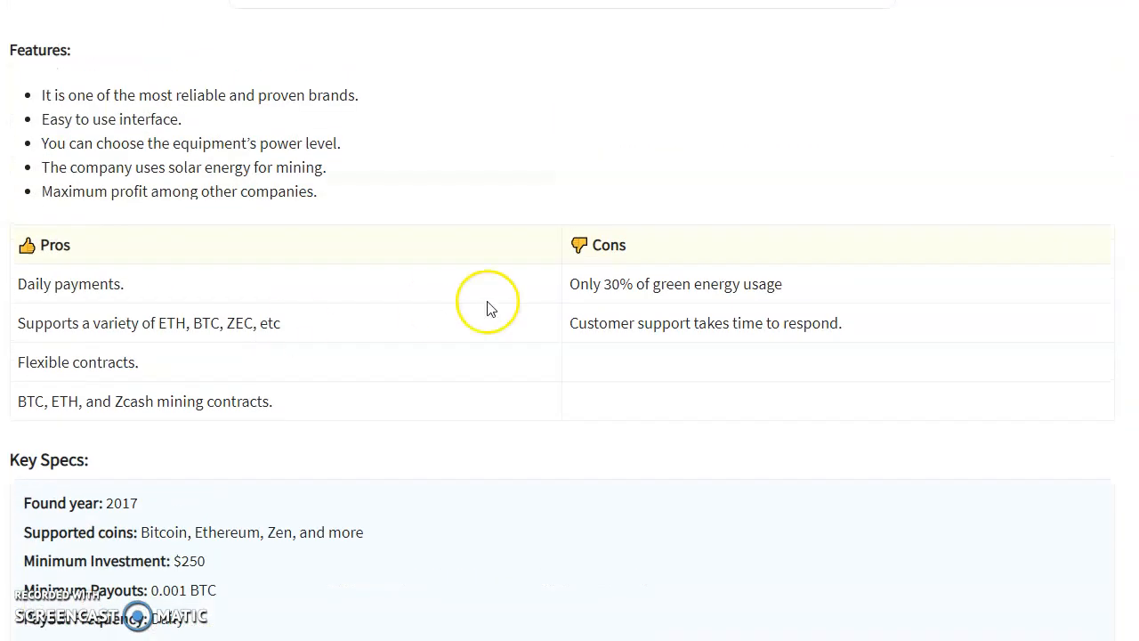
pyautogui.moveTo(537, 385)
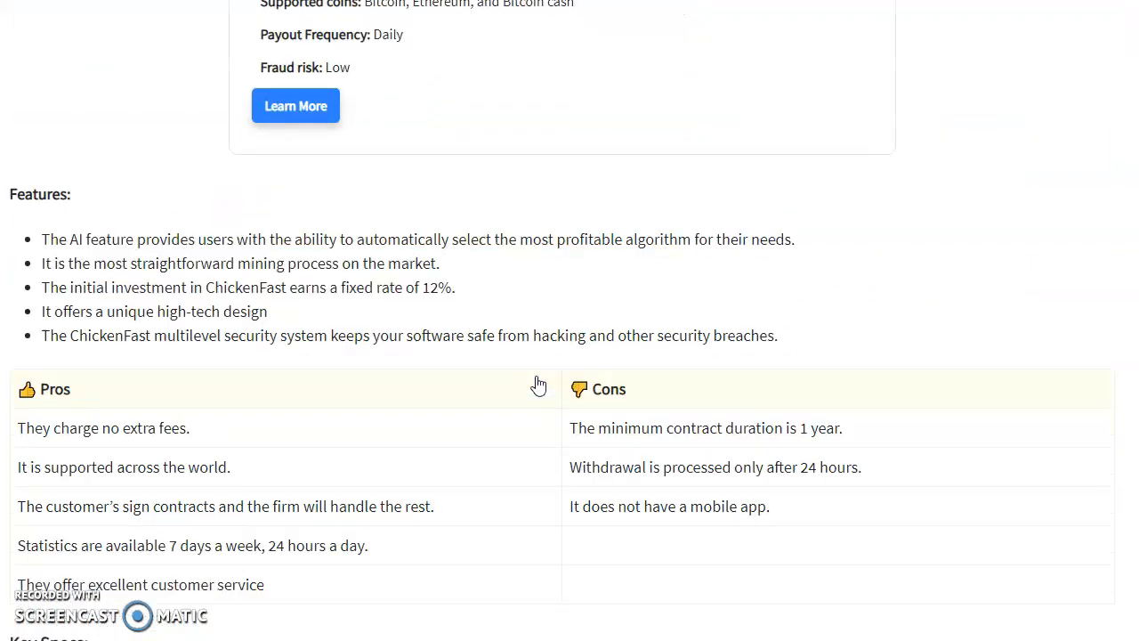
pyautogui.scroll(-3)
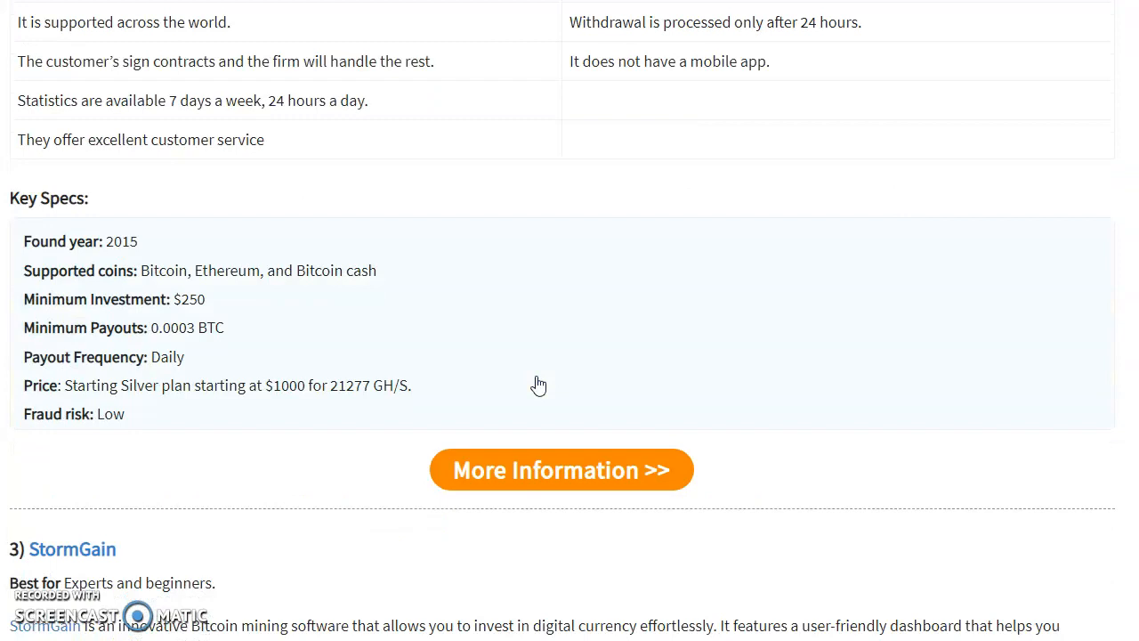
pyautogui.scroll(-3)
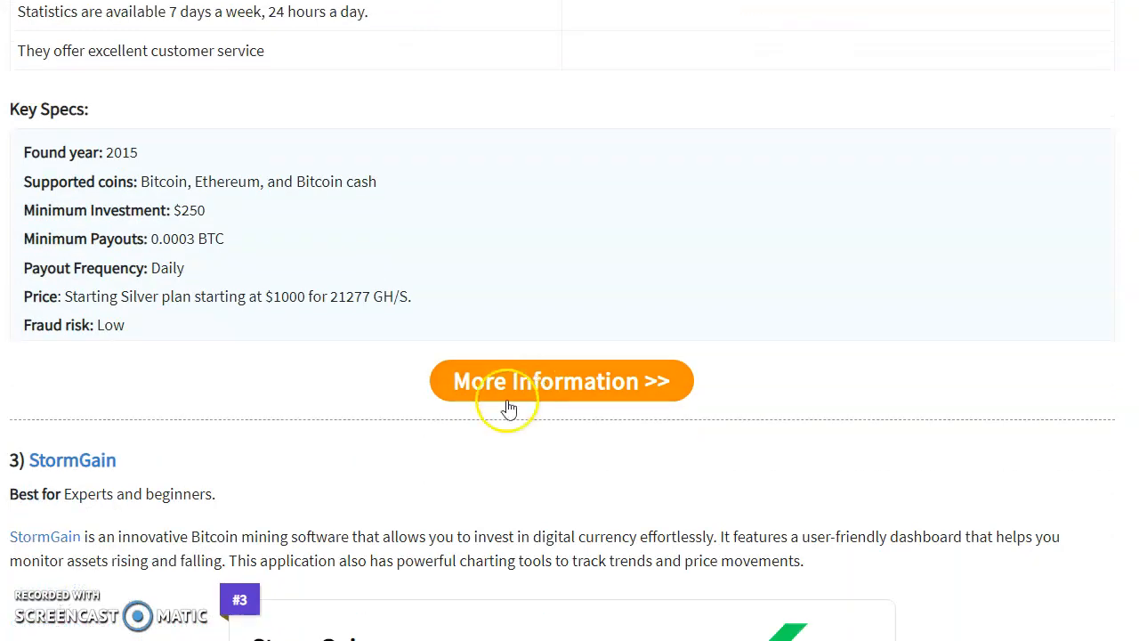
pyautogui.scroll(-3)
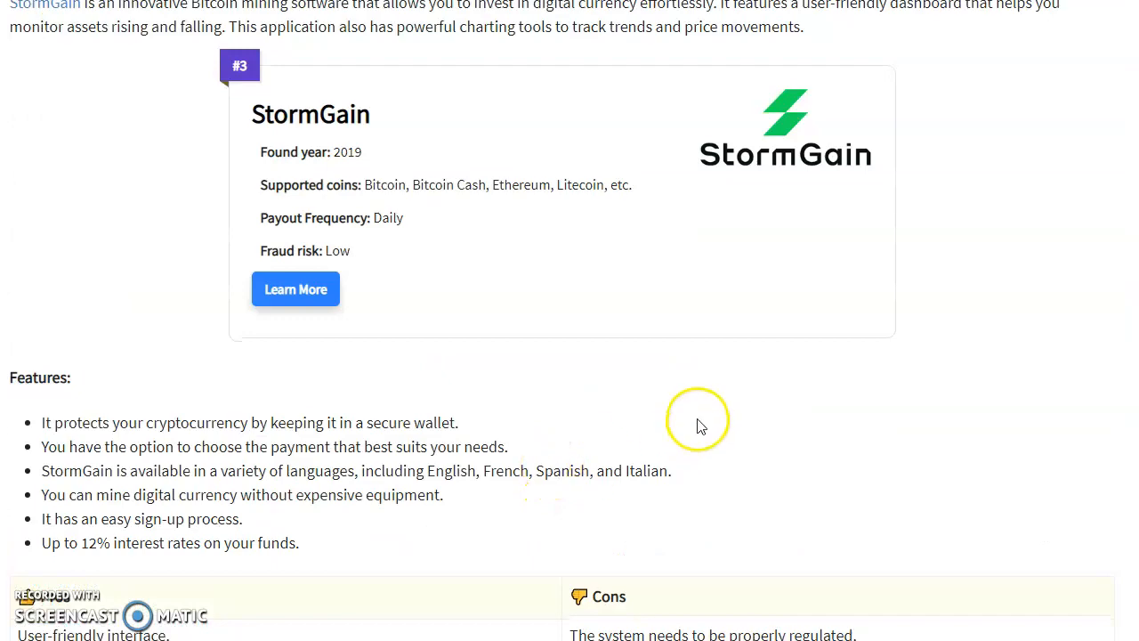
pyautogui.scroll(3)
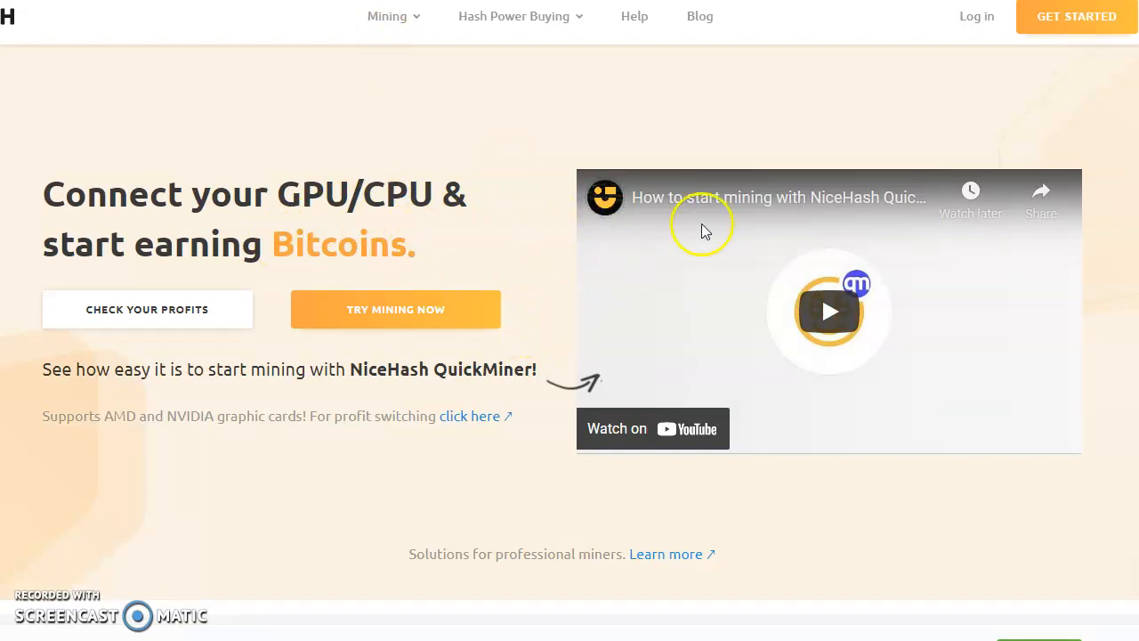
pyautogui.moveTo(894, 341)
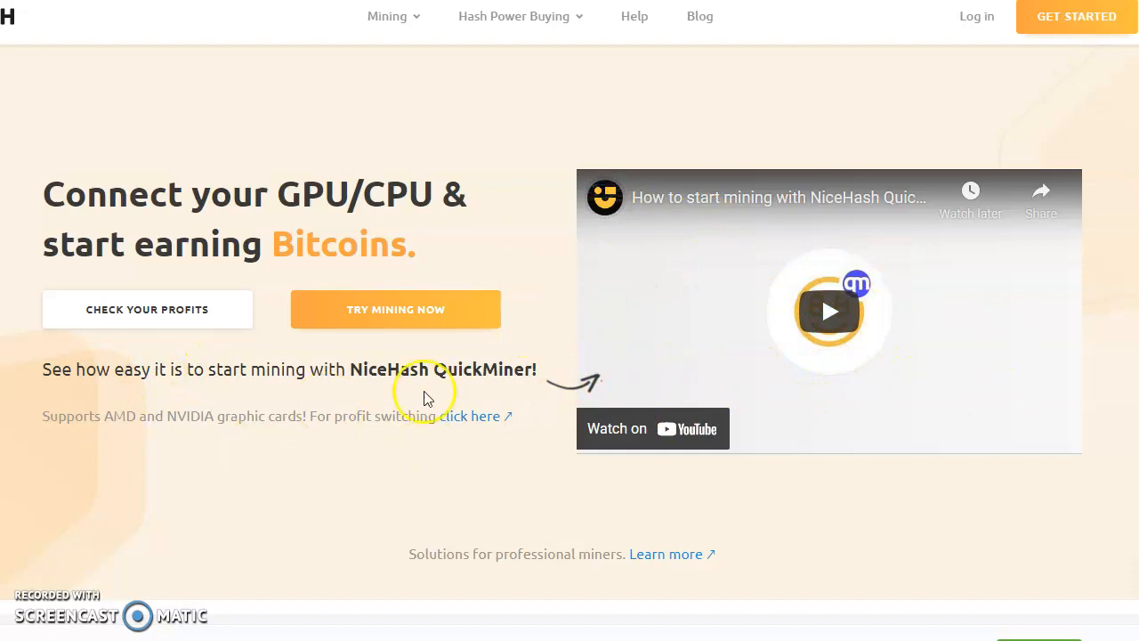
pyautogui.moveTo(1103, 70)
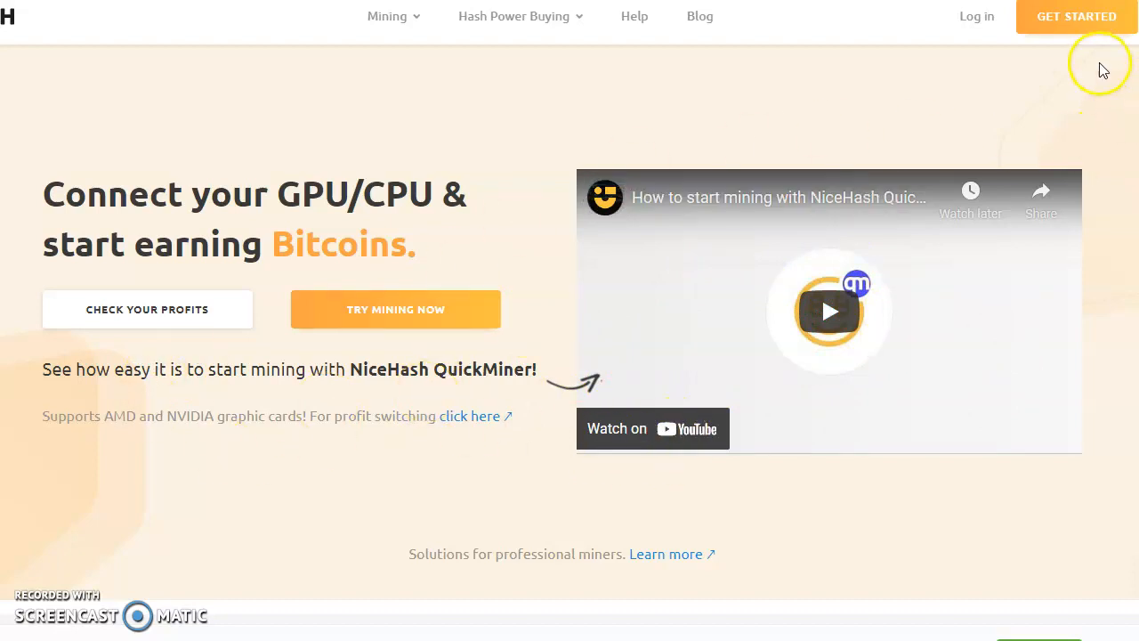
pyautogui.moveTo(301, 128)
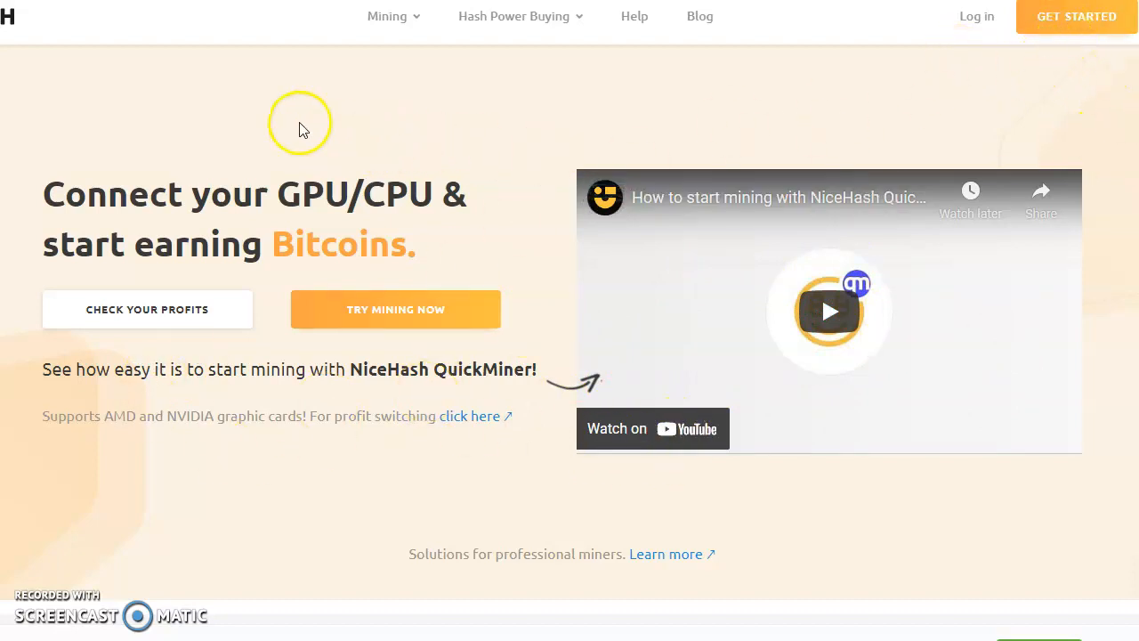
pyautogui.moveTo(1022, 79)
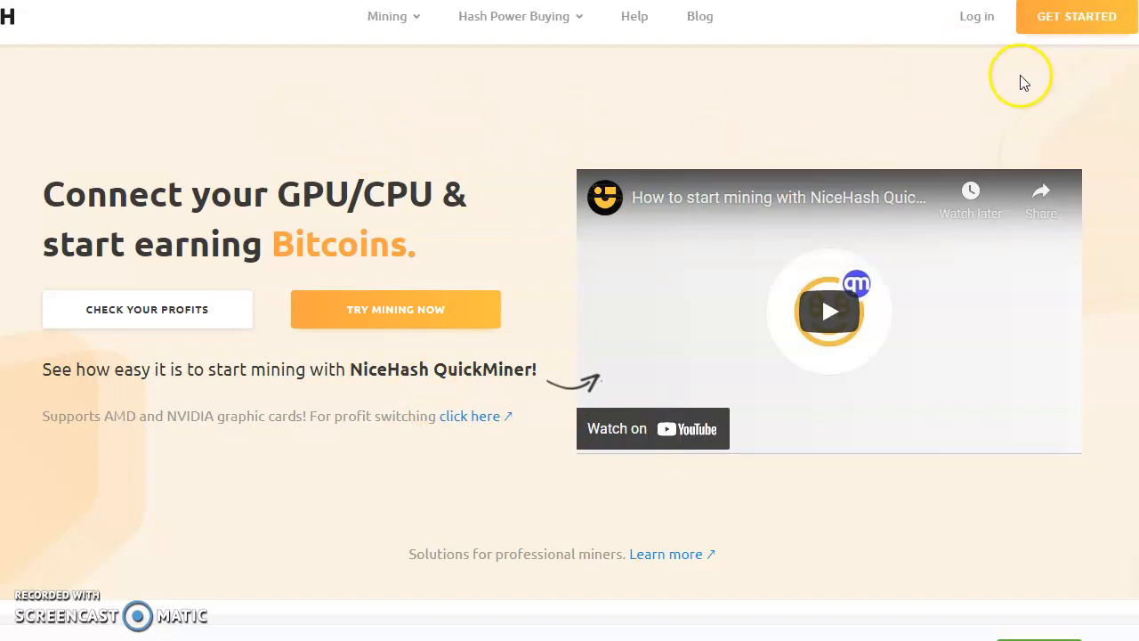
pyautogui.moveTo(366, 196)
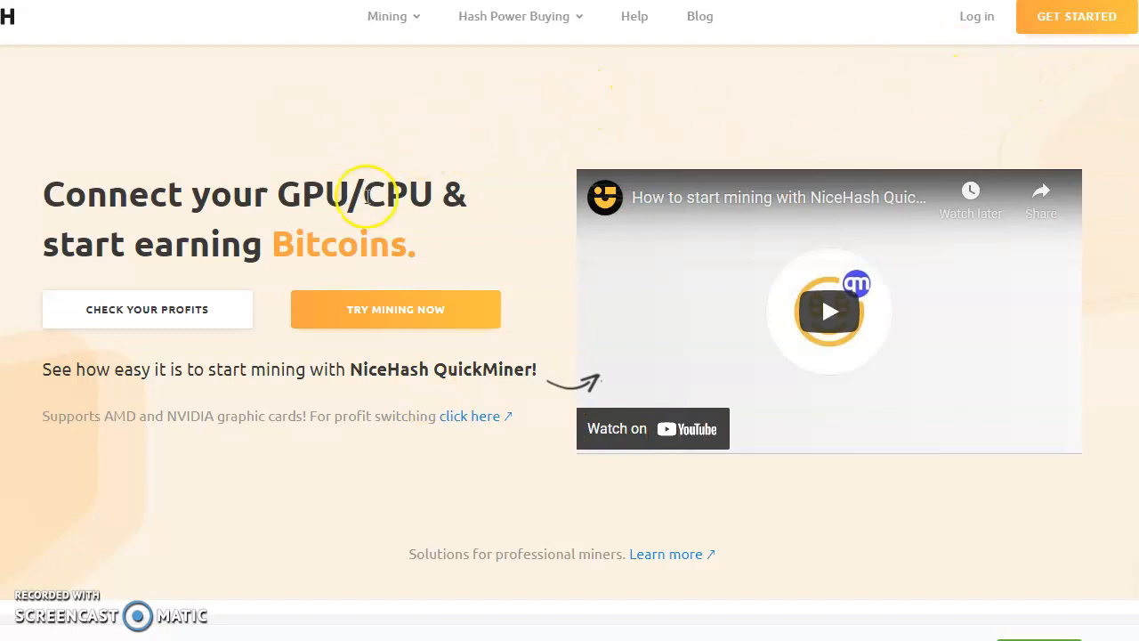
pyautogui.moveTo(156, 466)
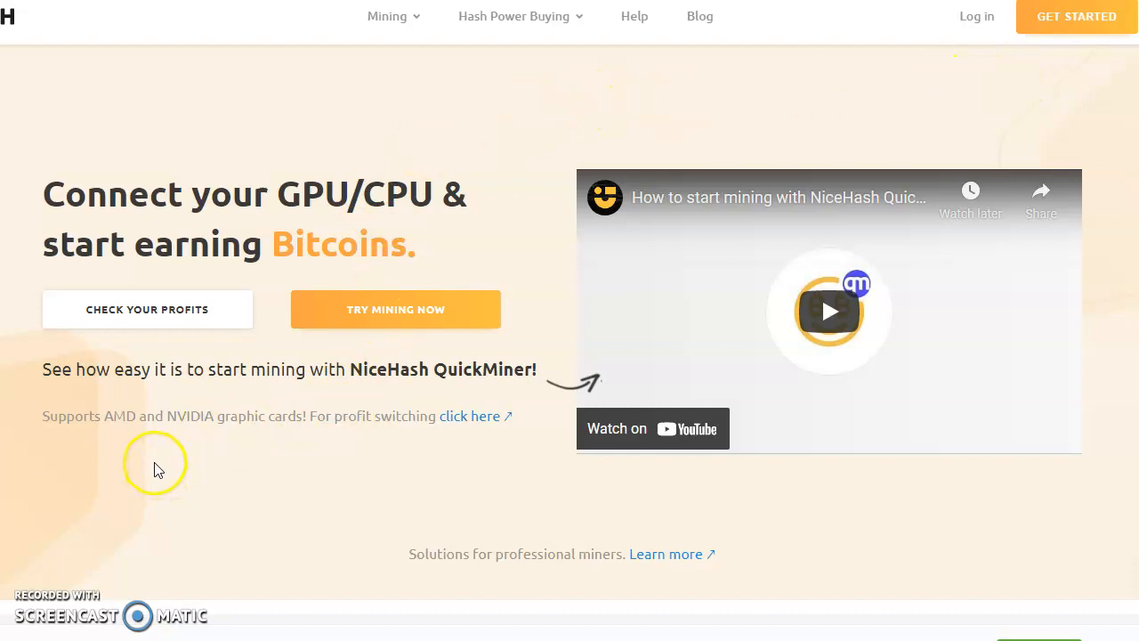
pyautogui.scroll(-3)
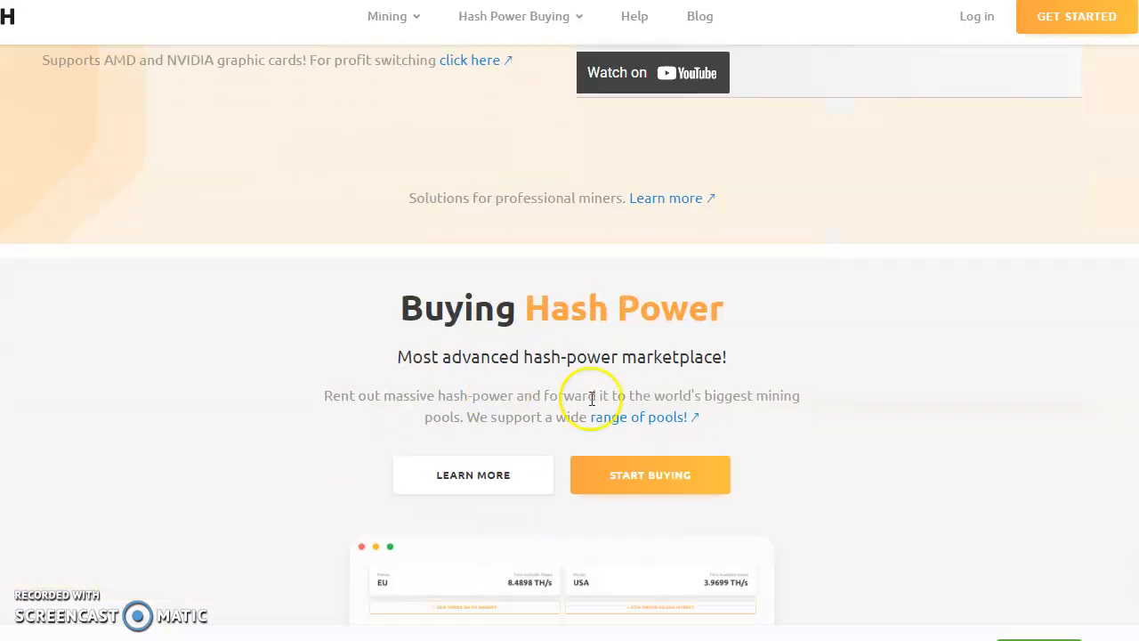
pyautogui.scroll(-3)
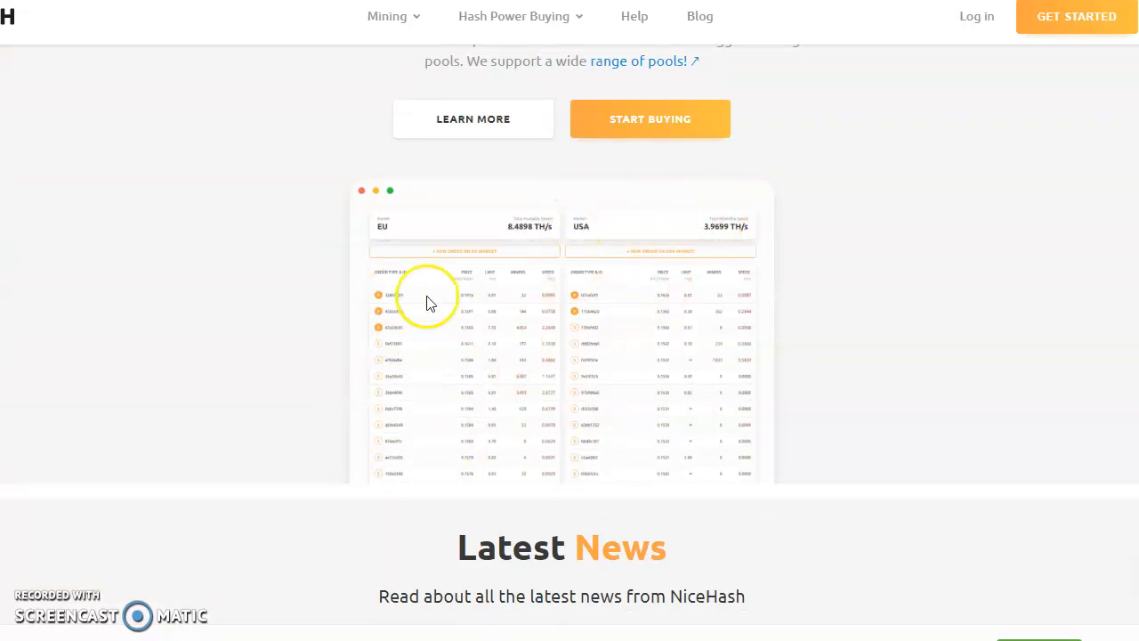
pyautogui.scroll(-3)
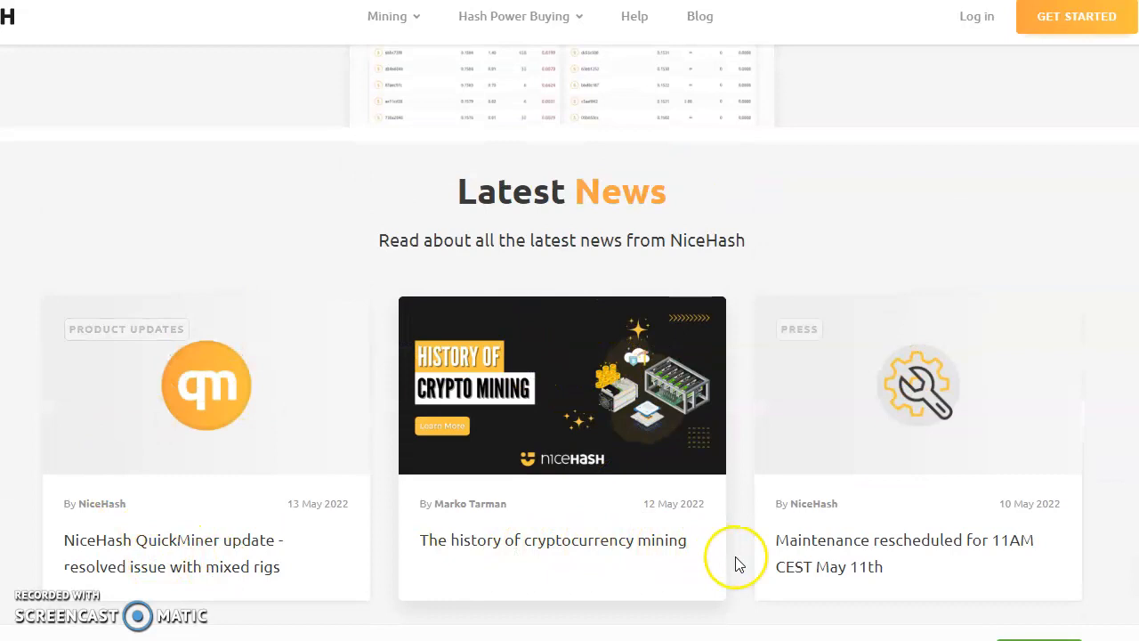
pyautogui.scroll(-3)
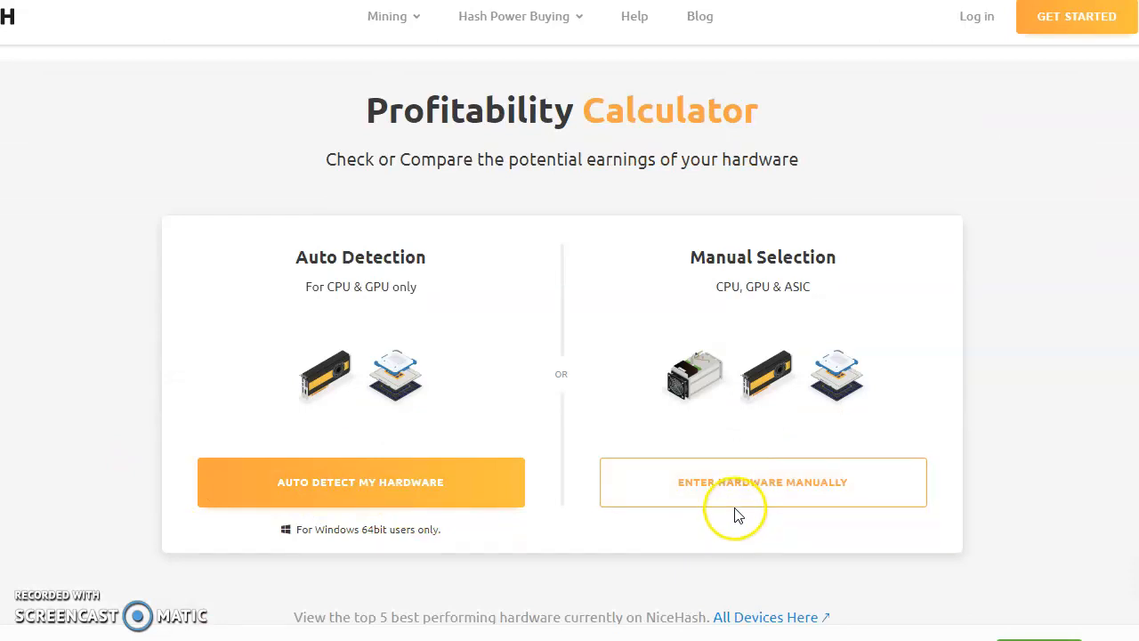
pyautogui.moveTo(712, 461)
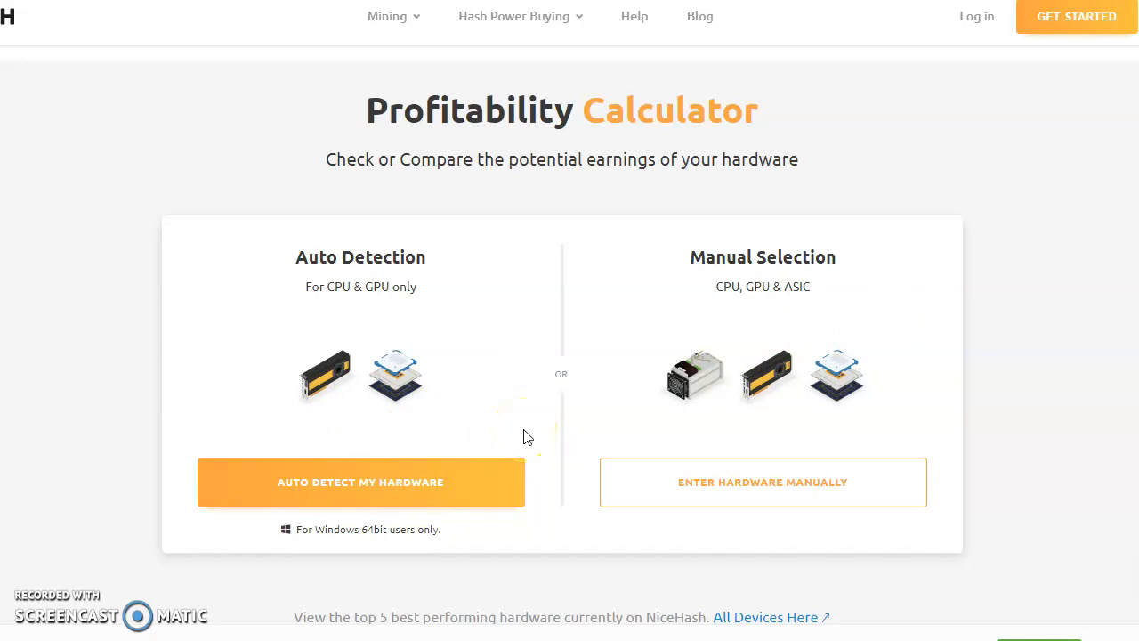
pyautogui.scroll(-3)
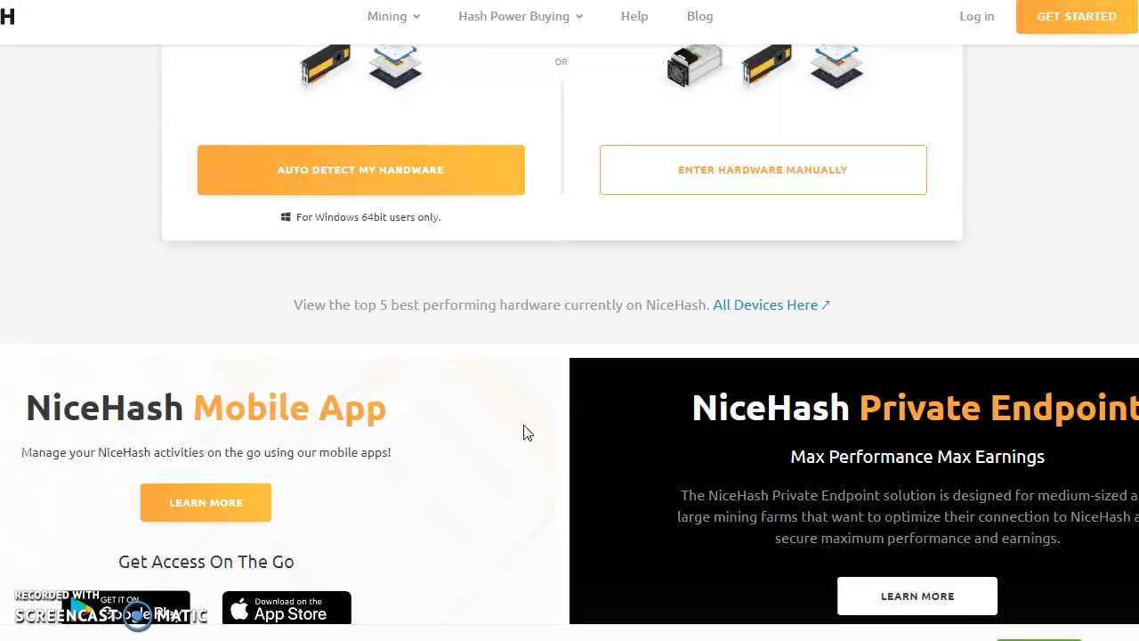
pyautogui.scroll(-3)
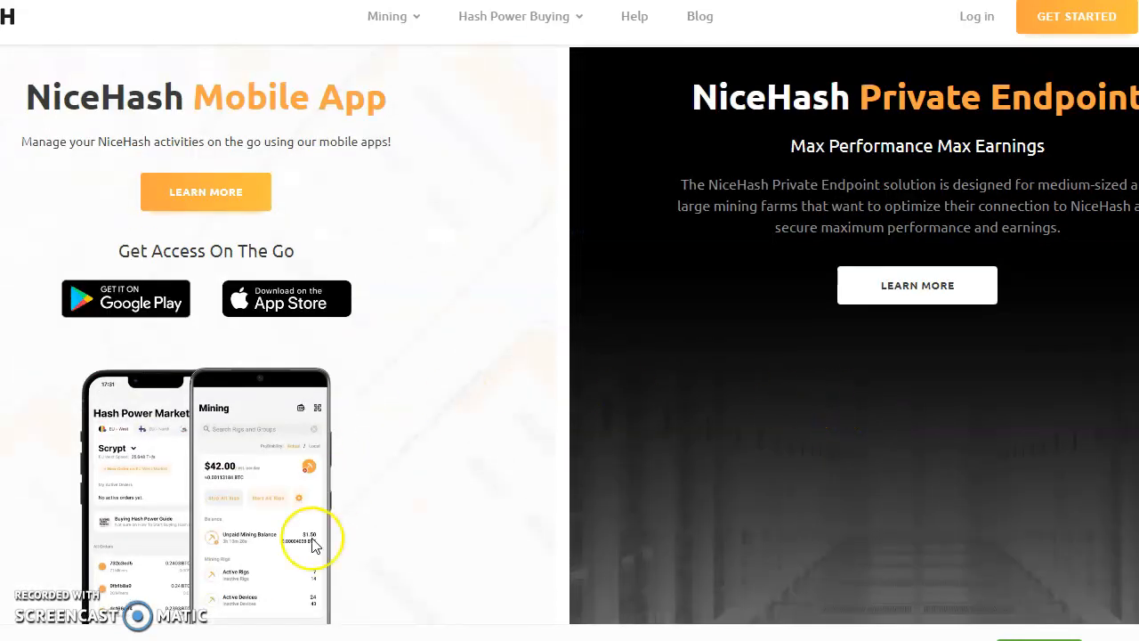
pyautogui.scroll(-3)
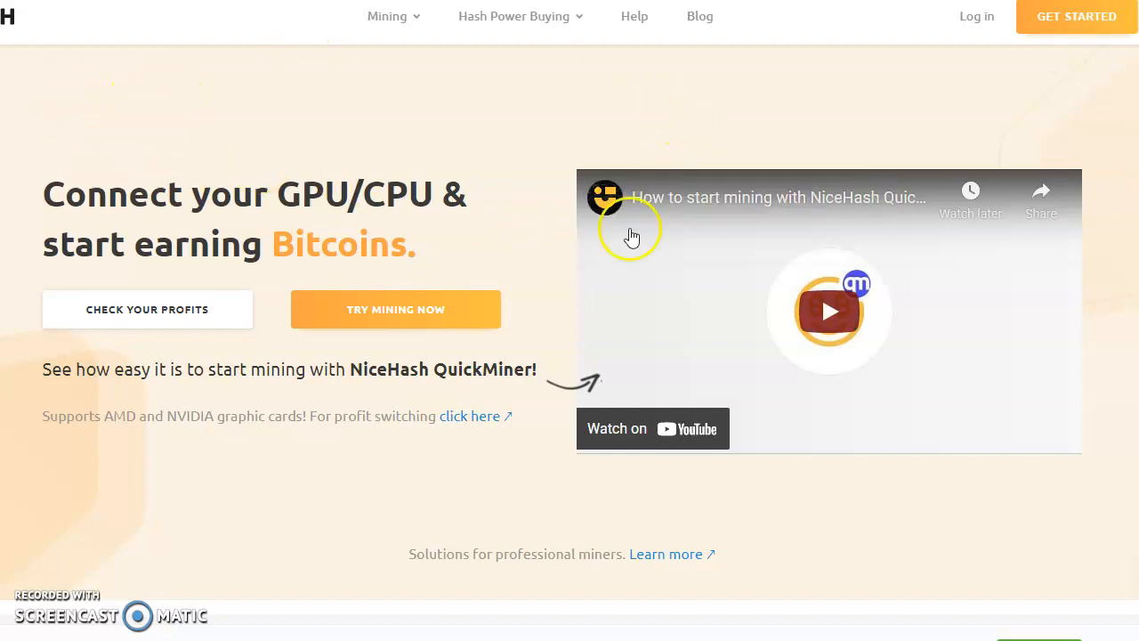
# Switch to the Geekflare article and read down through the Ecos platform review
pyautogui.click(827, 309)
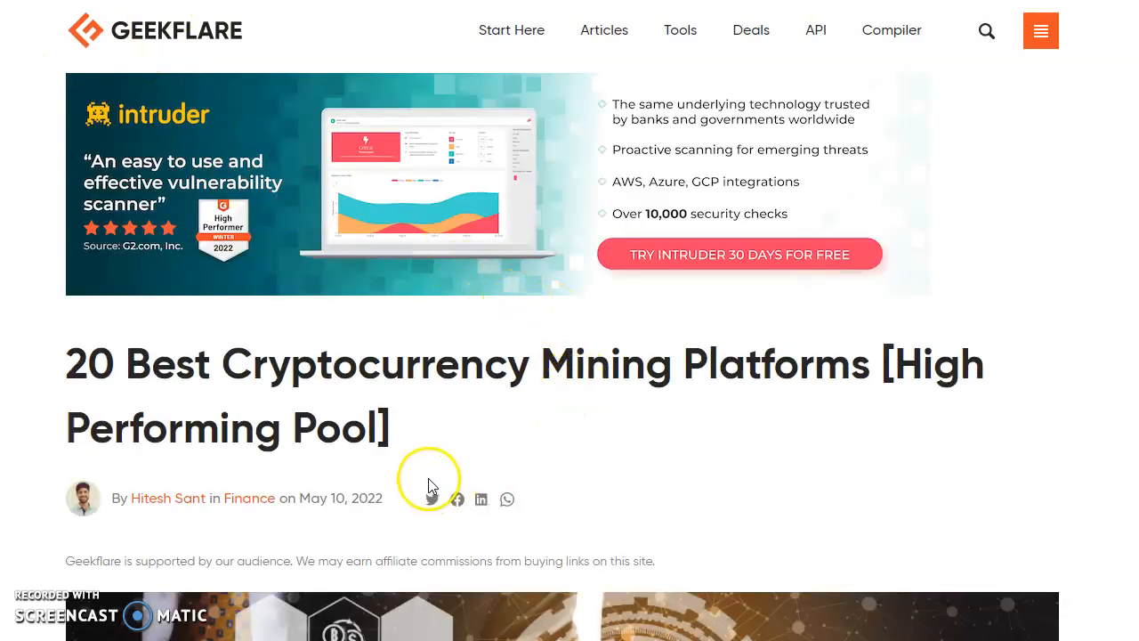
pyautogui.moveTo(461, 406)
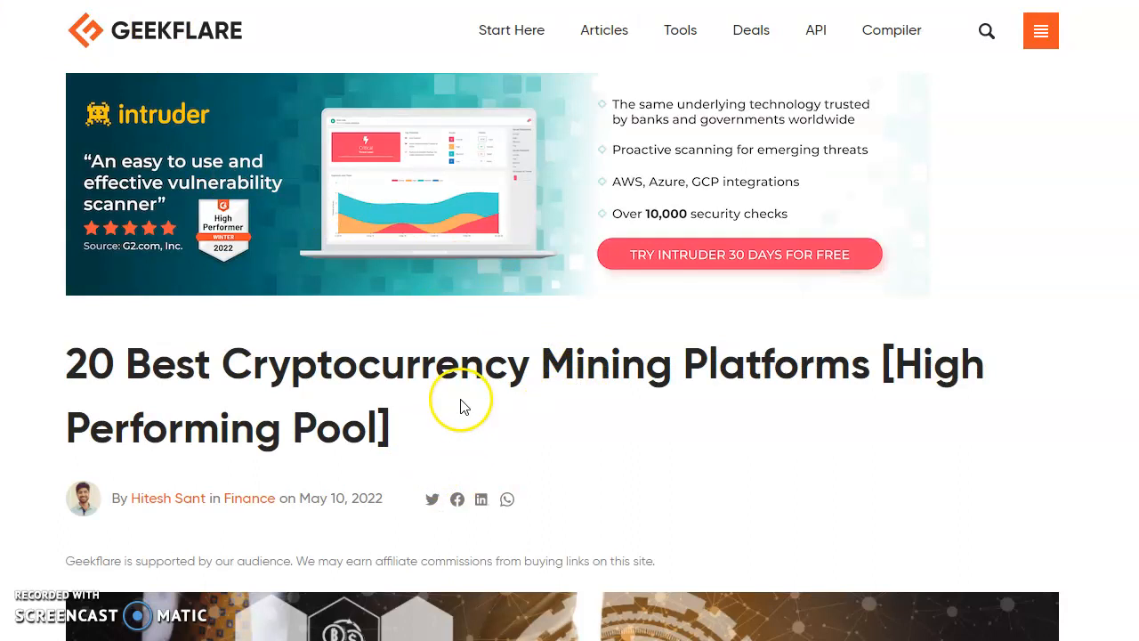
pyautogui.moveTo(576, 463)
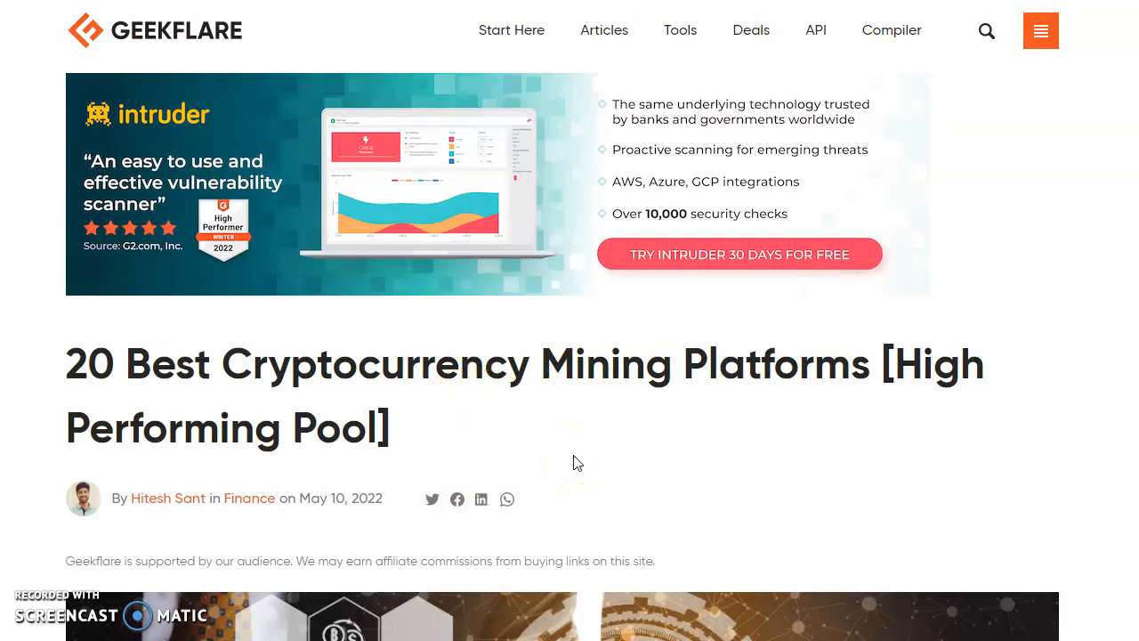
pyautogui.scroll(-3)
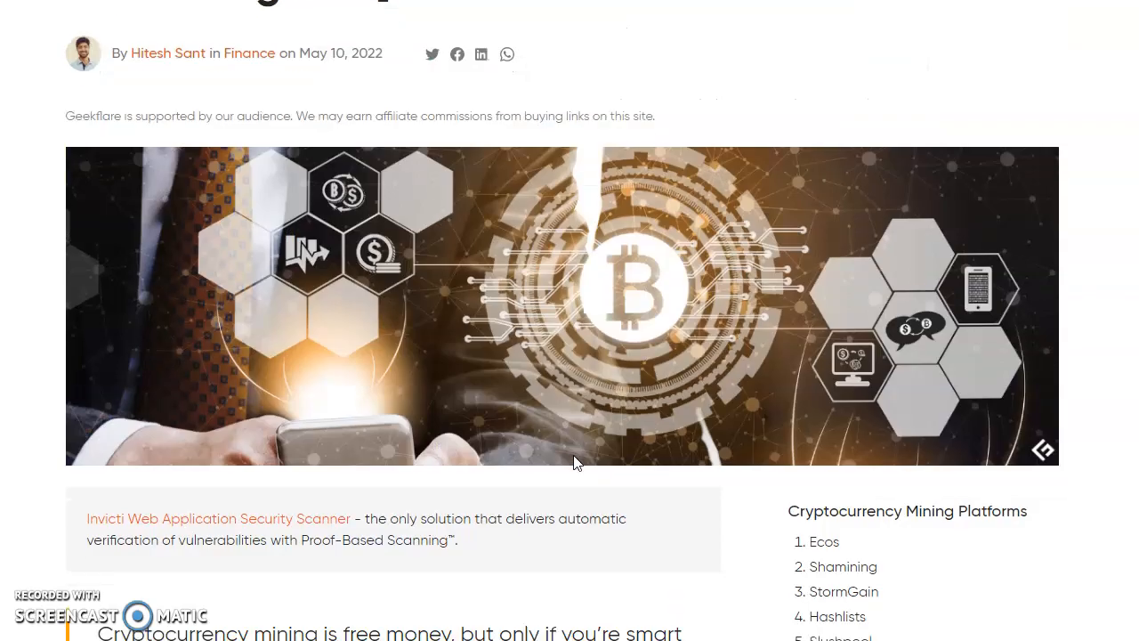
pyautogui.scroll(-3)
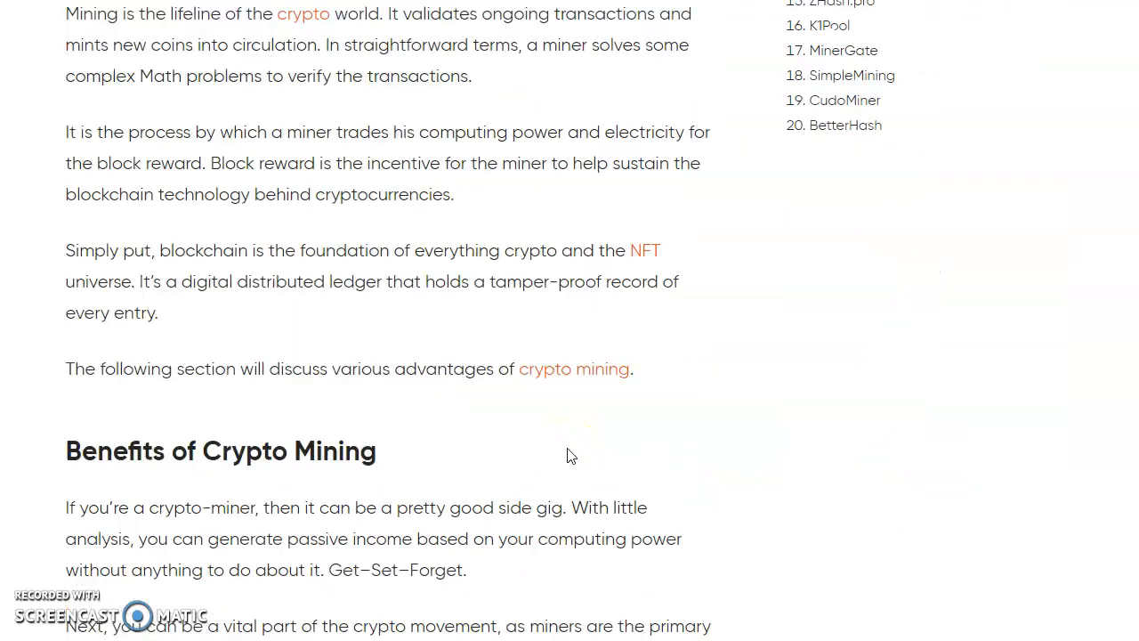
pyautogui.scroll(-3)
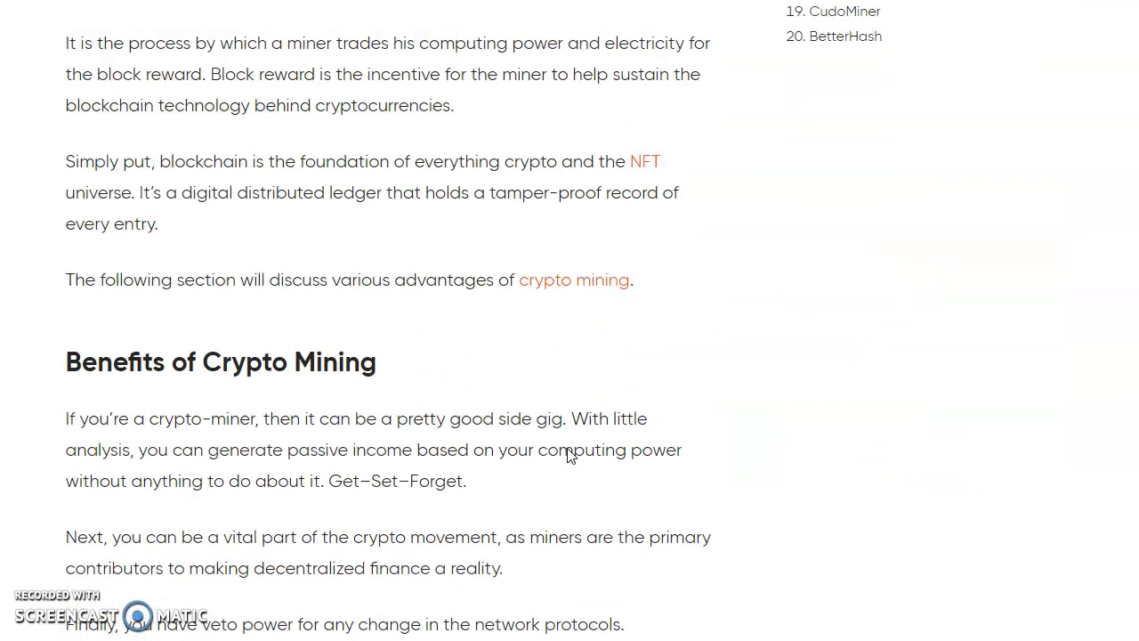
pyautogui.scroll(-3)
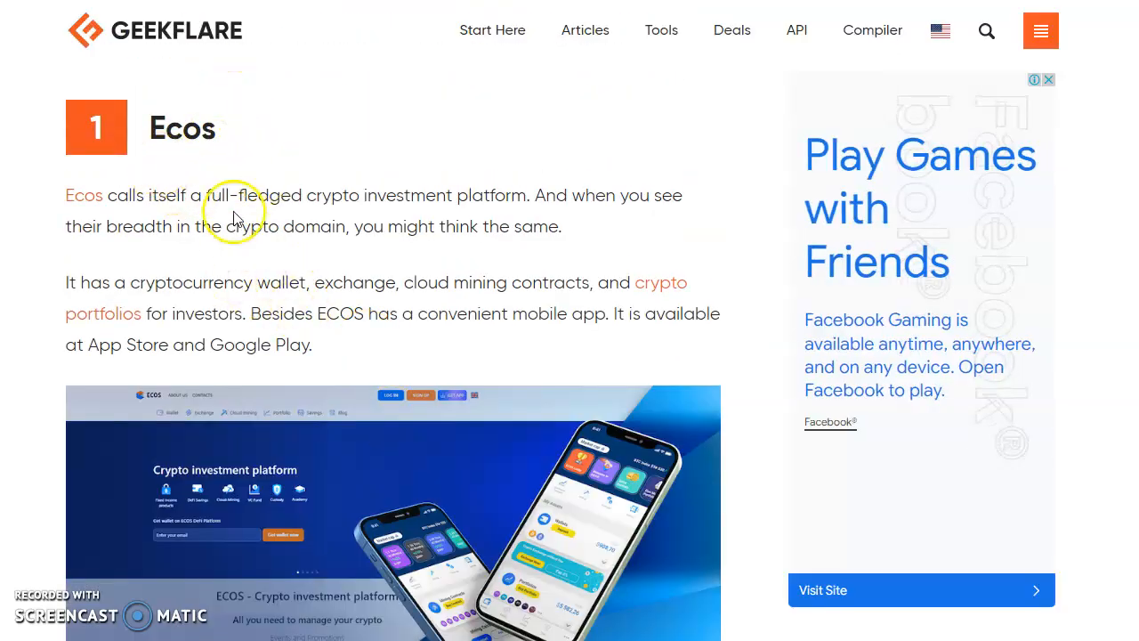
# Continue to the Shamining entry and its contract options
pyautogui.scroll(-3)
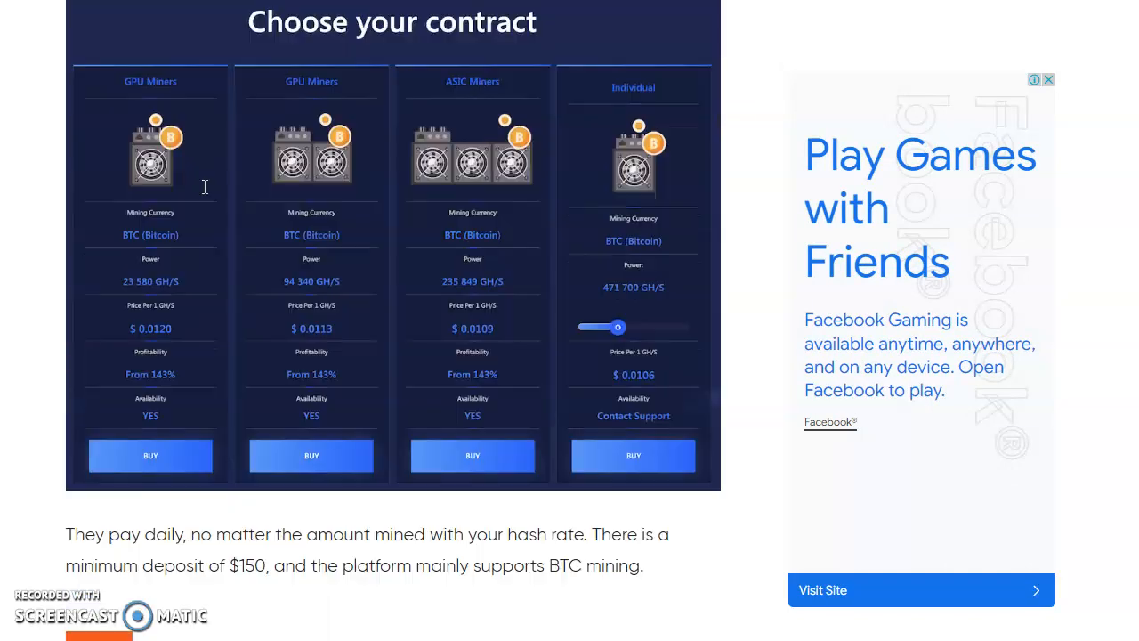
pyautogui.scroll(3)
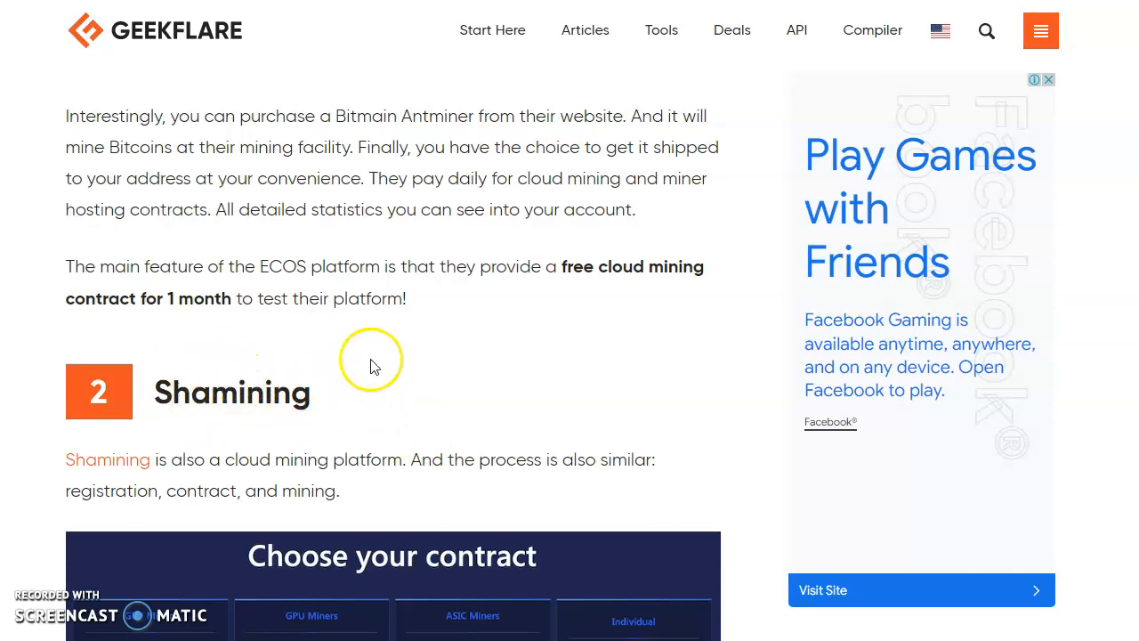
pyautogui.moveTo(235, 395)
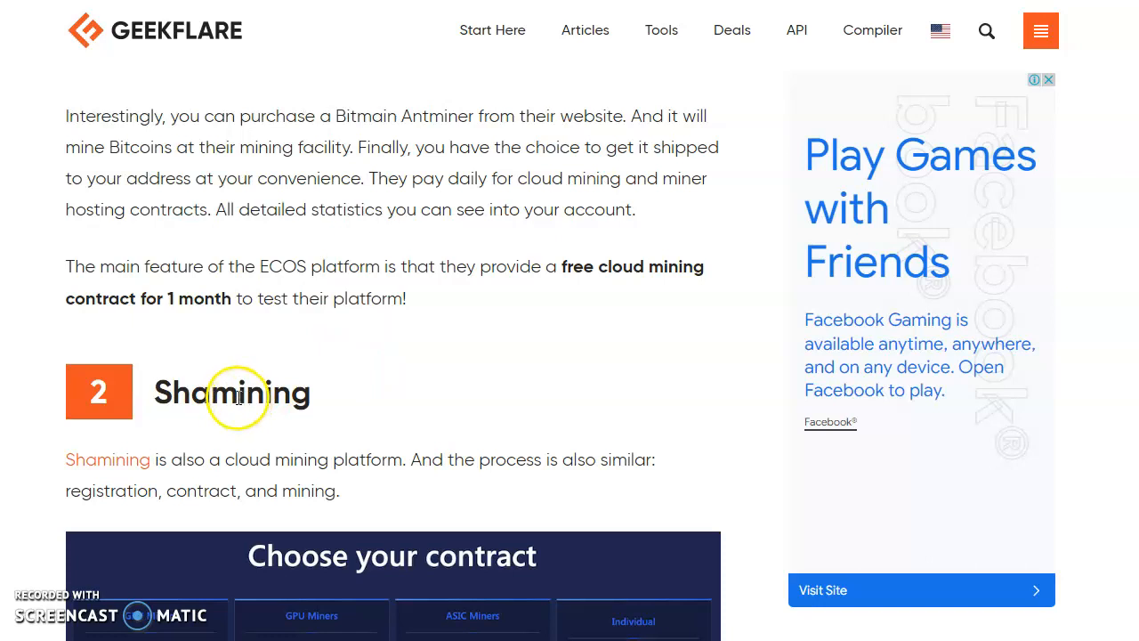
pyautogui.moveTo(406, 360)
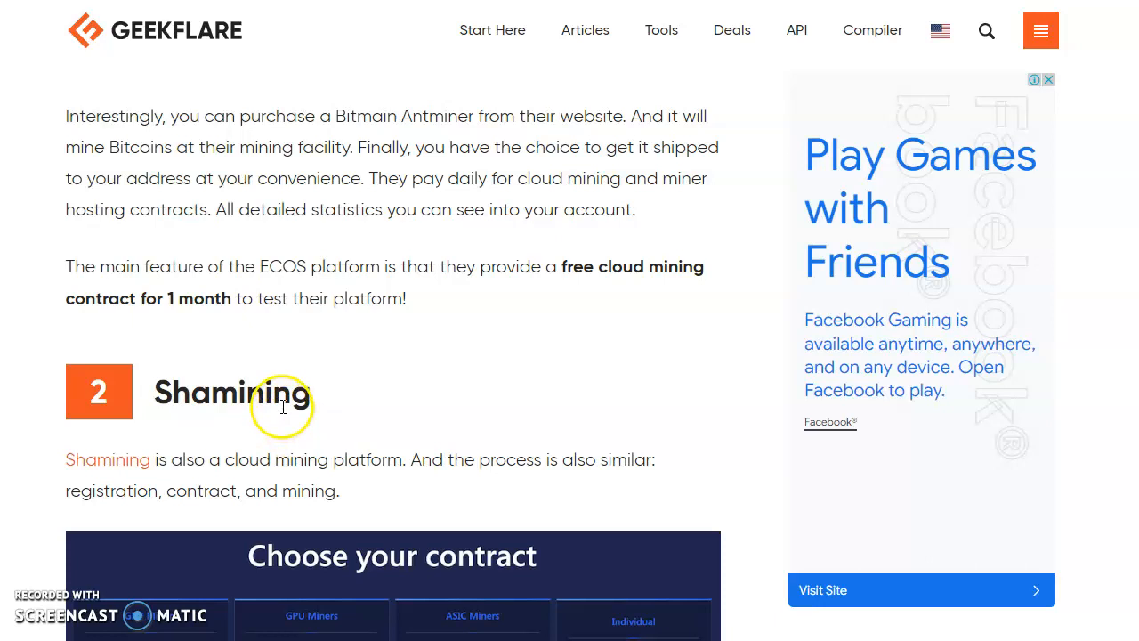
pyautogui.moveTo(320, 405)
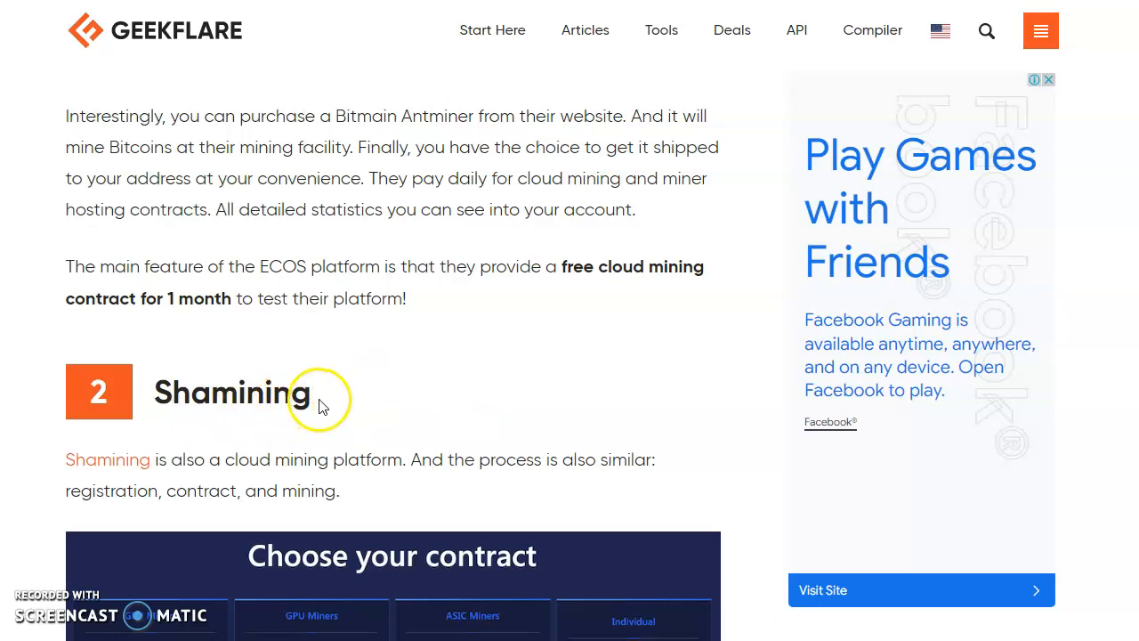
pyautogui.scroll(-3)
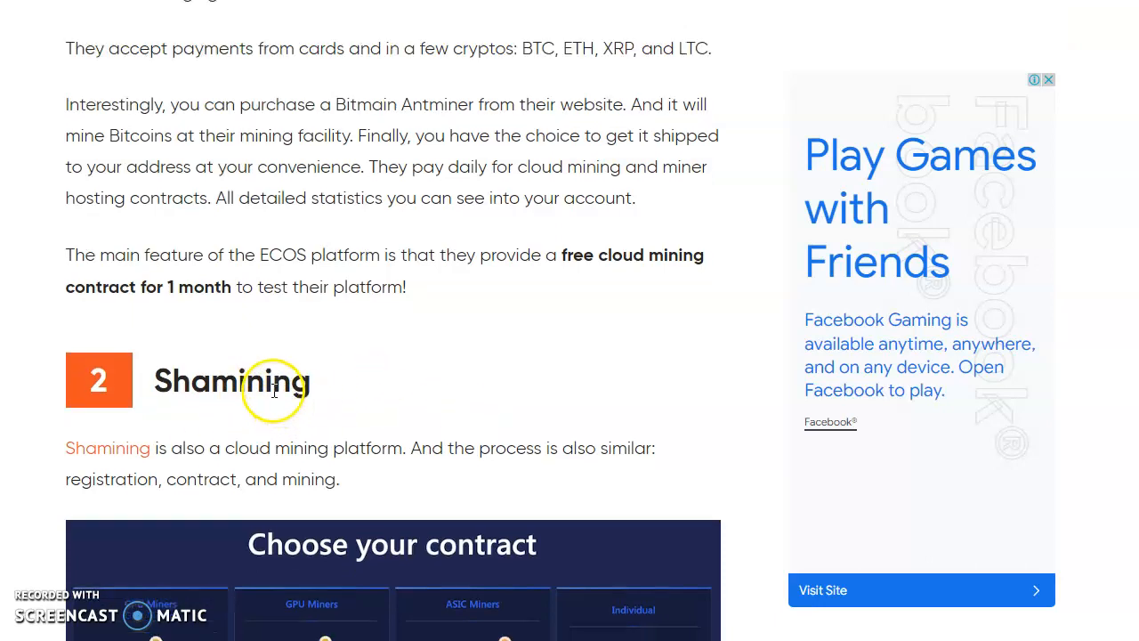
pyautogui.scroll(-3)
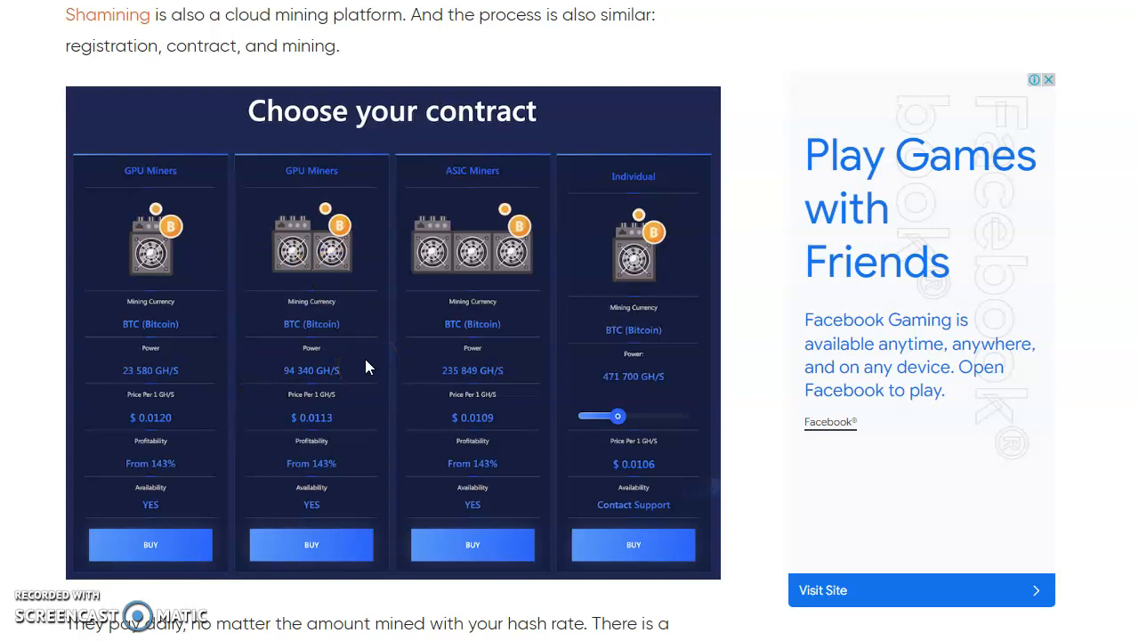
pyautogui.scroll(-3)
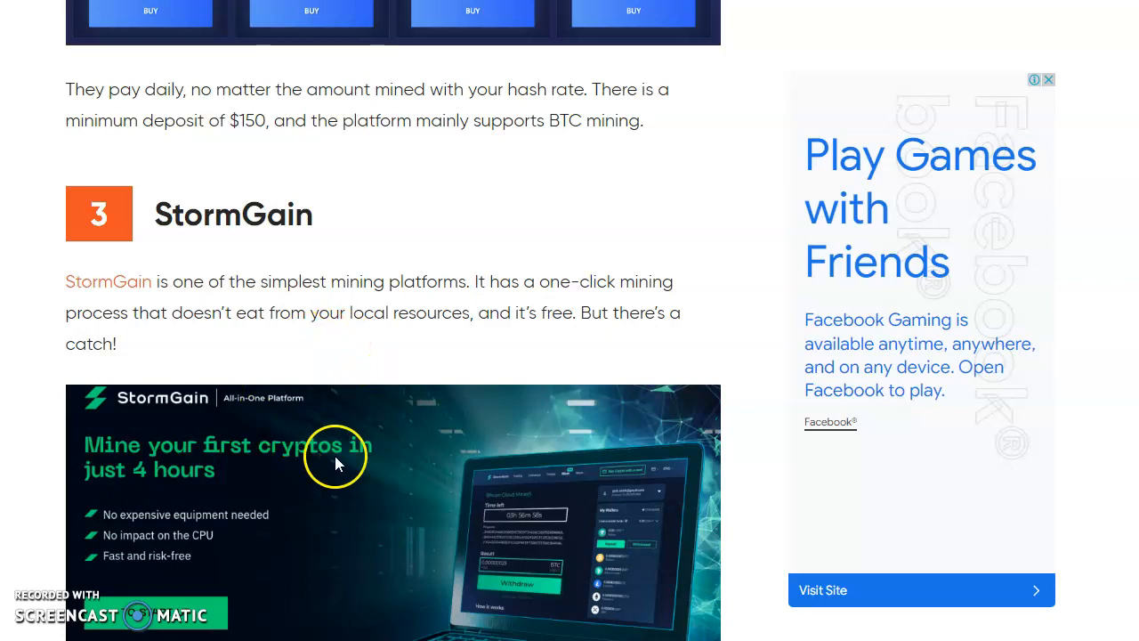
pyautogui.scroll(-3)
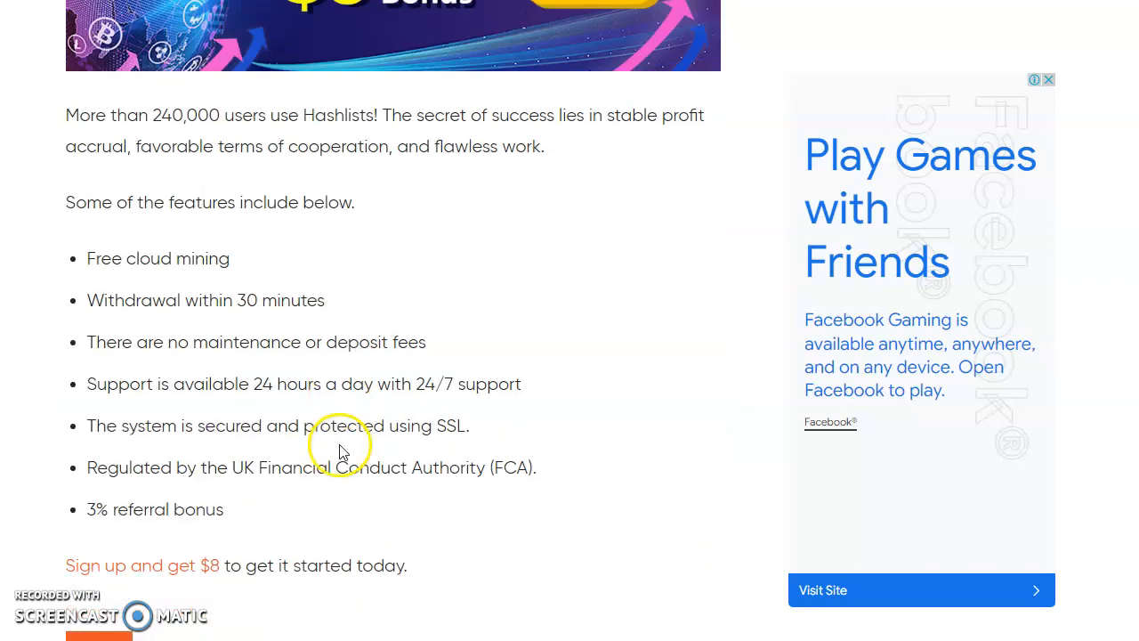
pyautogui.scroll(3)
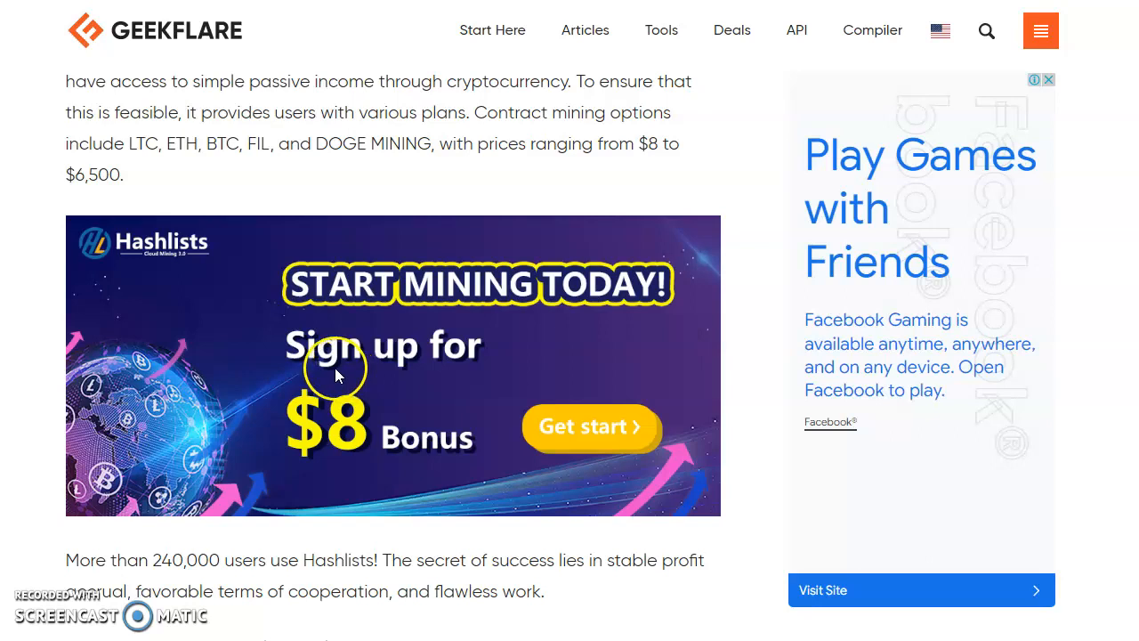
pyautogui.moveTo(342, 136)
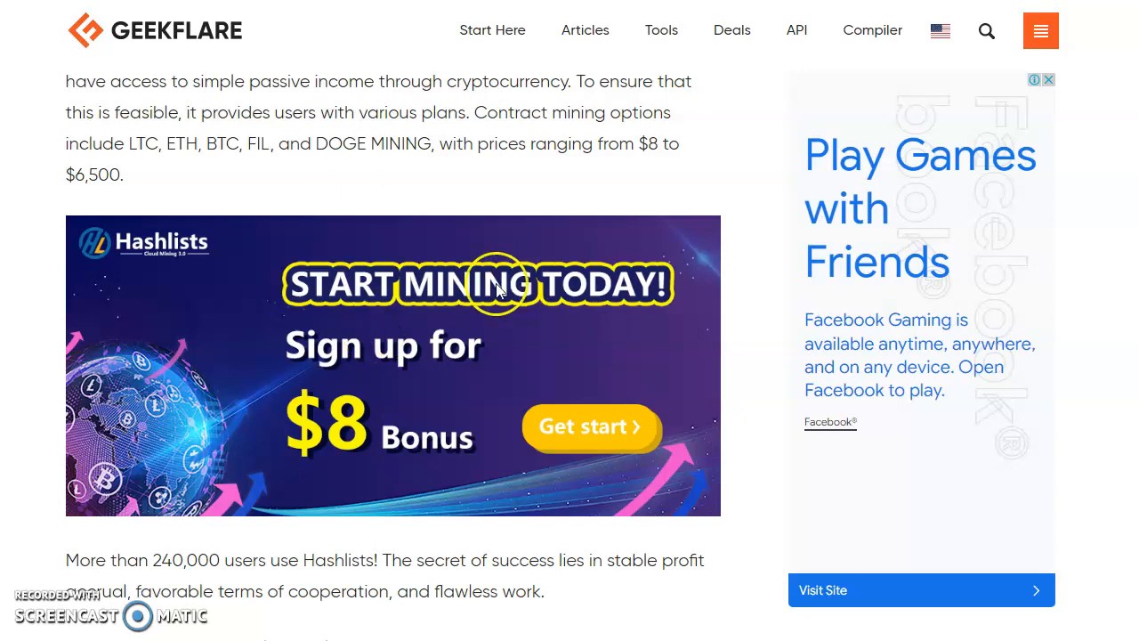
pyautogui.moveTo(420, 381)
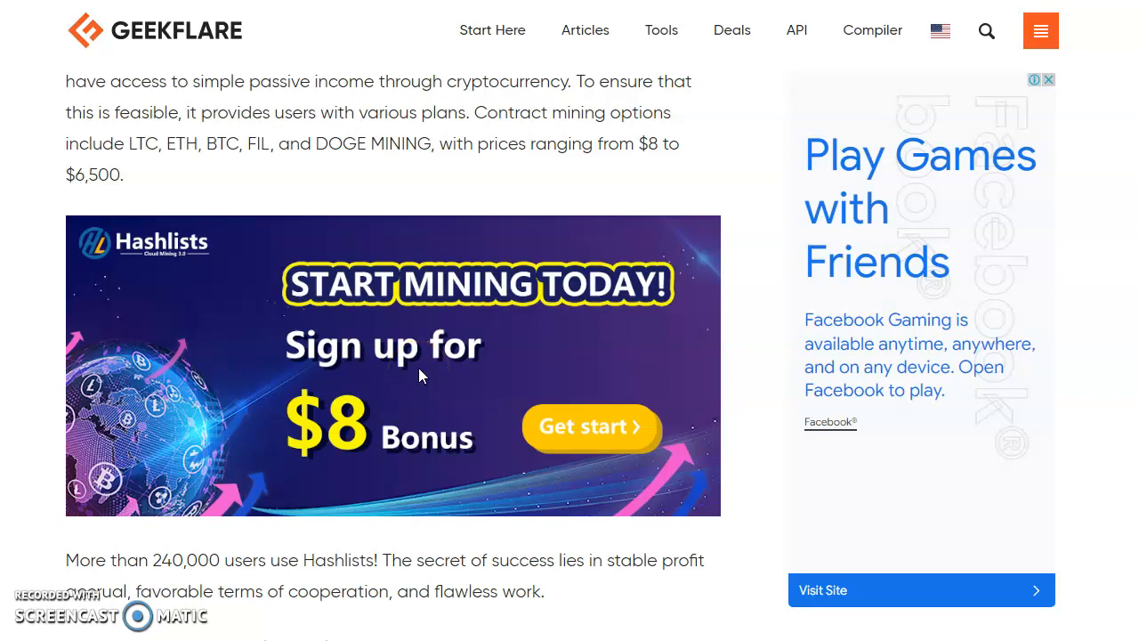
pyautogui.moveTo(431, 367)
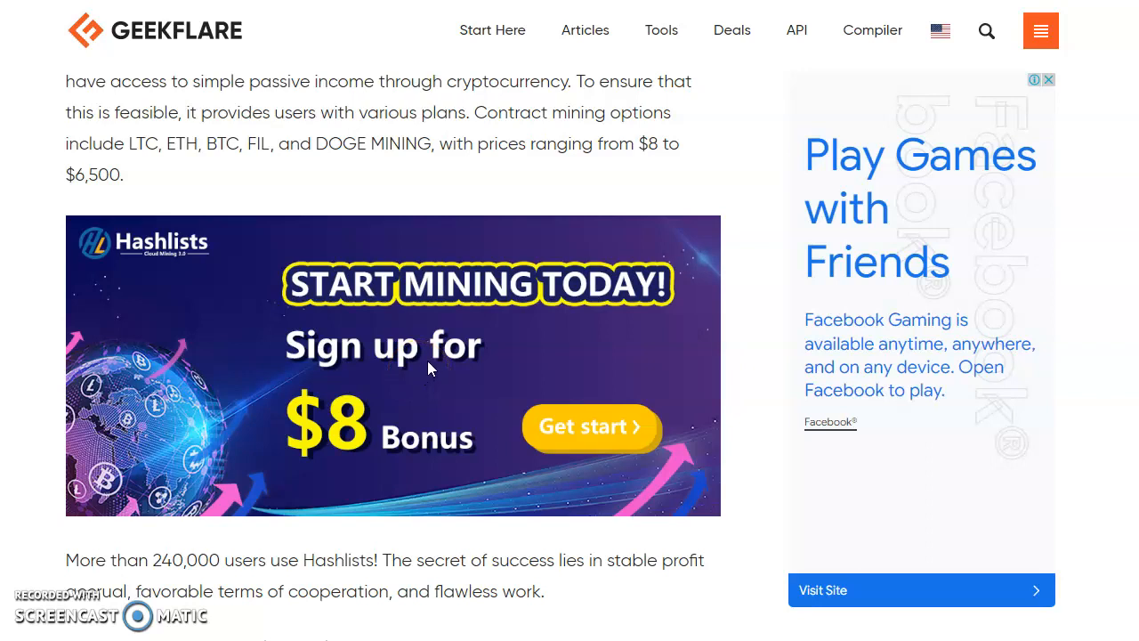
pyautogui.click(420, 352)
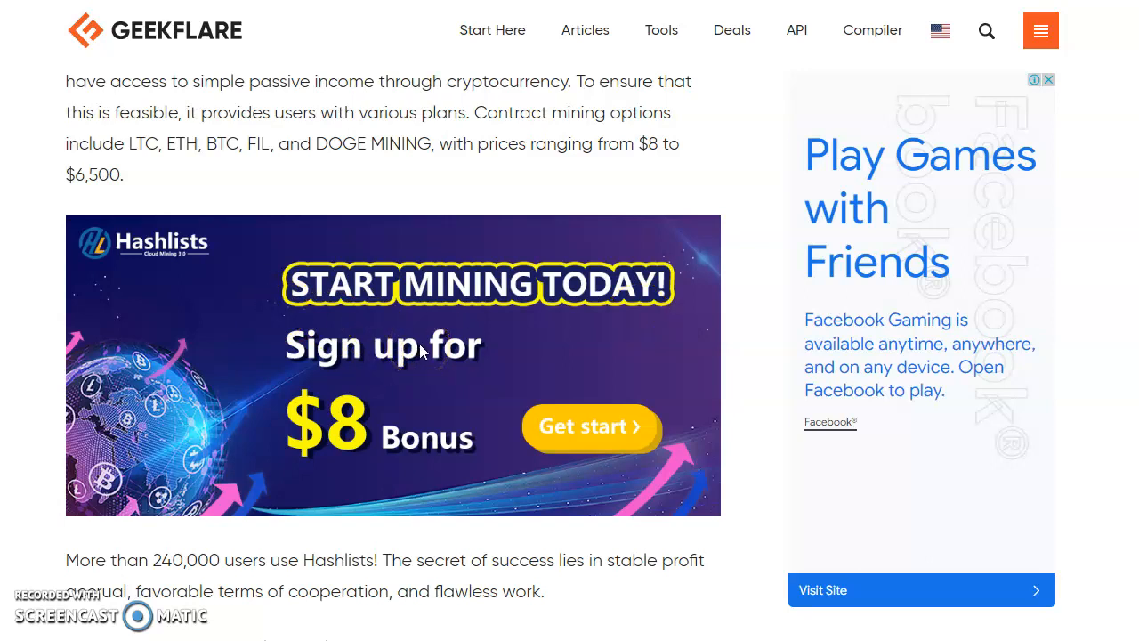
pyautogui.scroll(-3)
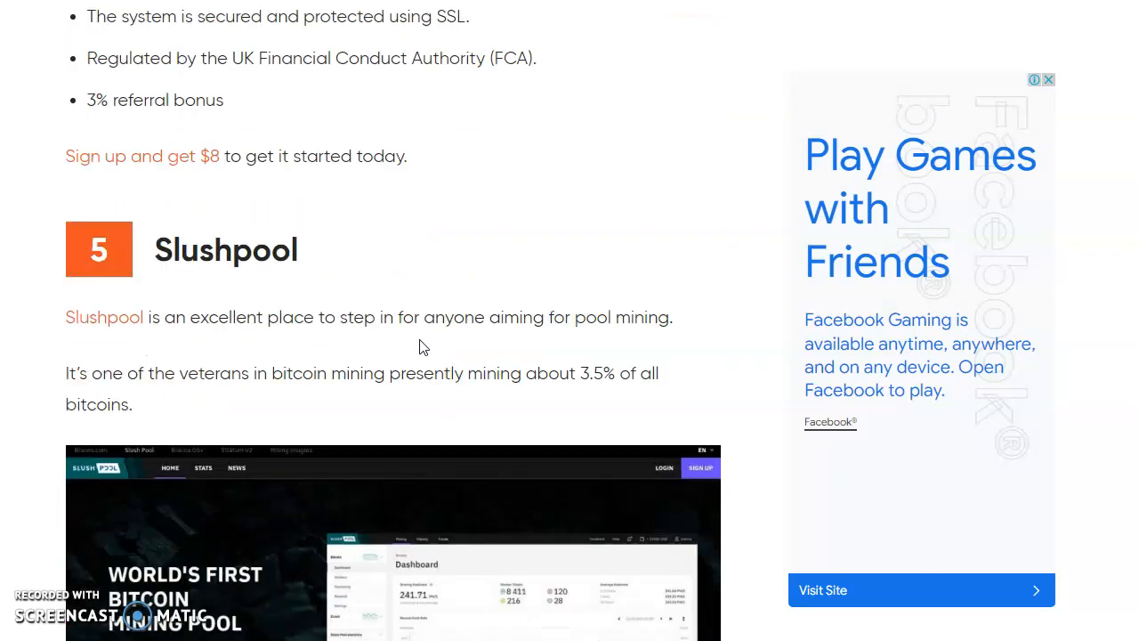
pyautogui.scroll(-3)
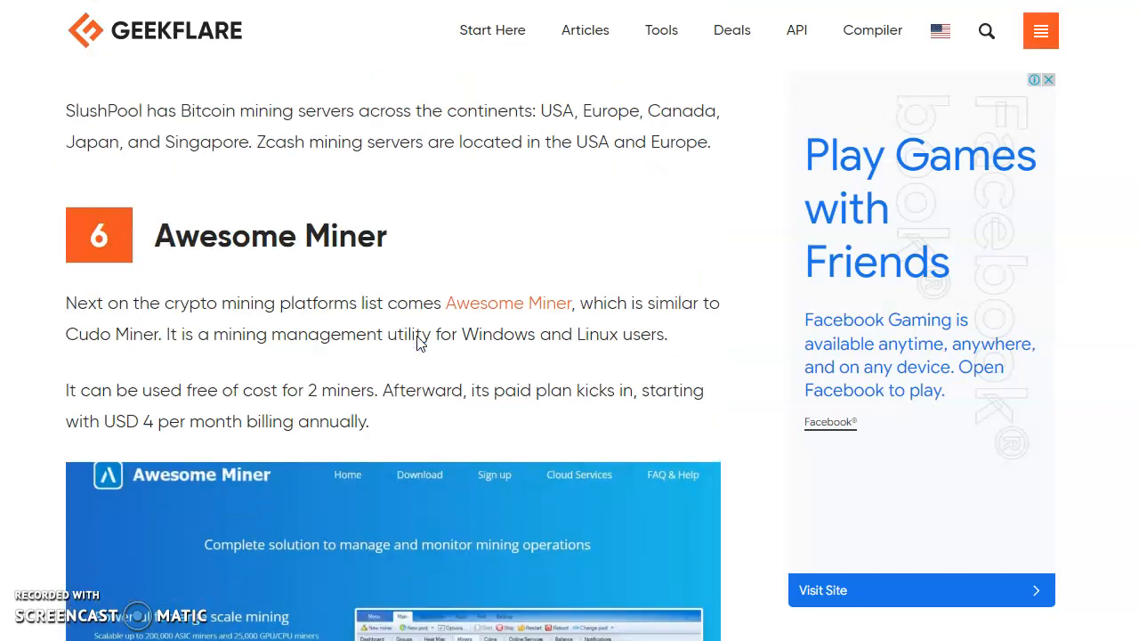
pyautogui.scroll(3)
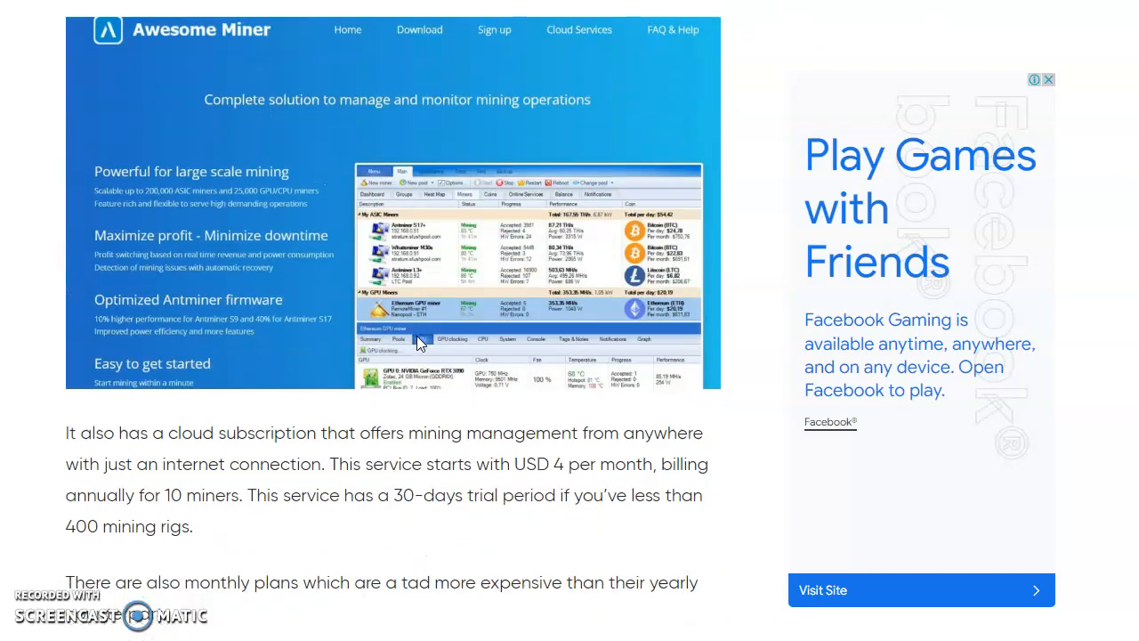
pyautogui.scroll(-3)
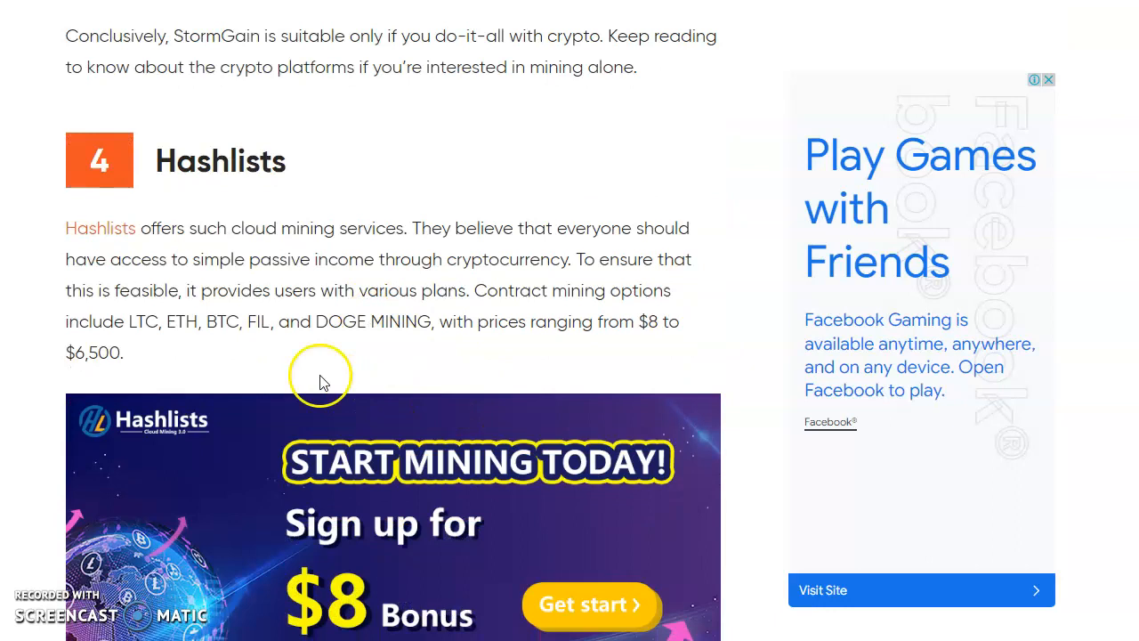
pyautogui.moveTo(327, 363)
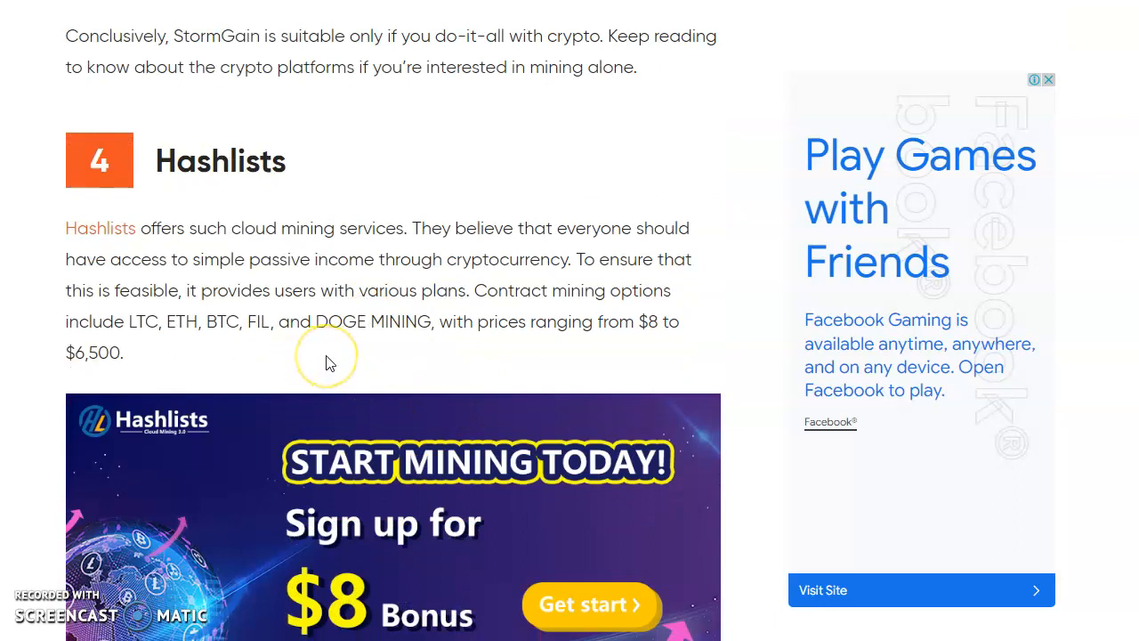
pyautogui.moveTo(313, 388)
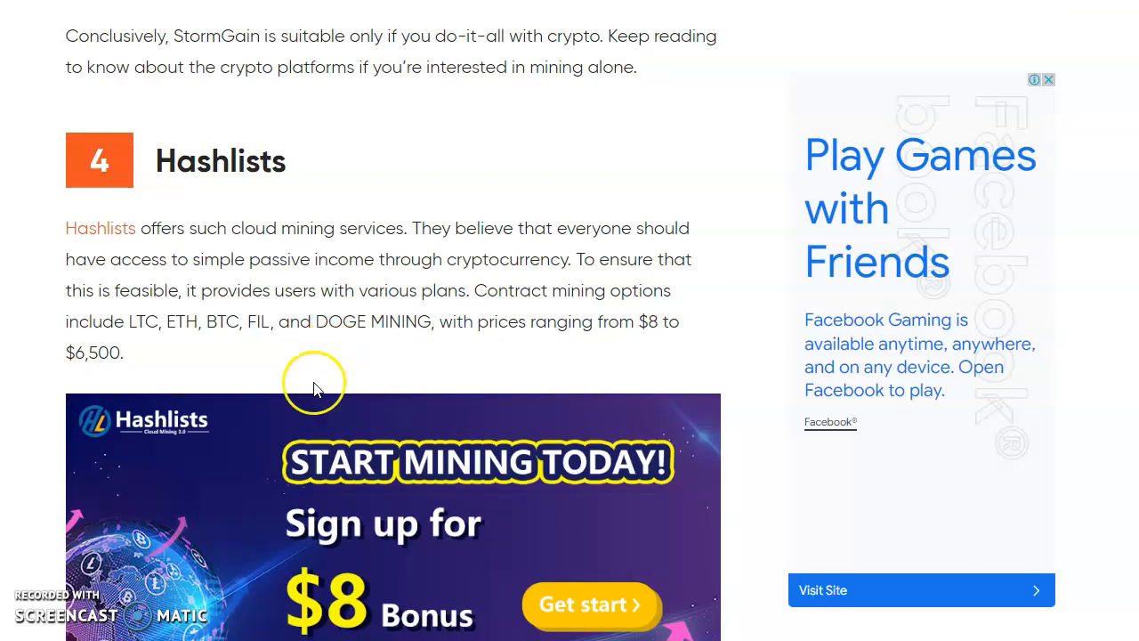
pyautogui.moveTo(309, 411)
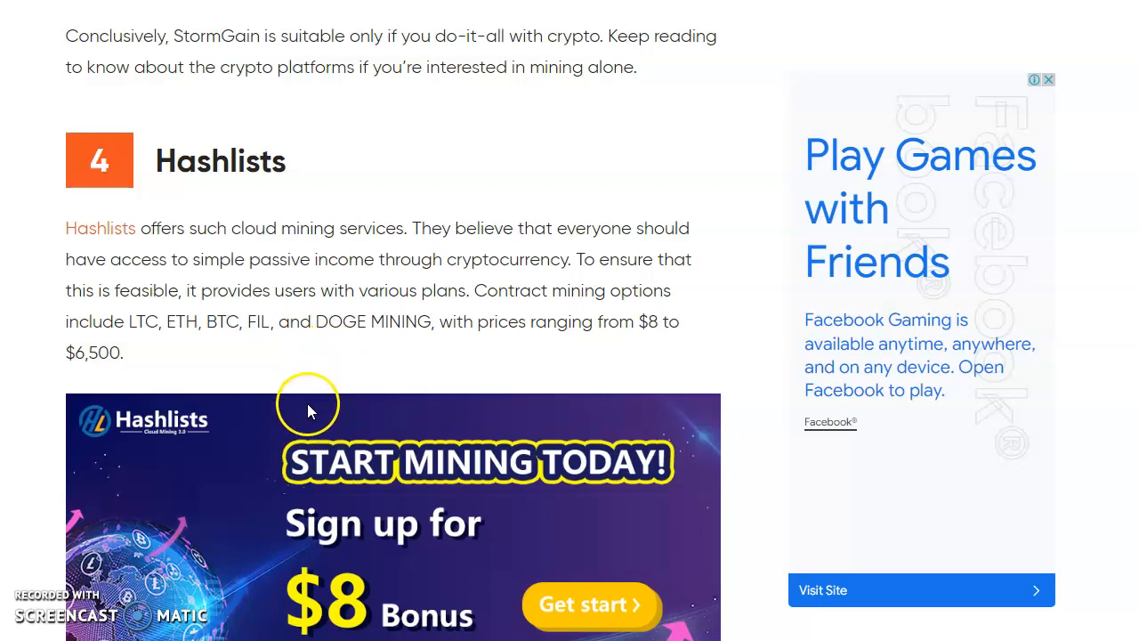
pyautogui.moveTo(338, 445)
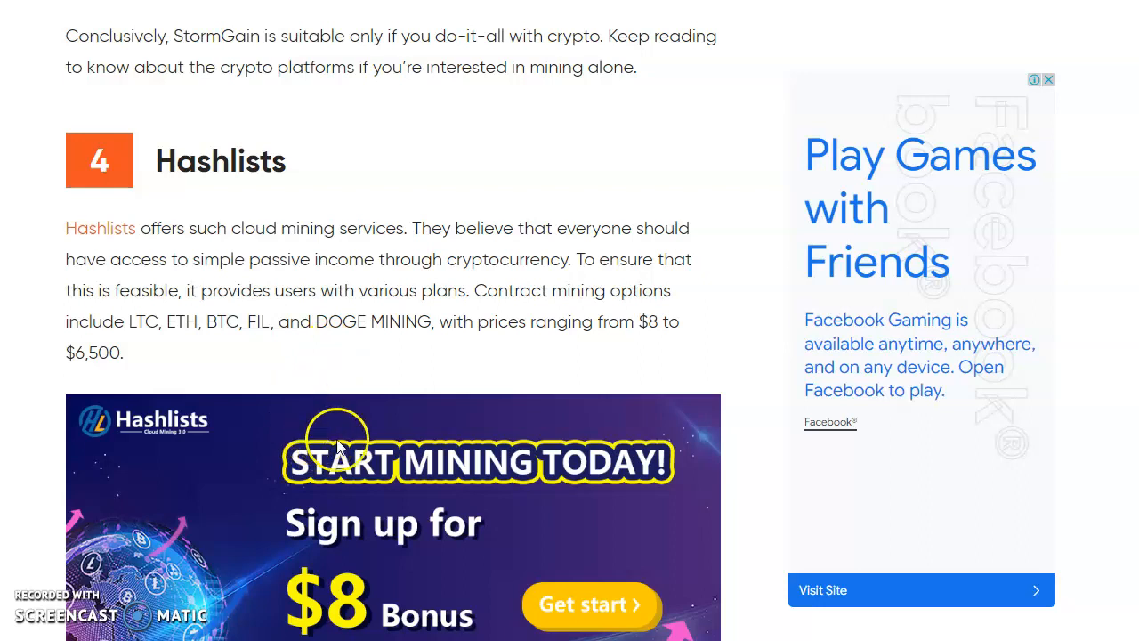
pyautogui.scroll(3)
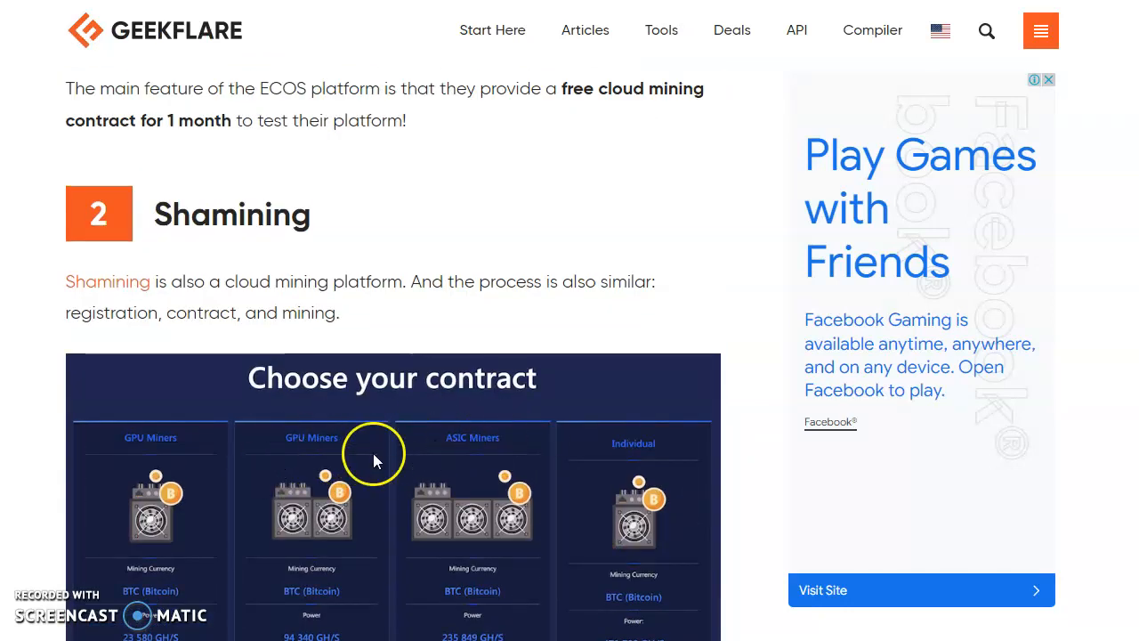
pyautogui.moveTo(502, 466)
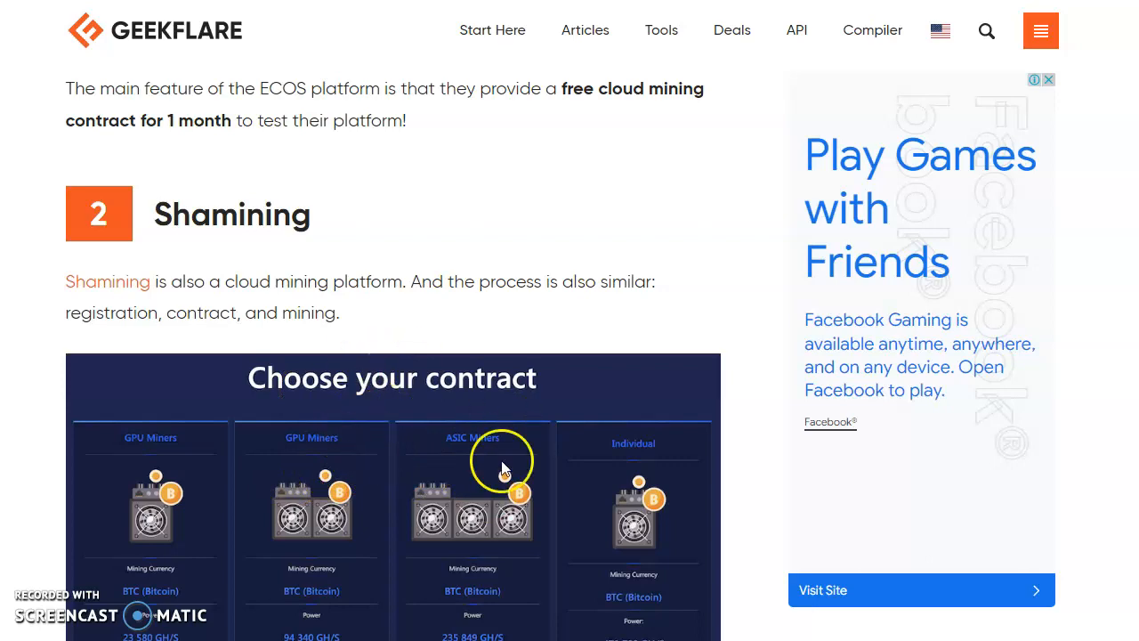
pyautogui.scroll(-3)
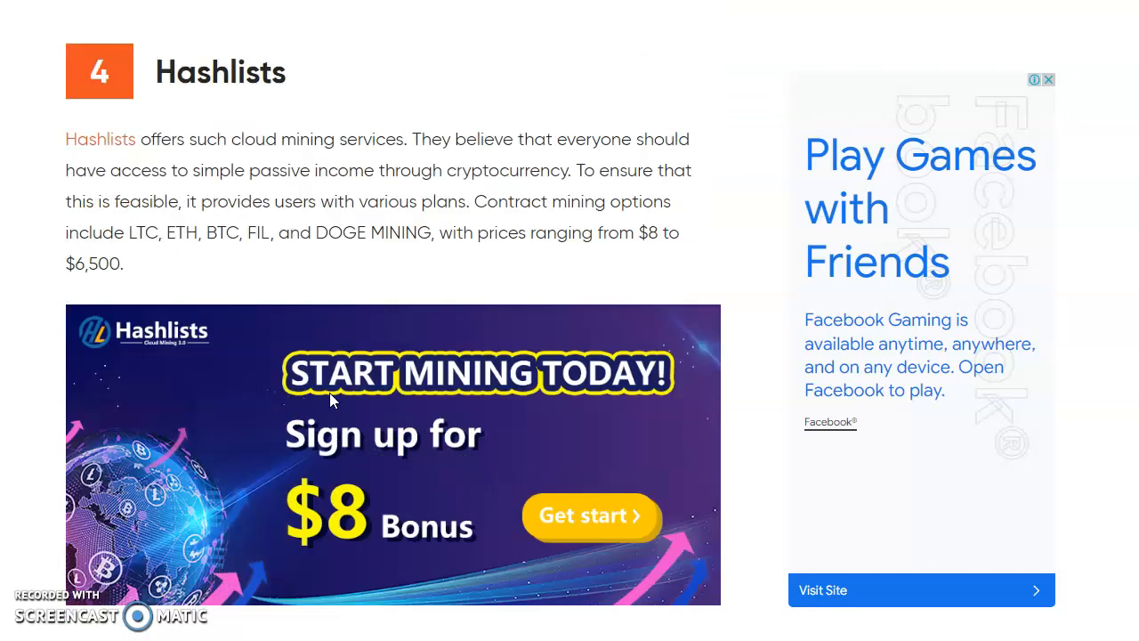
pyautogui.scroll(-3)
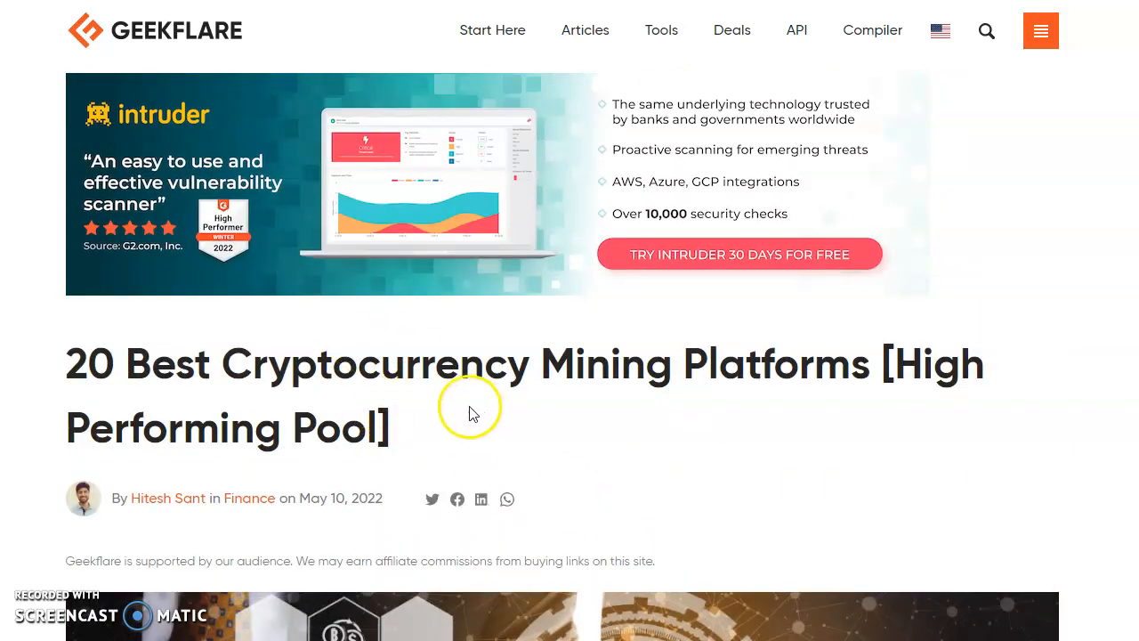
pyautogui.moveTo(459, 378)
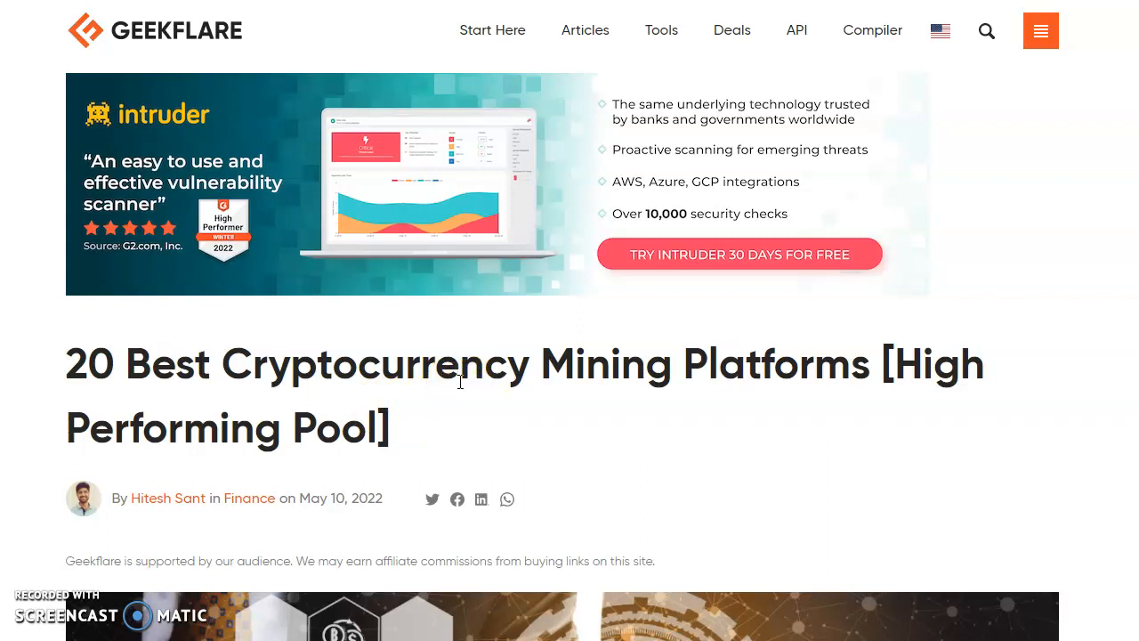
pyautogui.moveTo(472, 399)
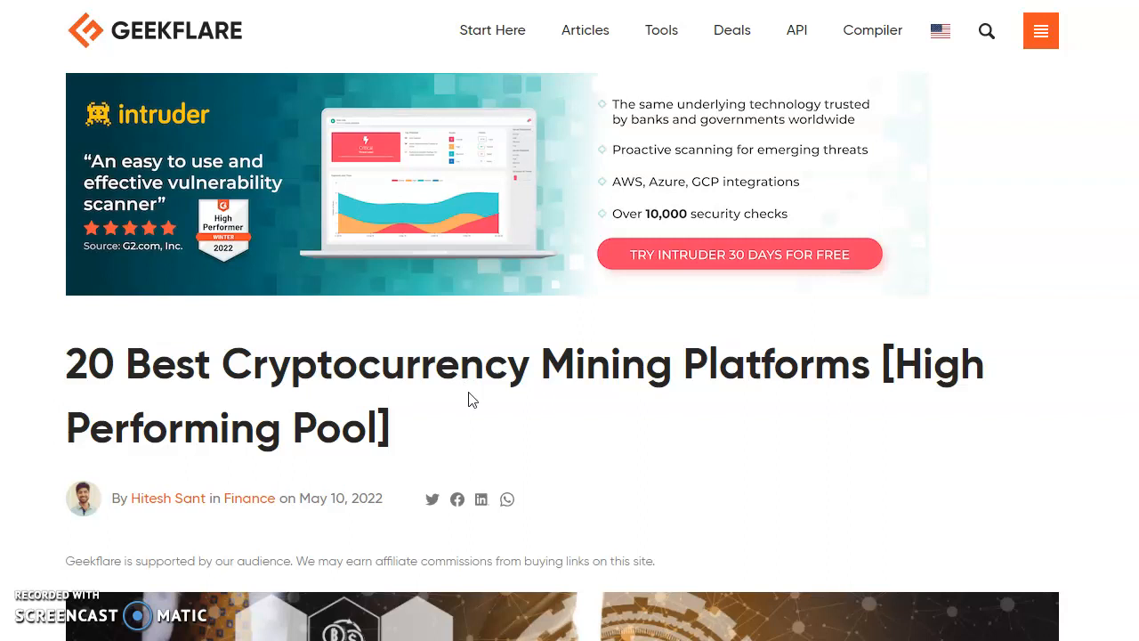
# Leave the article at its '20 Best Cryptocurrency Mining Platforms' title and author byline
pyautogui.click(425, 409)
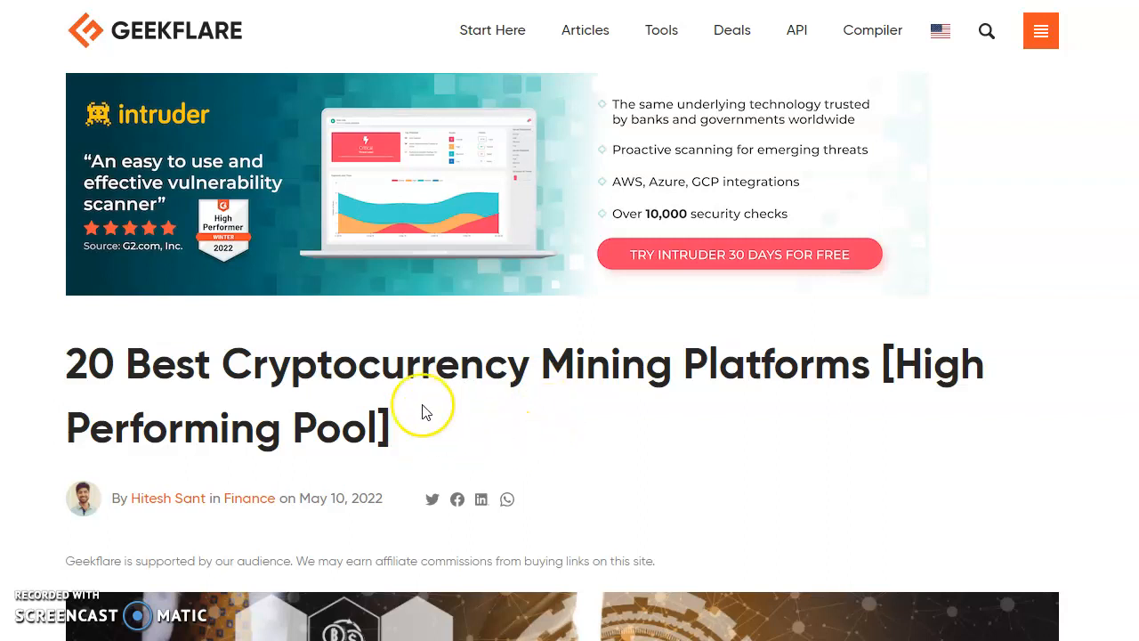
pyautogui.moveTo(475, 406)
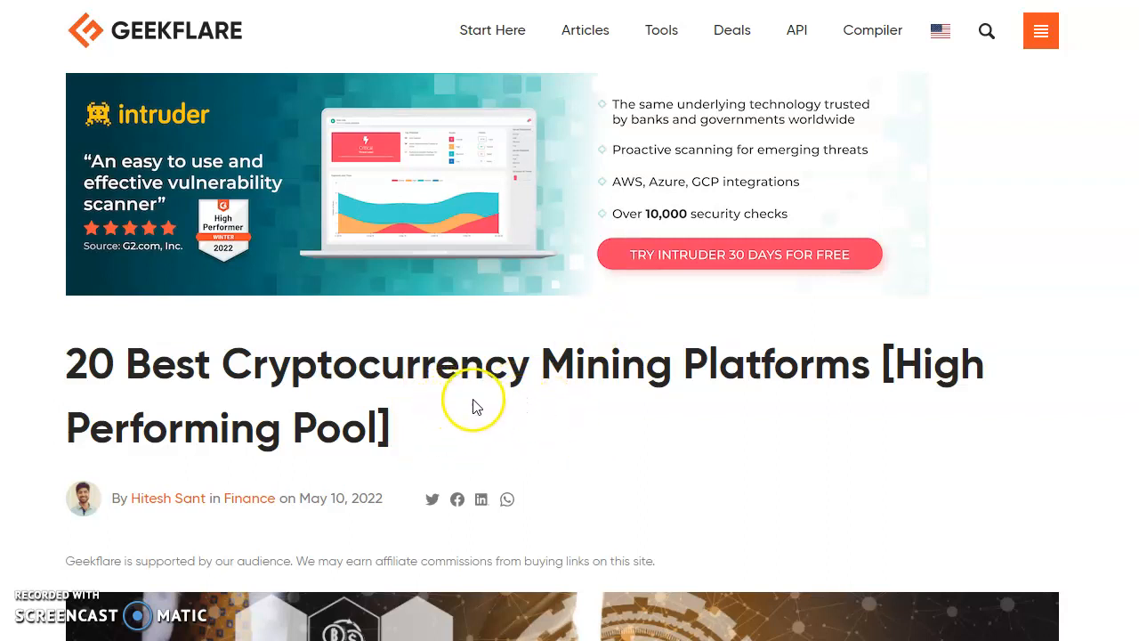
pyautogui.moveTo(591, 374)
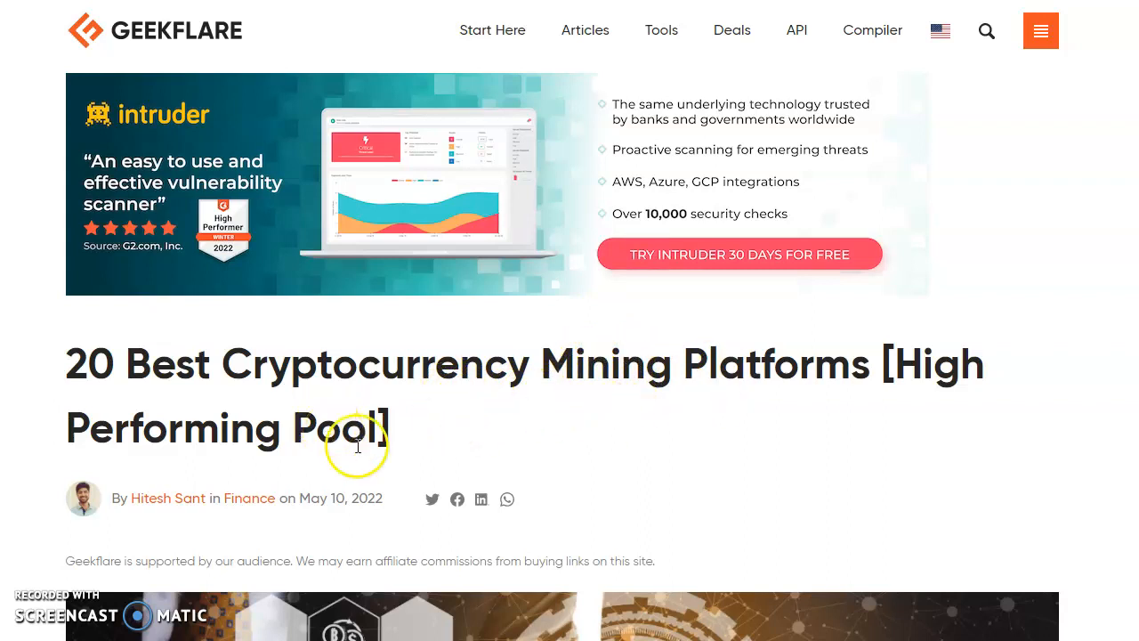
pyautogui.moveTo(388, 445)
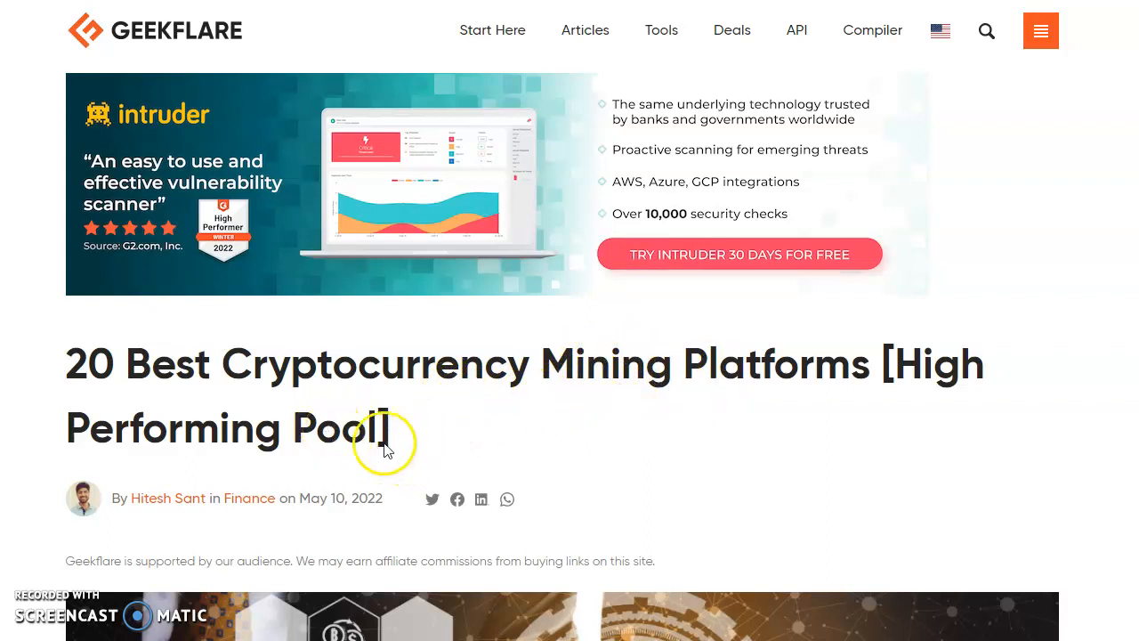
pyautogui.moveTo(292, 438)
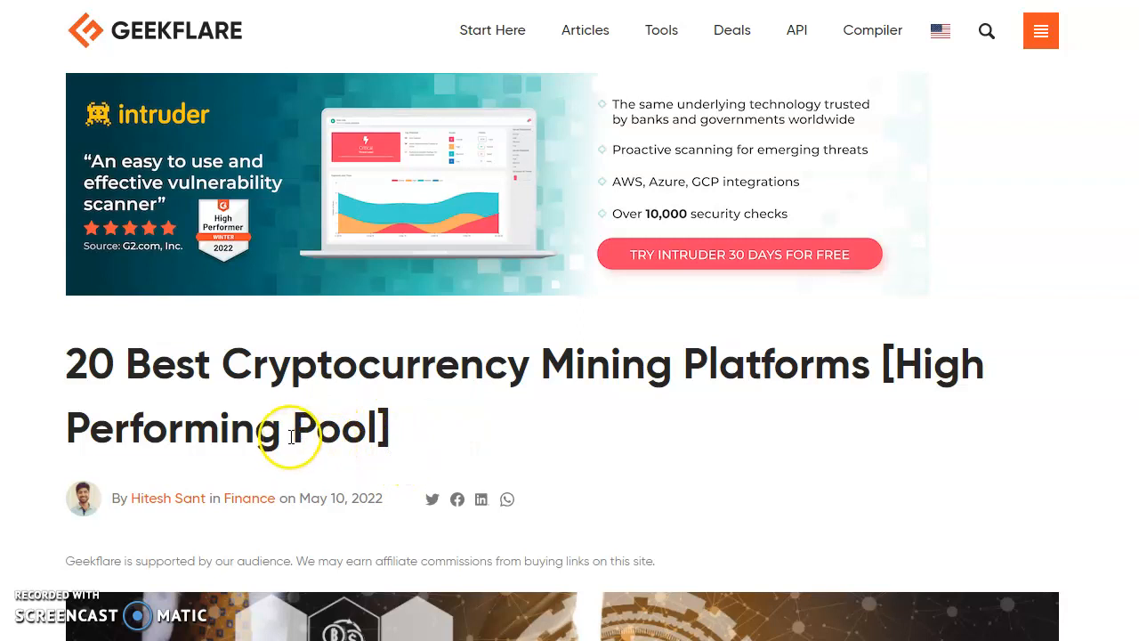